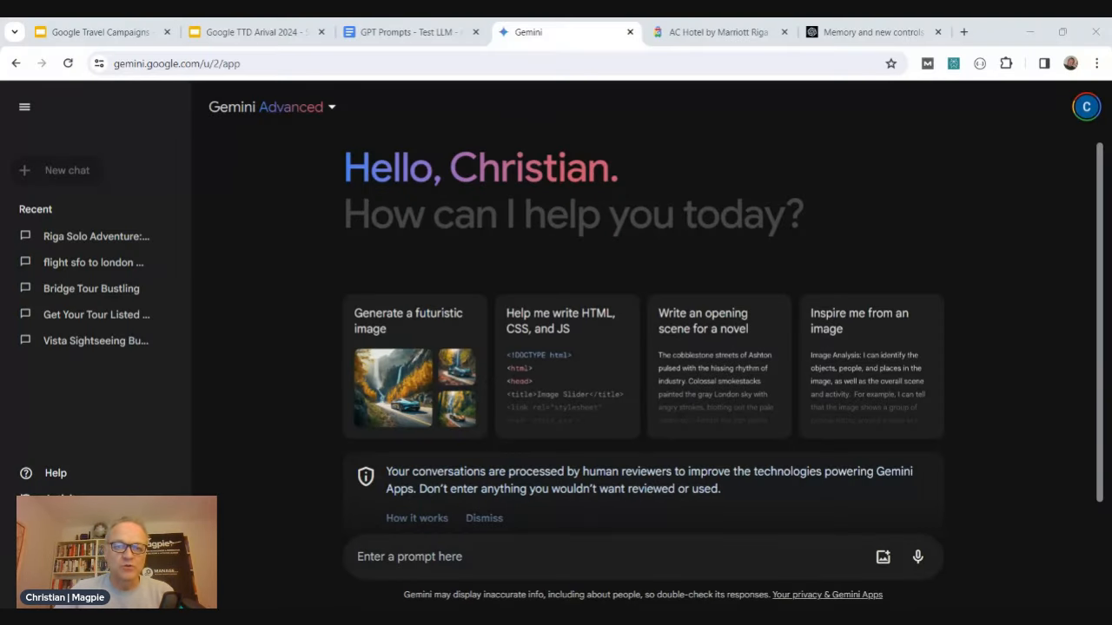
mouse_move(215, 476)
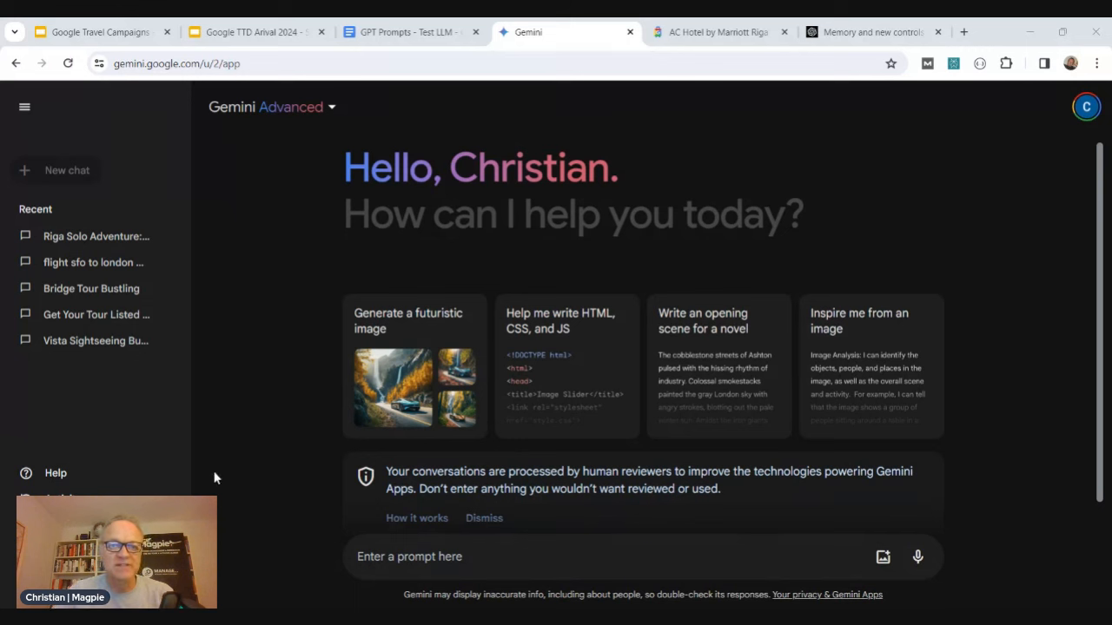
mouse_move(239, 481)
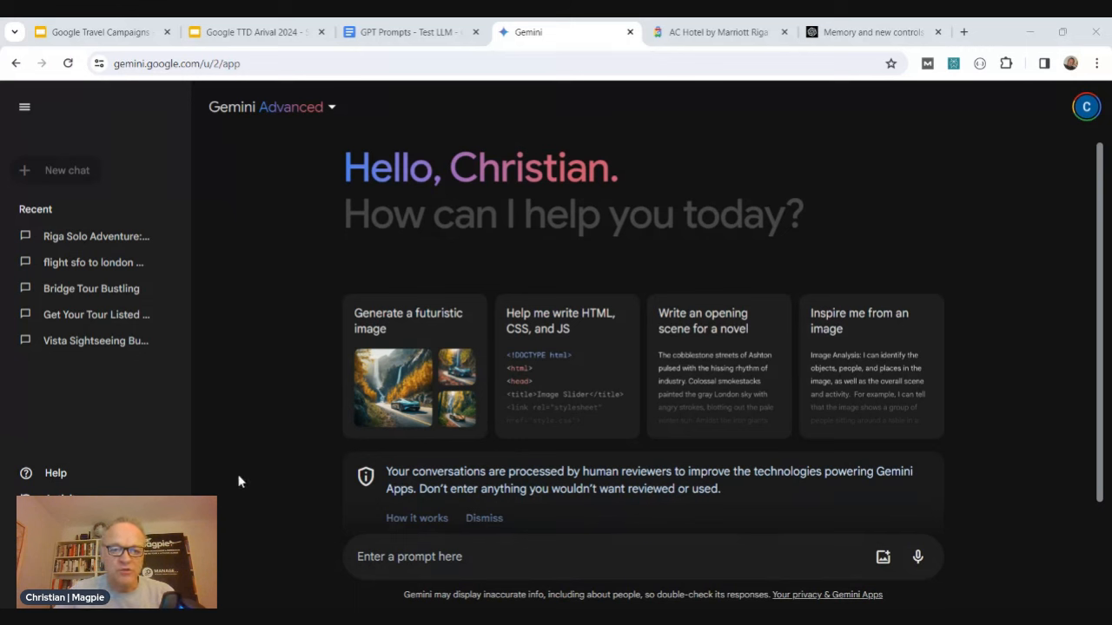
mouse_move(264, 486)
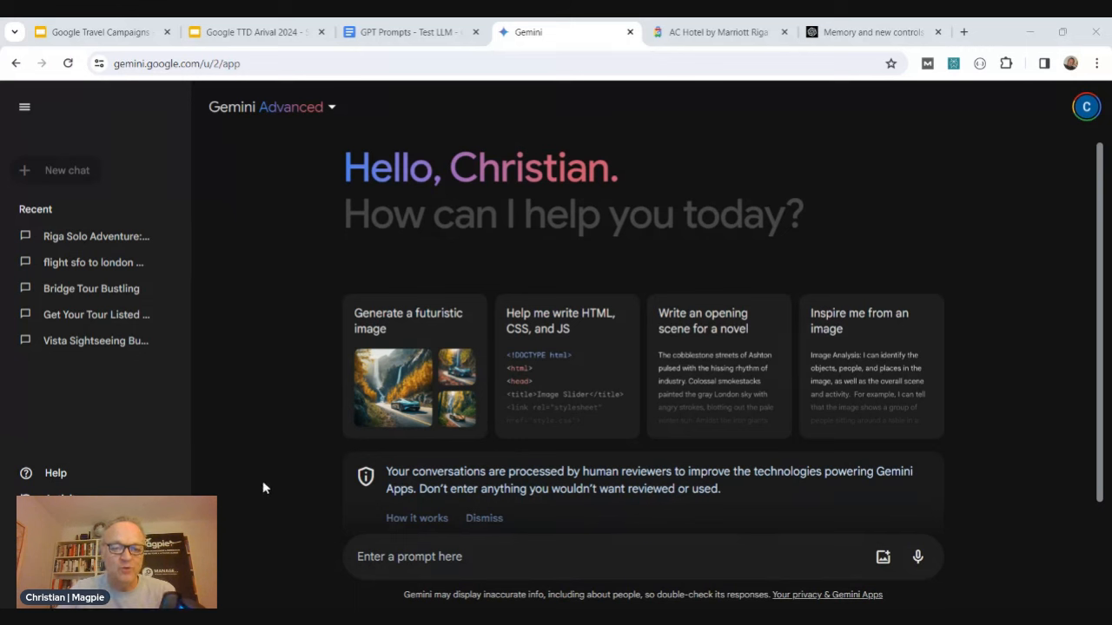
mouse_move(281, 450)
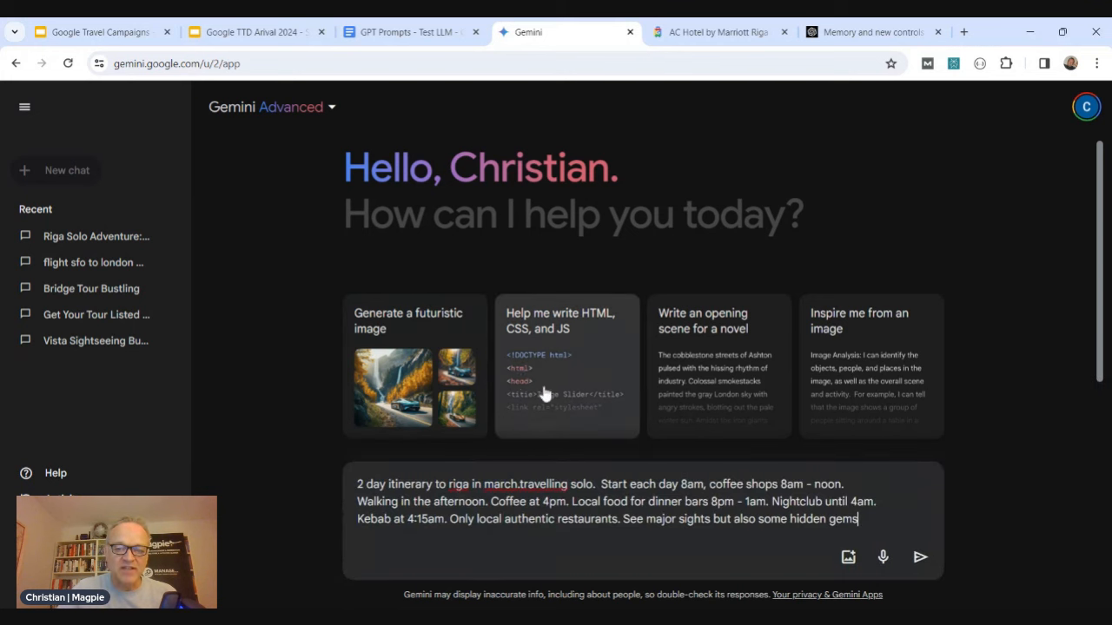
Step: Send the Riga itinerary request and let Gemini begin the day-by-day plan
click(920, 556)
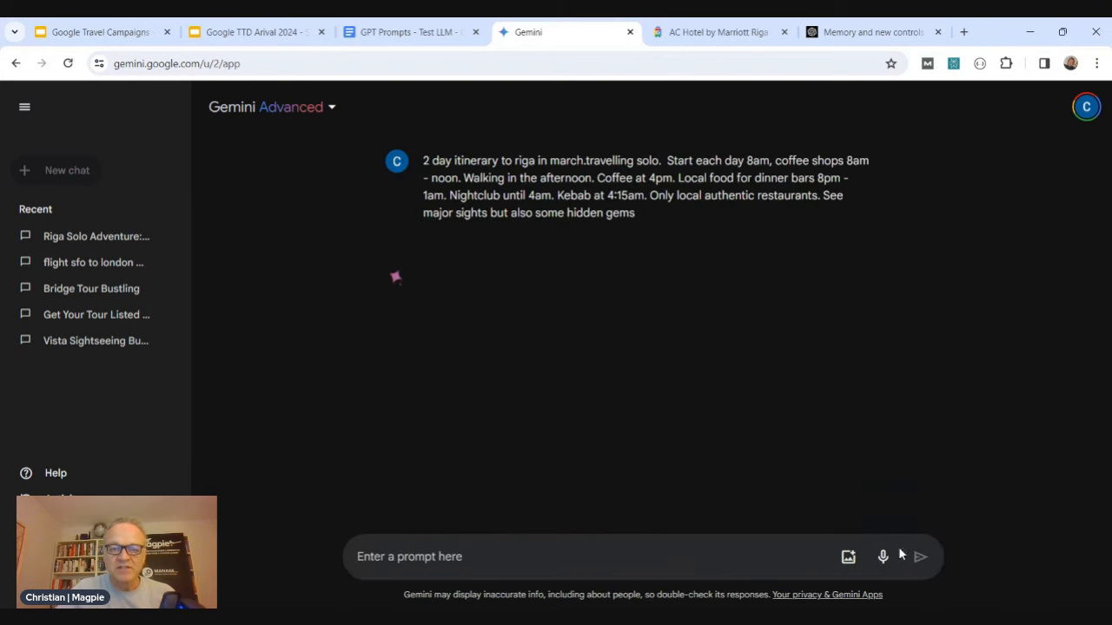
mouse_move(882, 556)
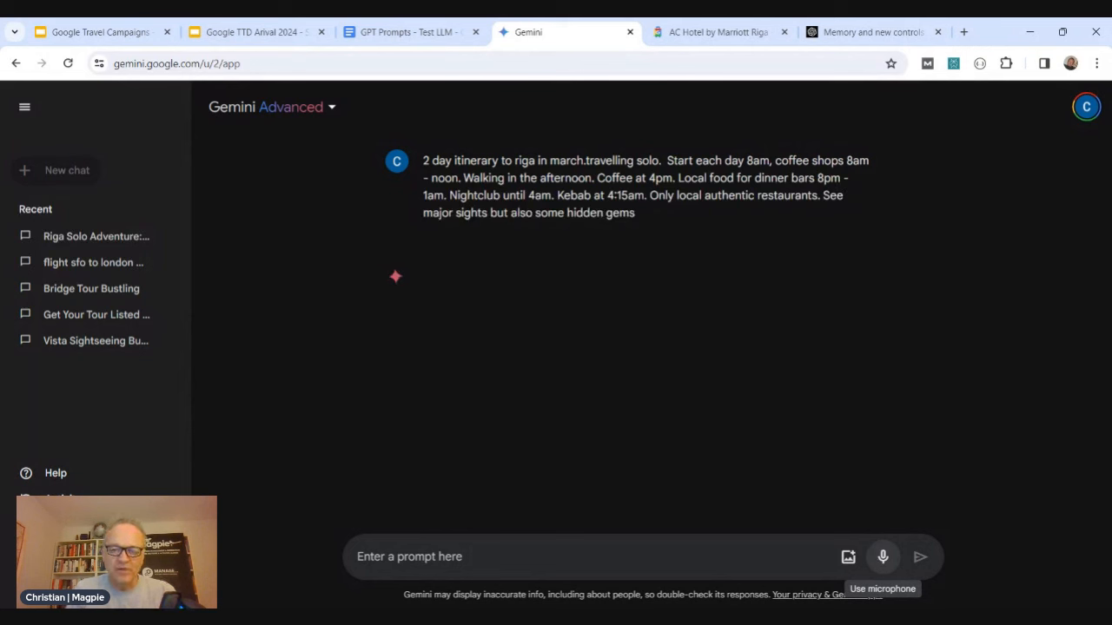
click(921, 556)
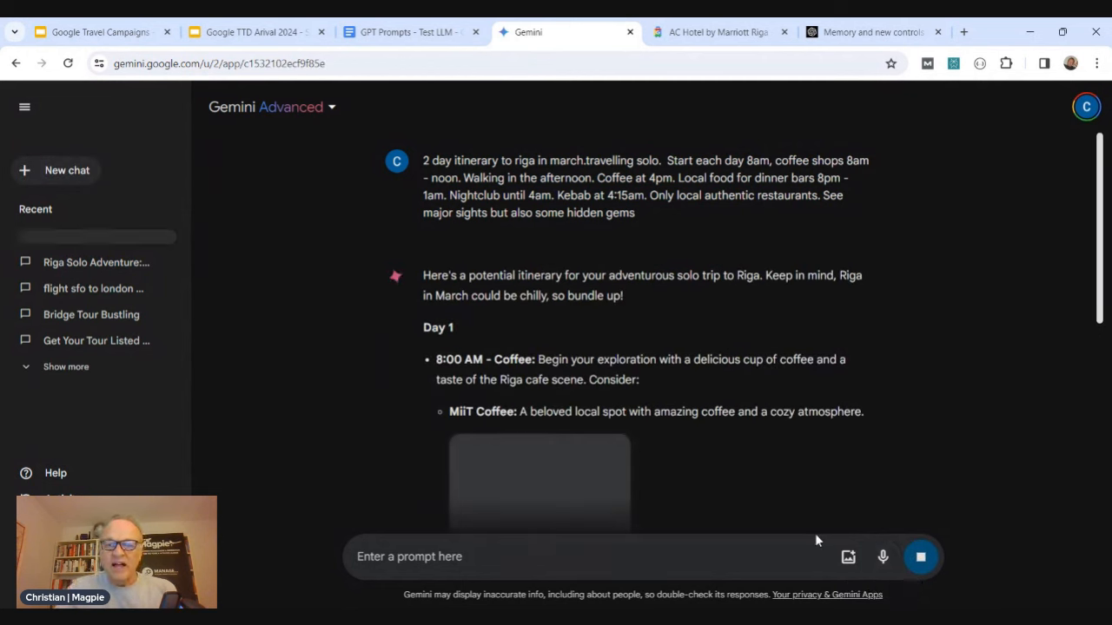
mouse_move(886, 385)
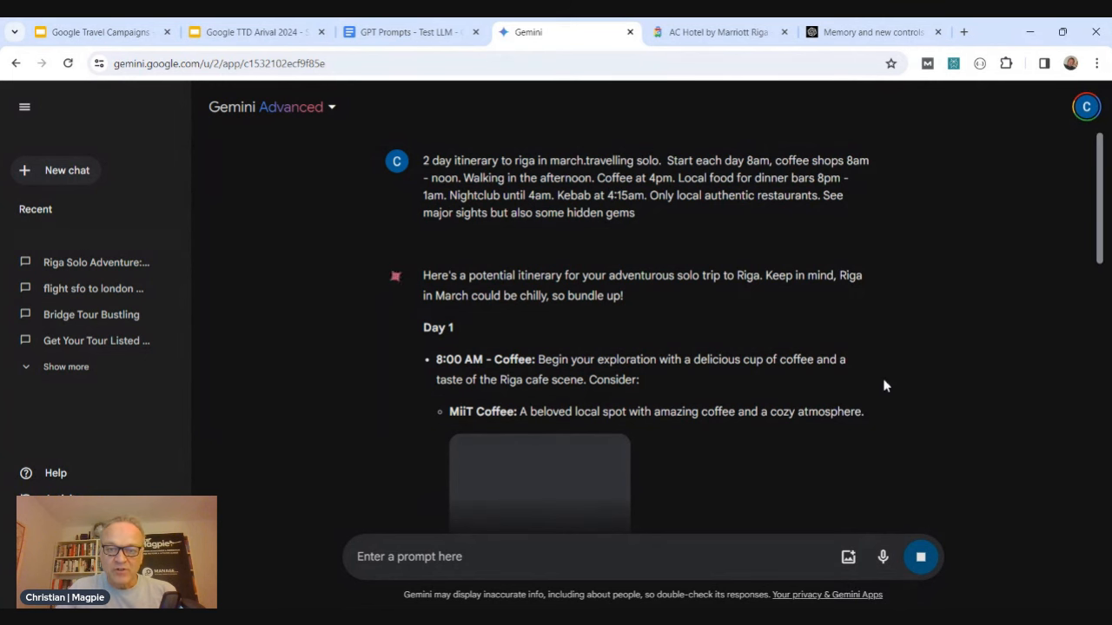
Step: Read through Day 1 of the Riga plan, from the 8 AM coffee stop to the nightlife suggestions
scroll(down, 3)
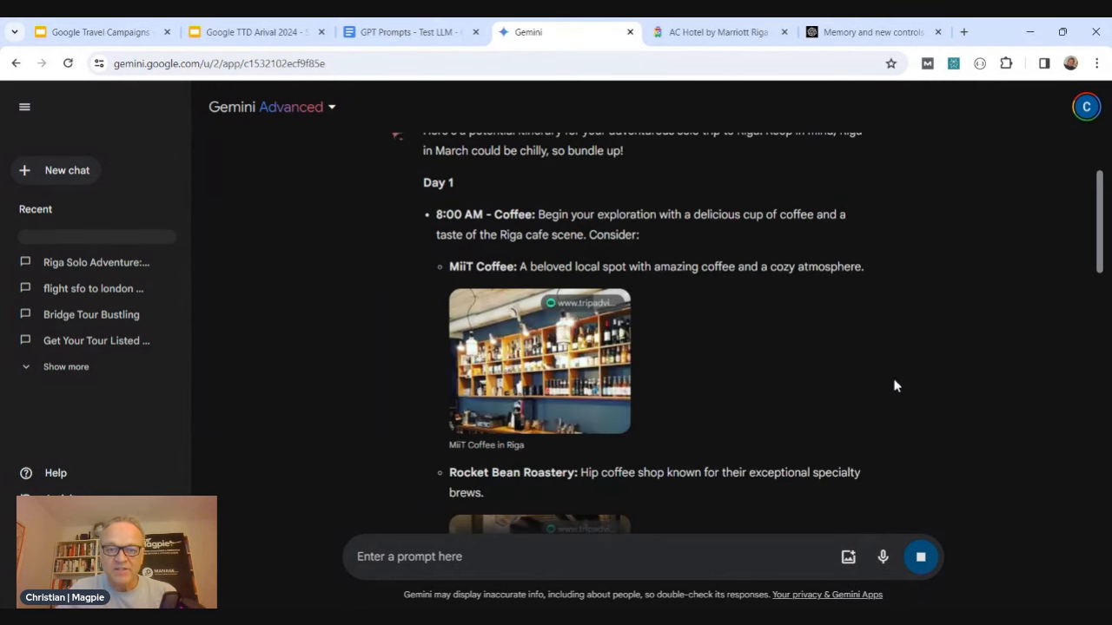
scroll(down, 3)
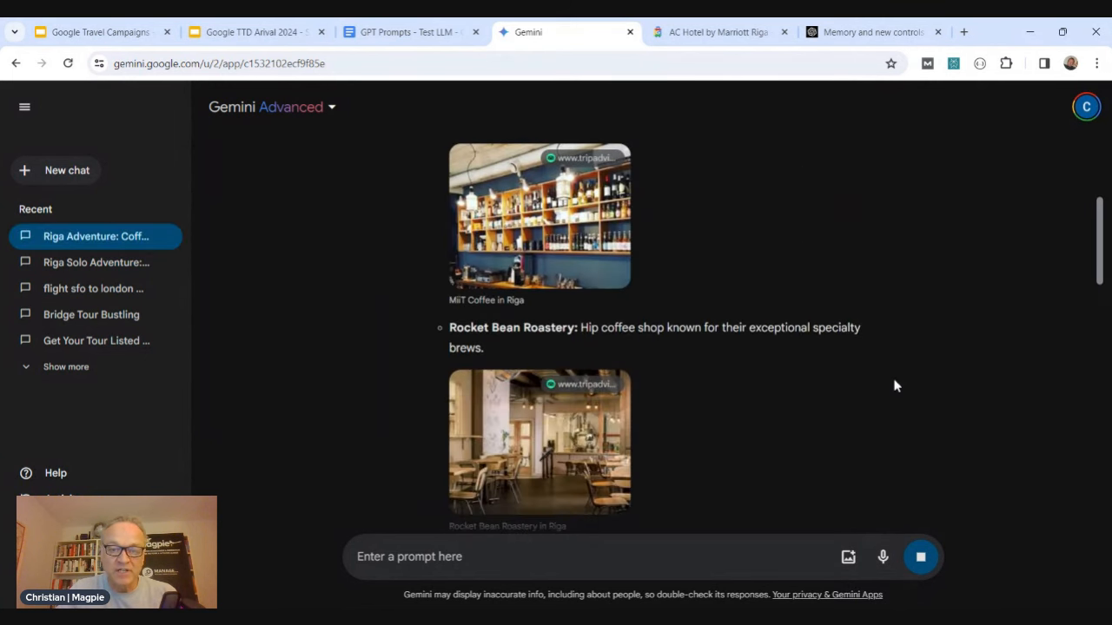
scroll(down, 3)
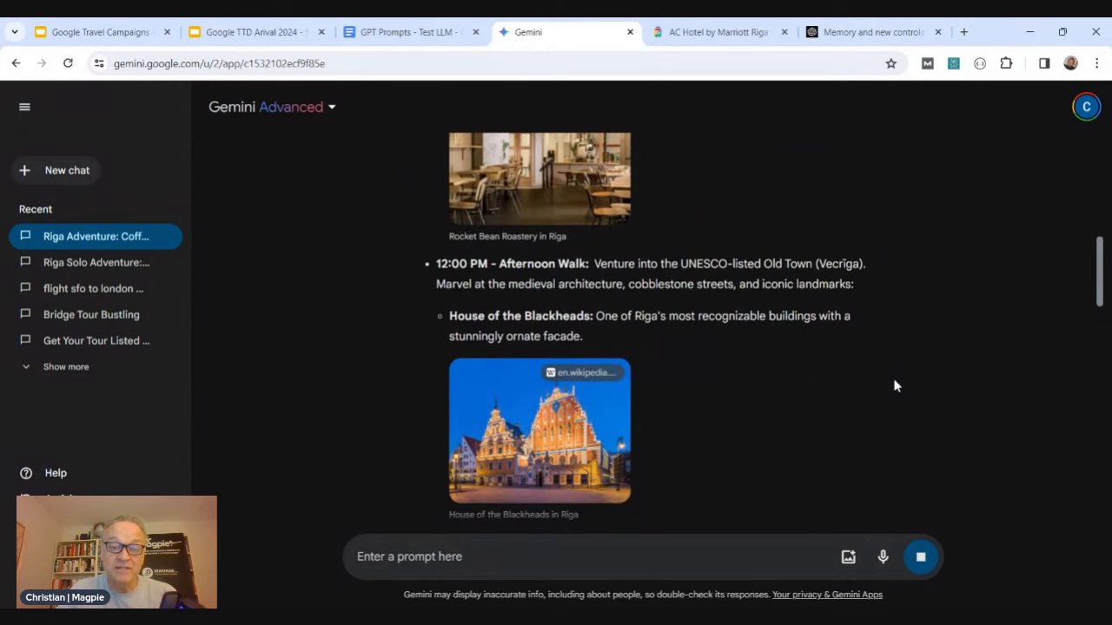
scroll(down, 3)
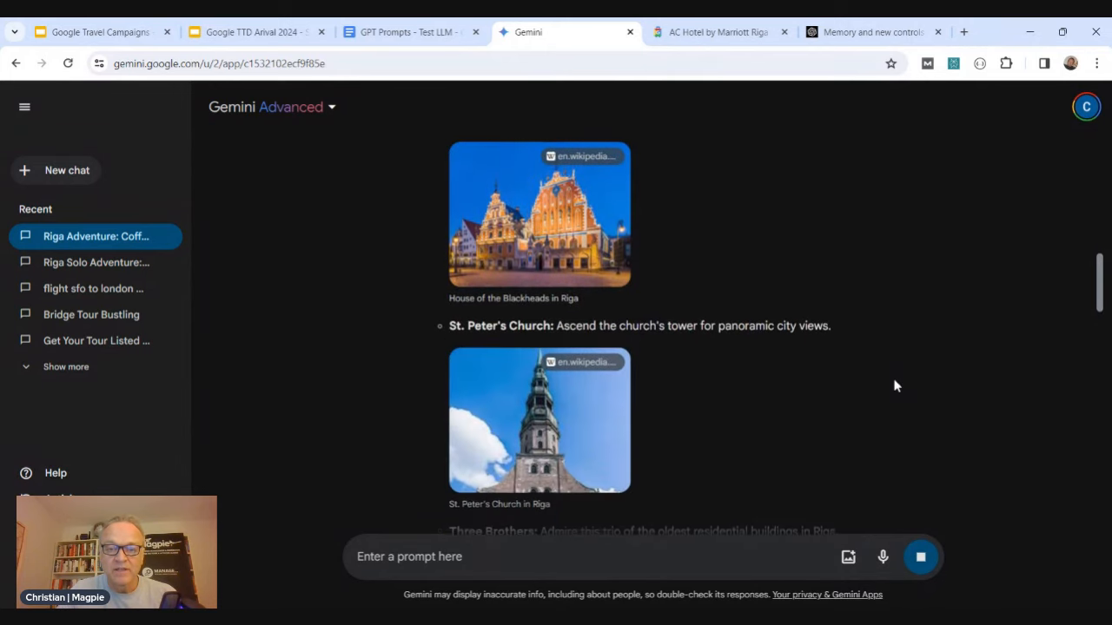
scroll(down, 3)
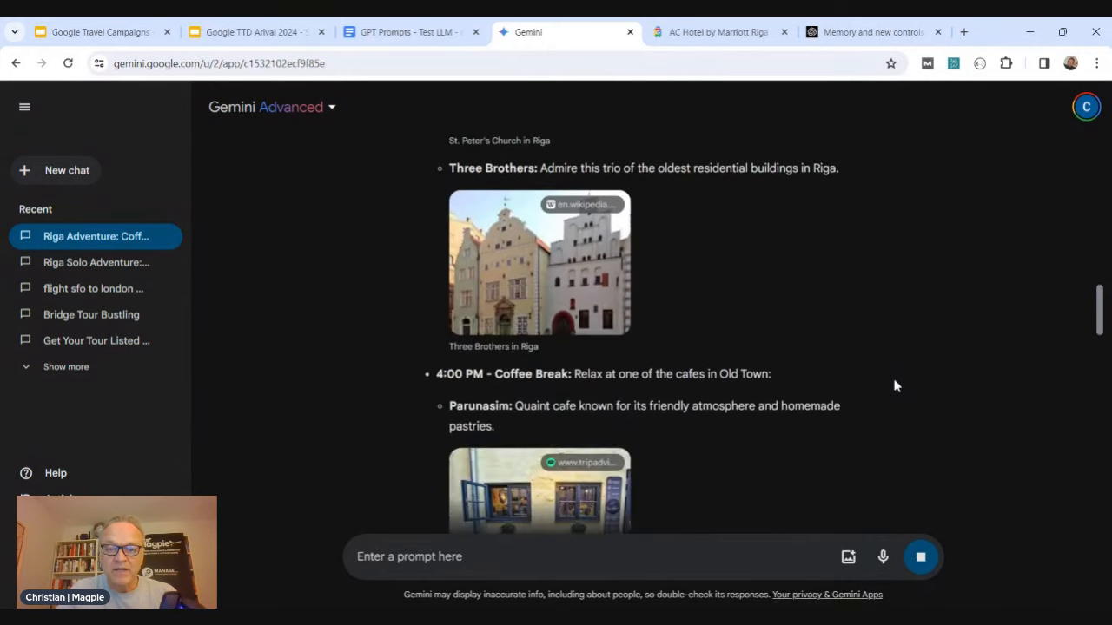
scroll(down, 3)
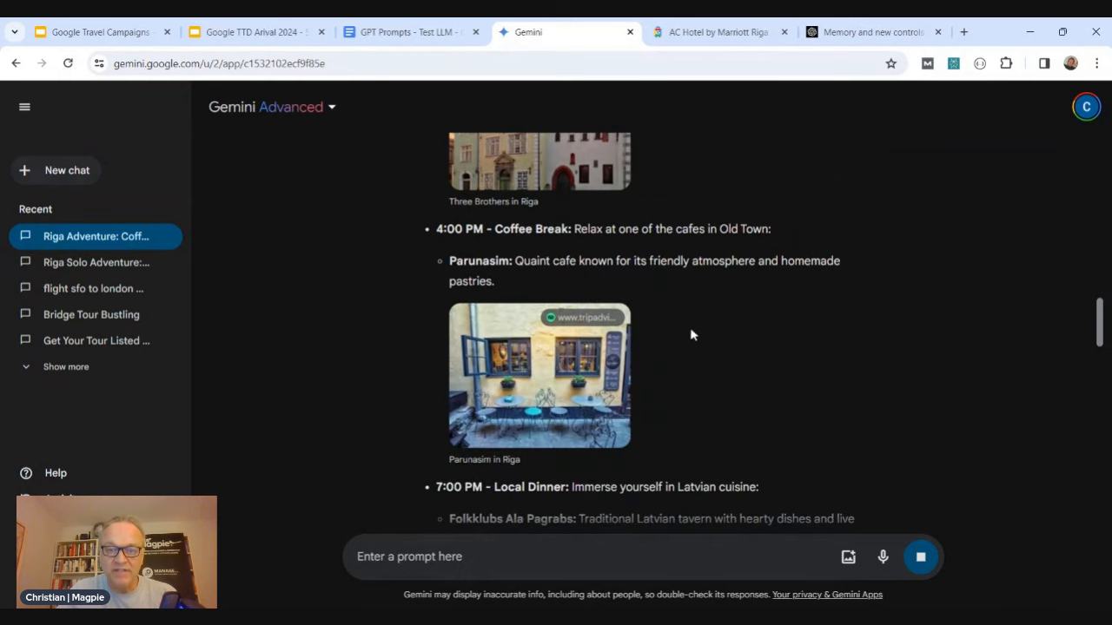
scroll(down, 3)
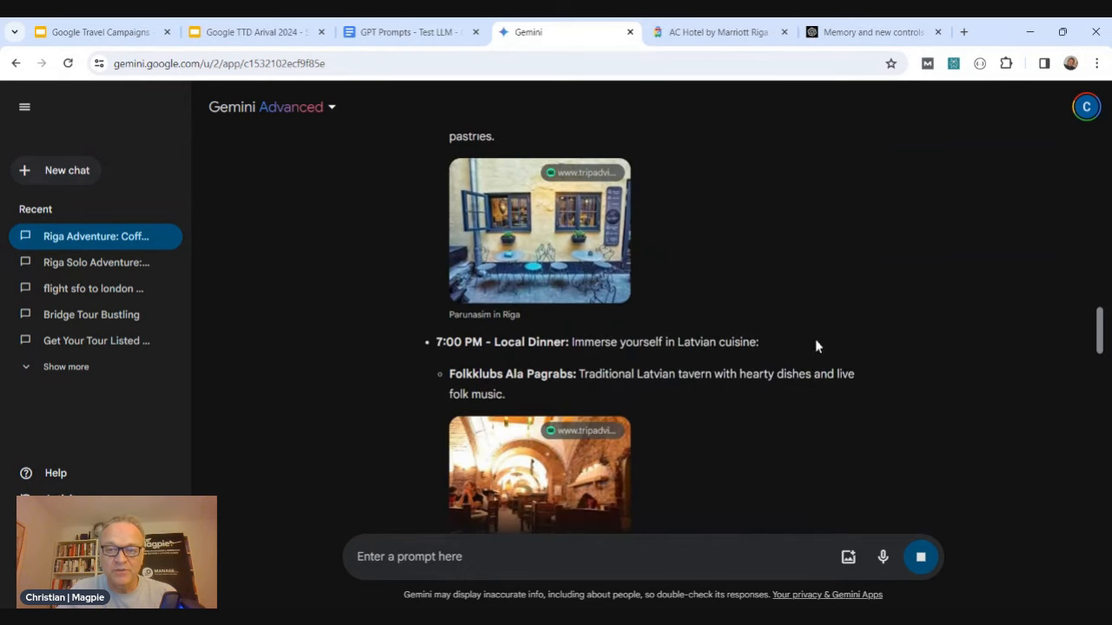
scroll(down, 3)
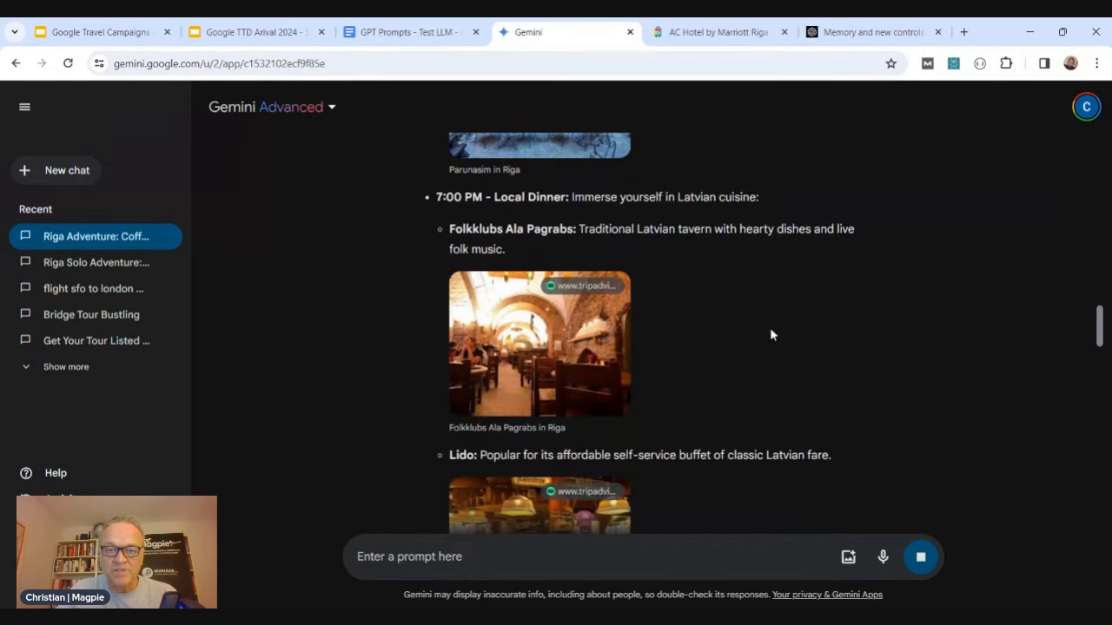
scroll(up, 3)
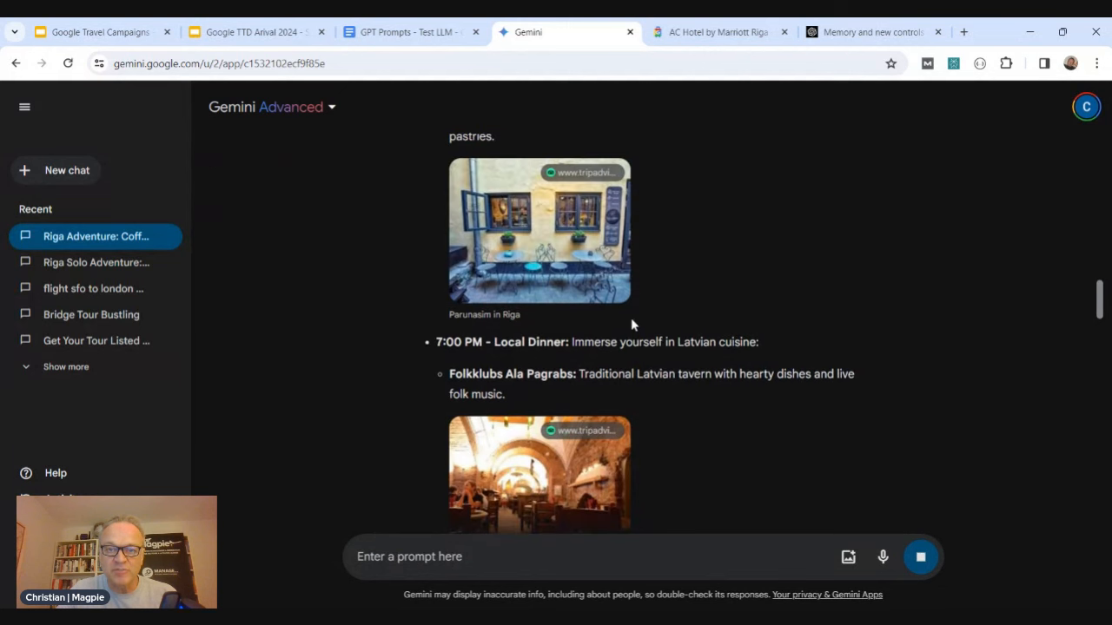
Step: Continue through Day 2's coffee, walks, dinner and kebab down to the Important Notes
scroll(down, 3)
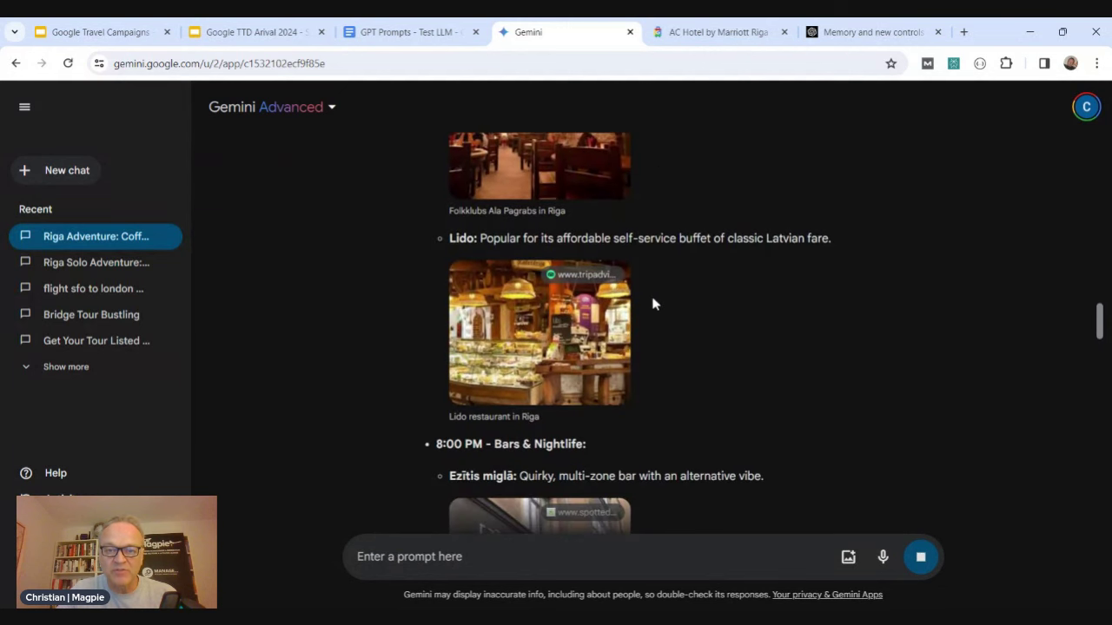
scroll(down, 3)
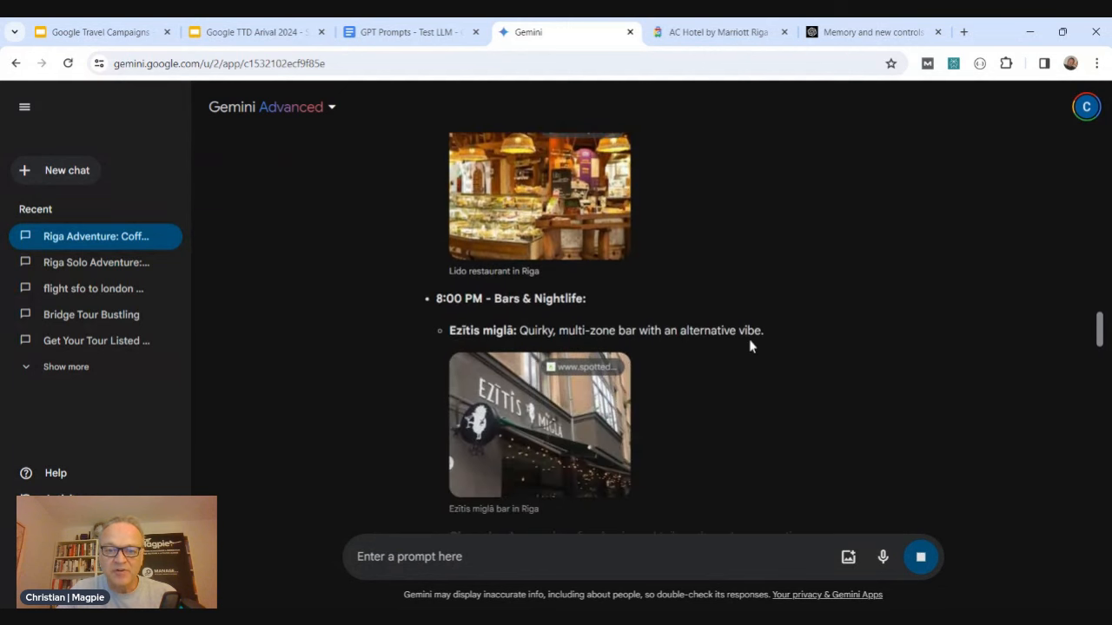
scroll(down, 3)
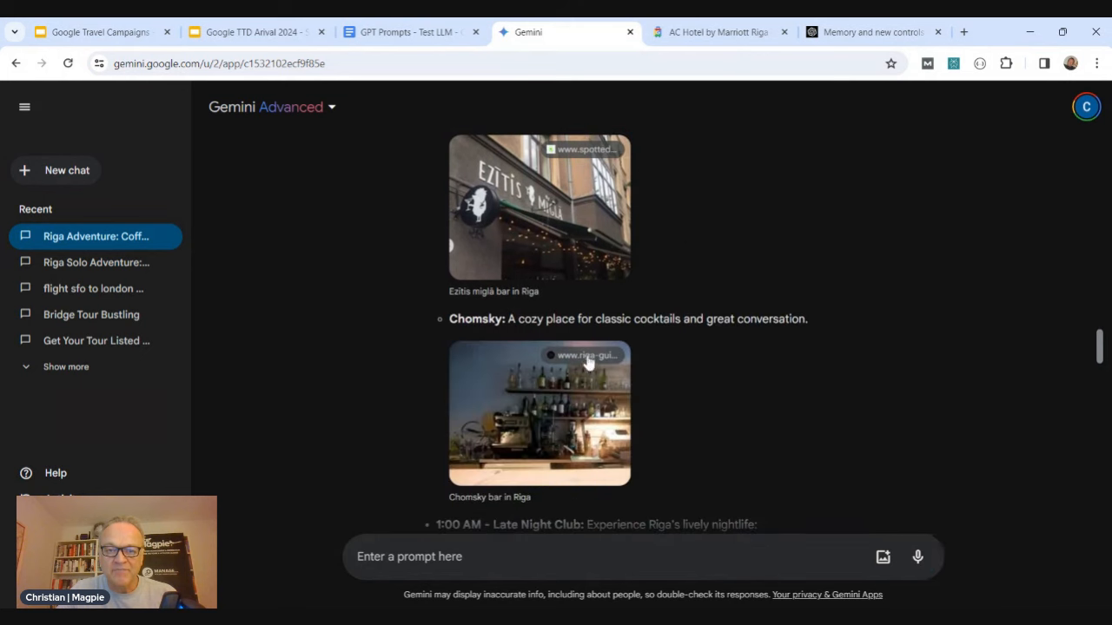
scroll(down, 3)
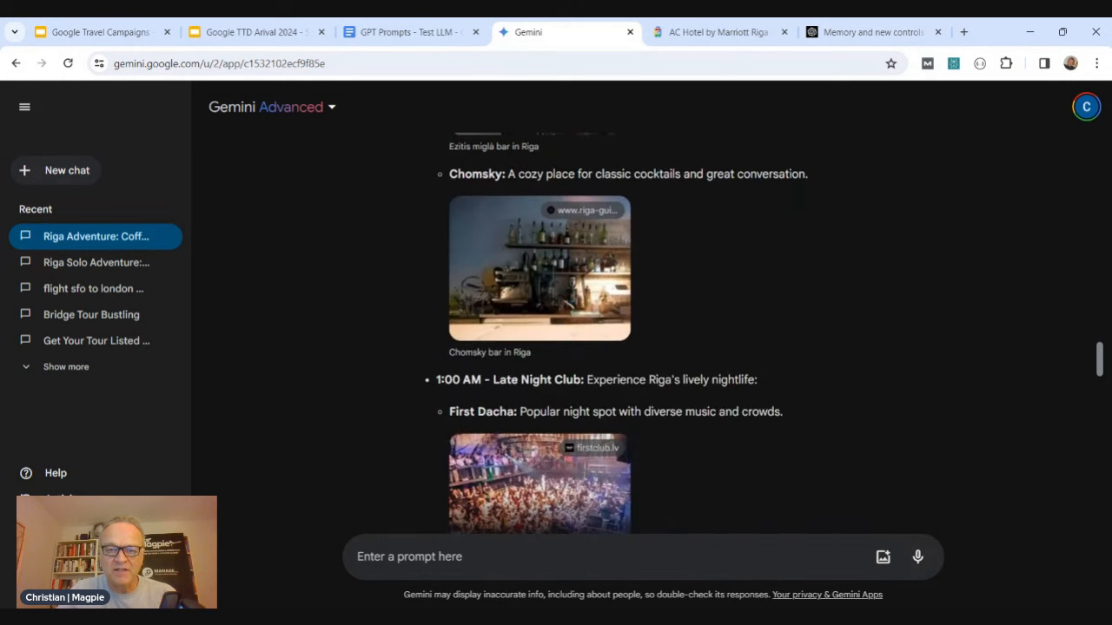
scroll(down, 3)
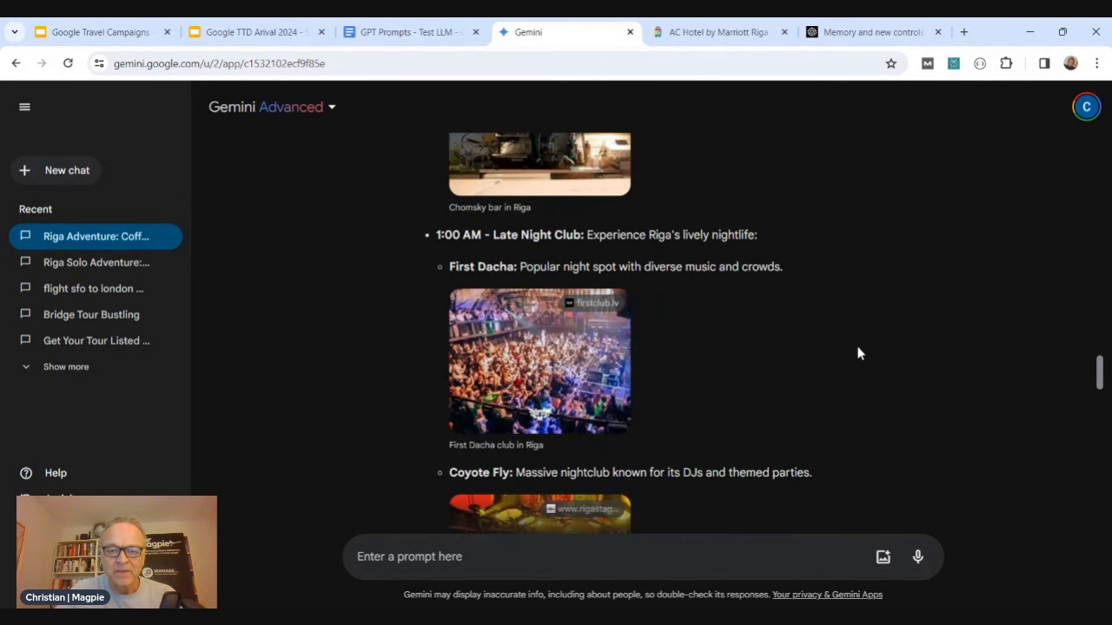
scroll(down, 3)
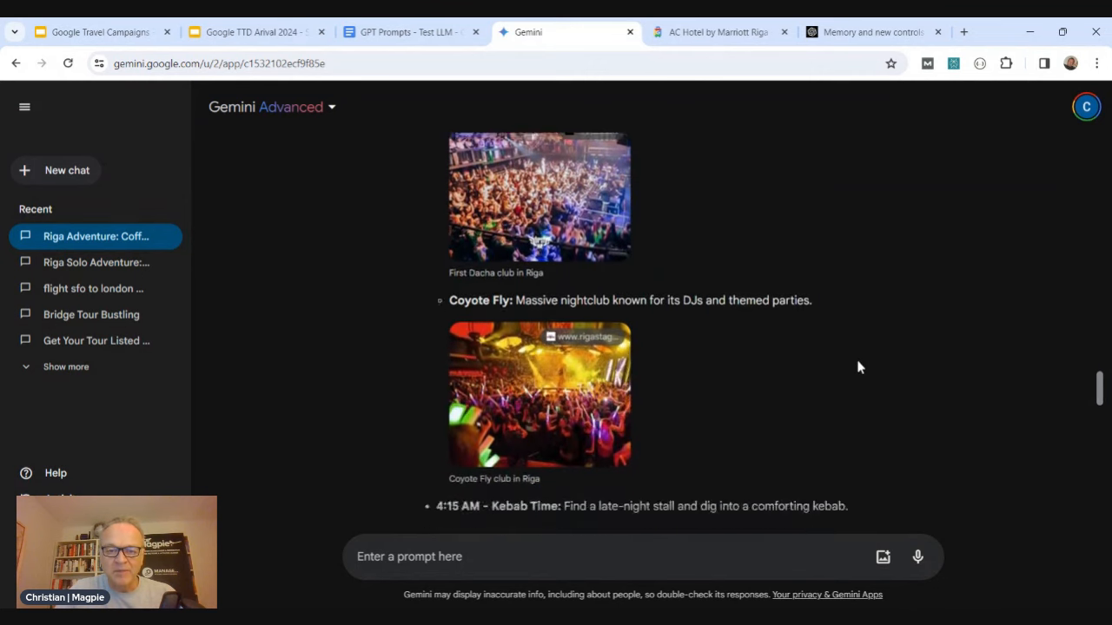
scroll(down, 3)
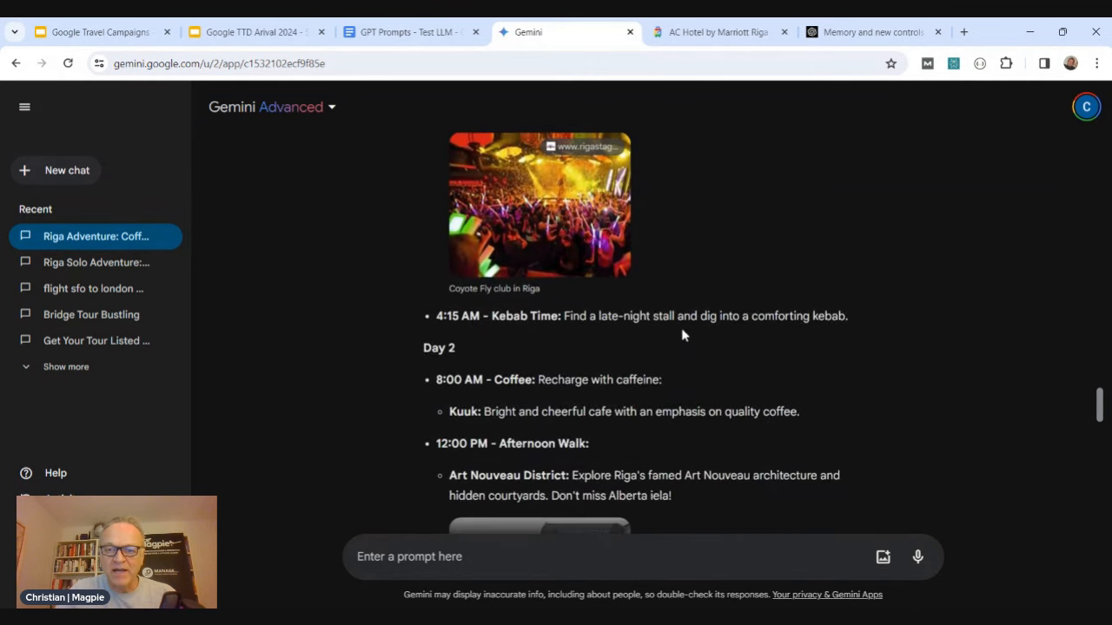
mouse_move(750, 360)
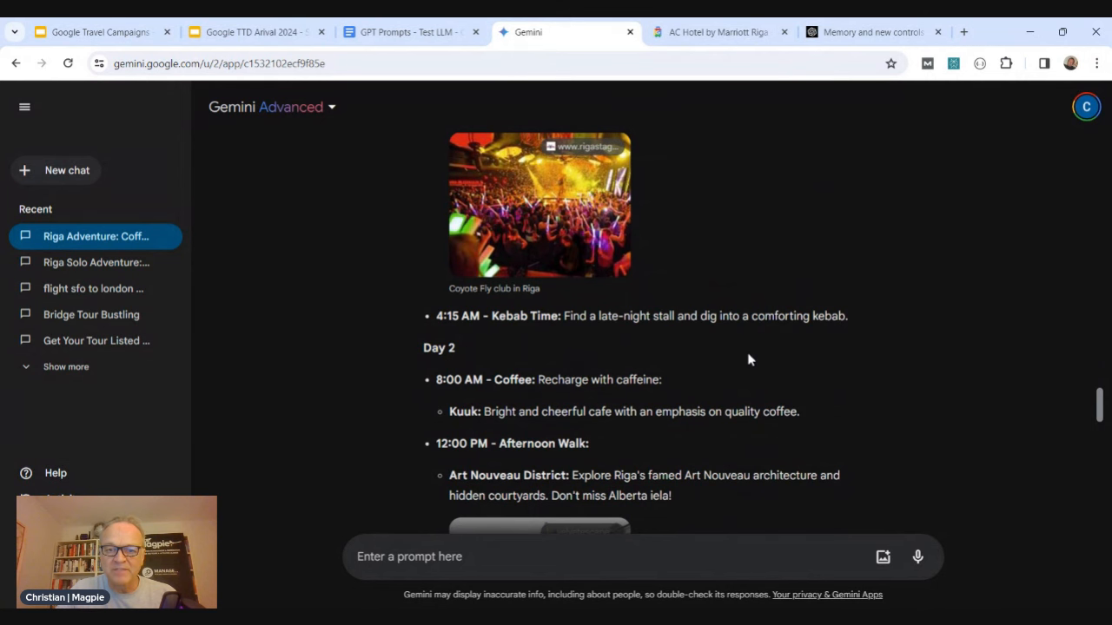
scroll(down, 3)
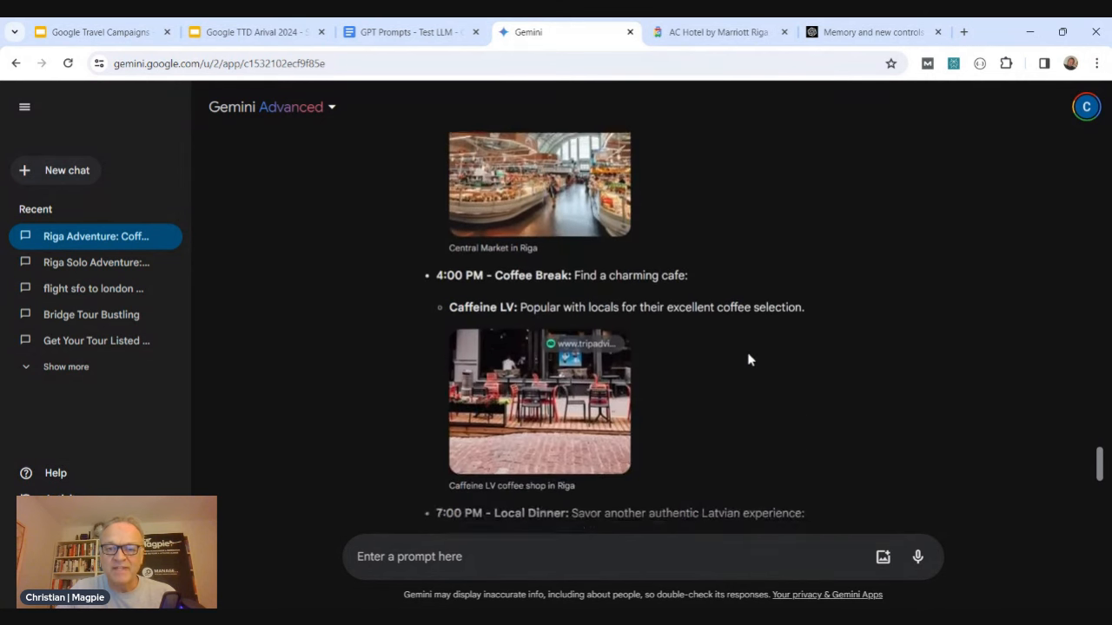
scroll(down, 3)
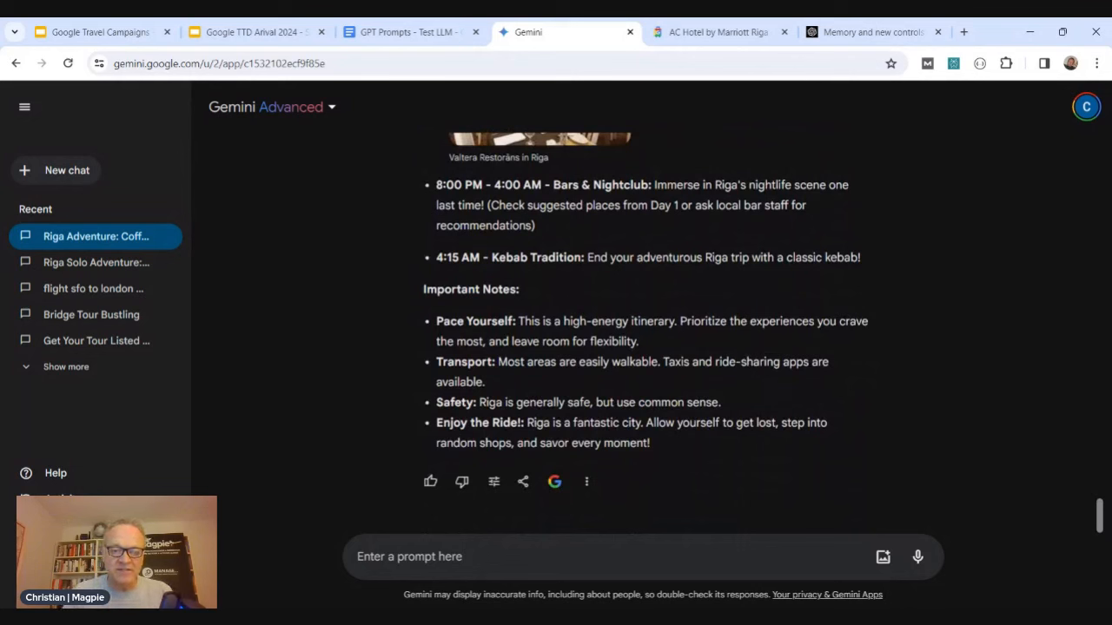
mouse_move(646, 494)
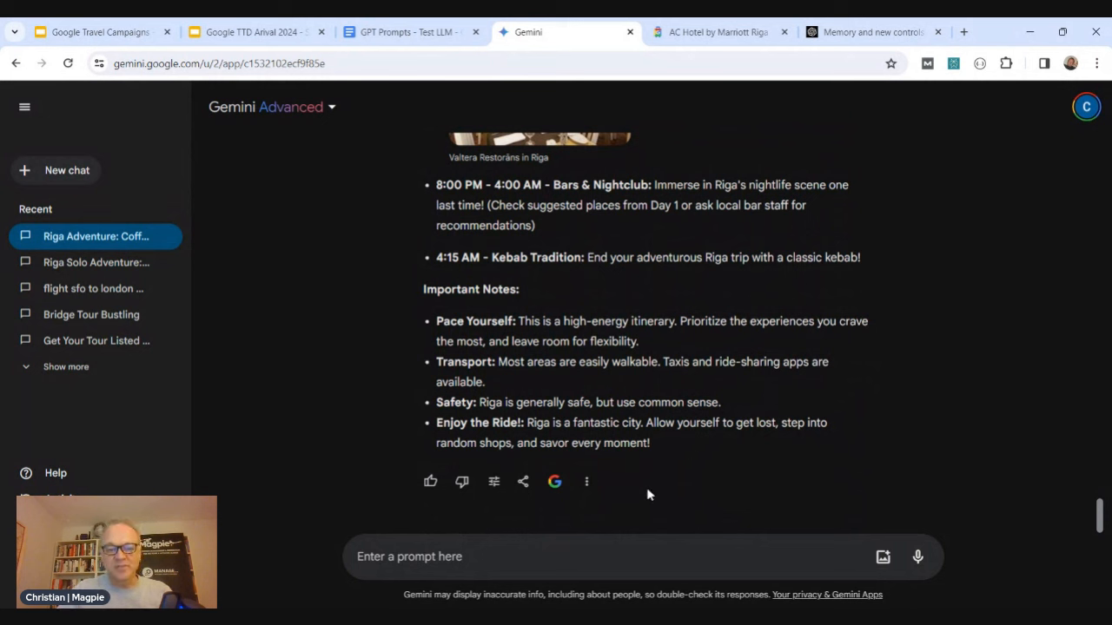
mouse_move(616, 546)
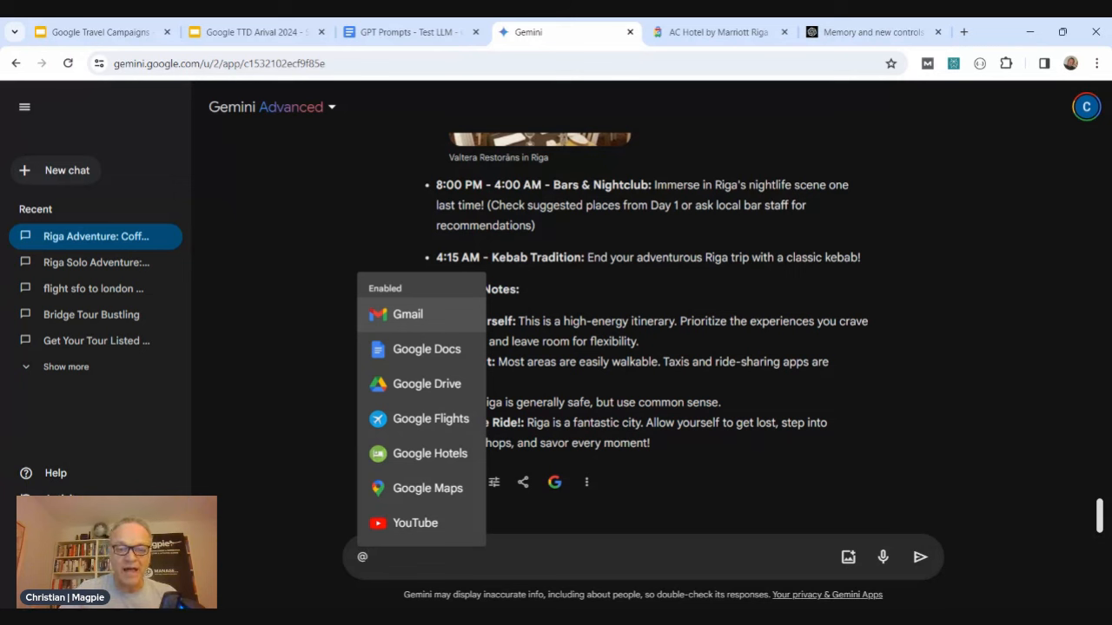
click(430, 452)
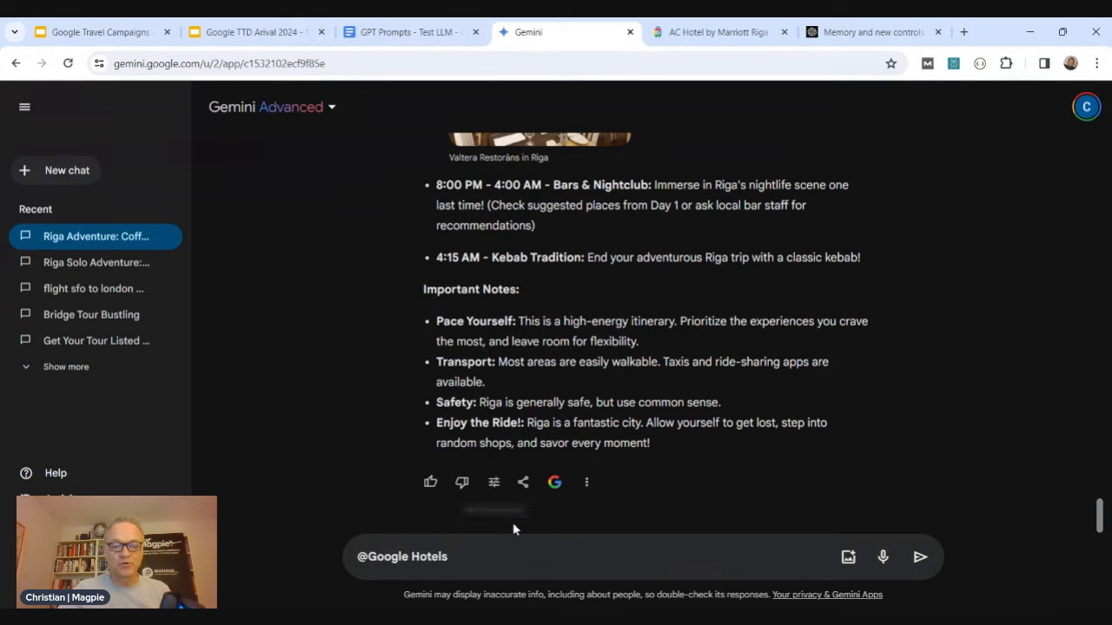
text(mar)
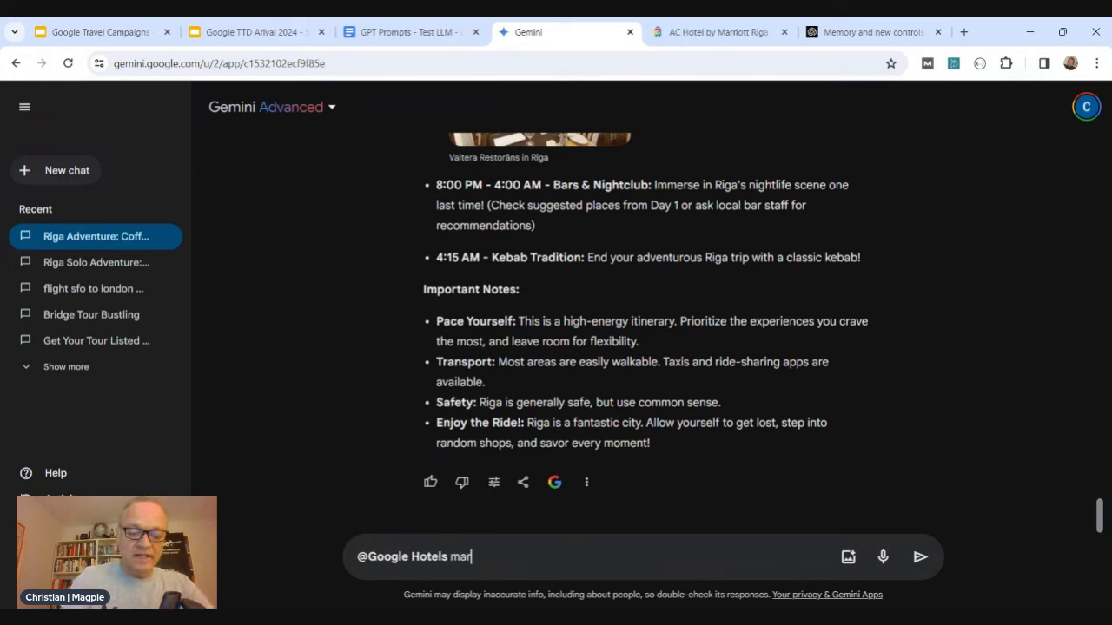
text(1-3)
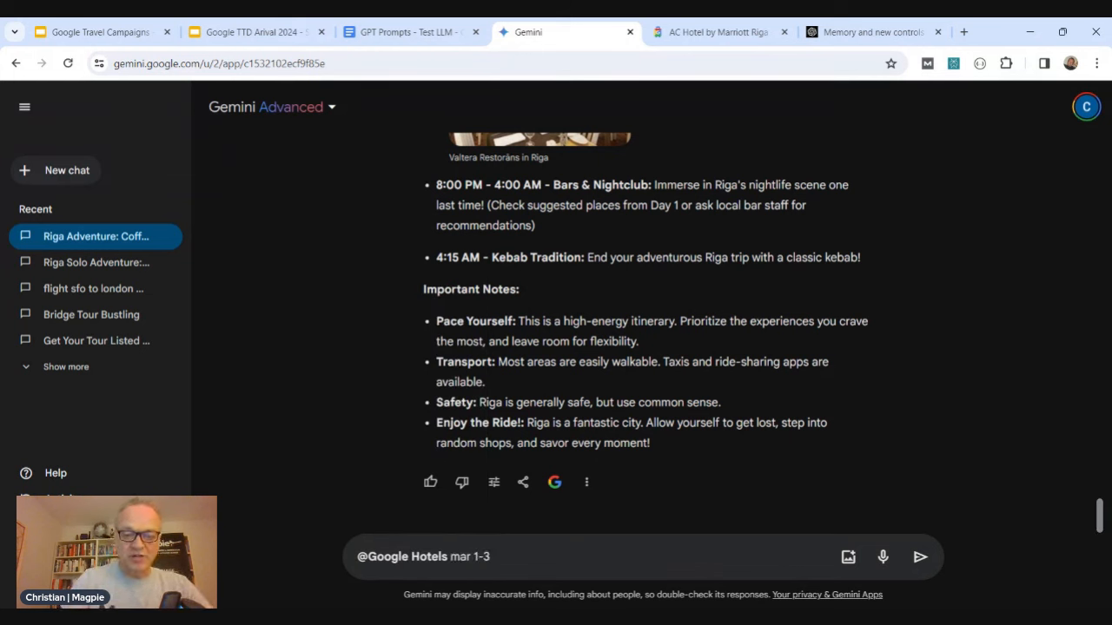
text(4&)
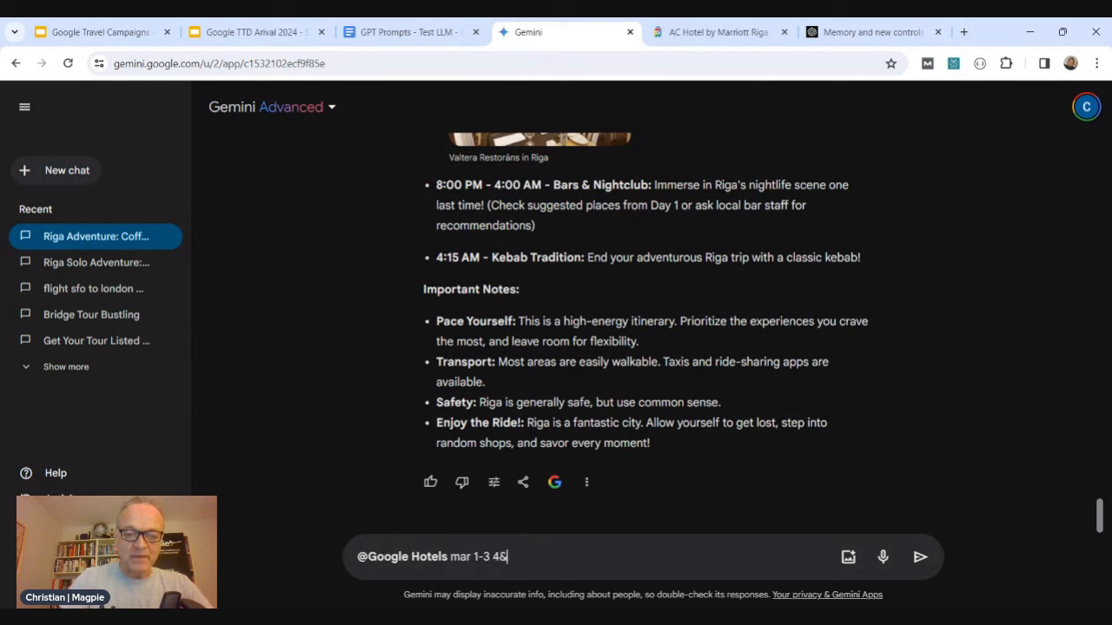
text(* 4.)
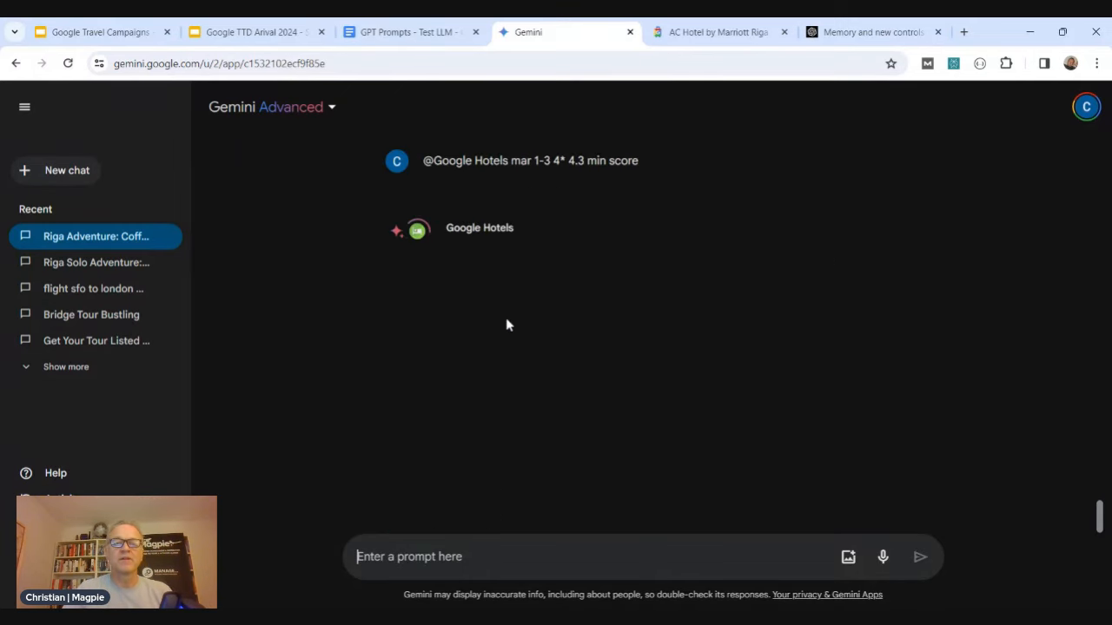
Step: Read the five suggested 4-star Riga hotels rated 4.5–4.6 at $63–$73 per night and their cards
click(920, 556)
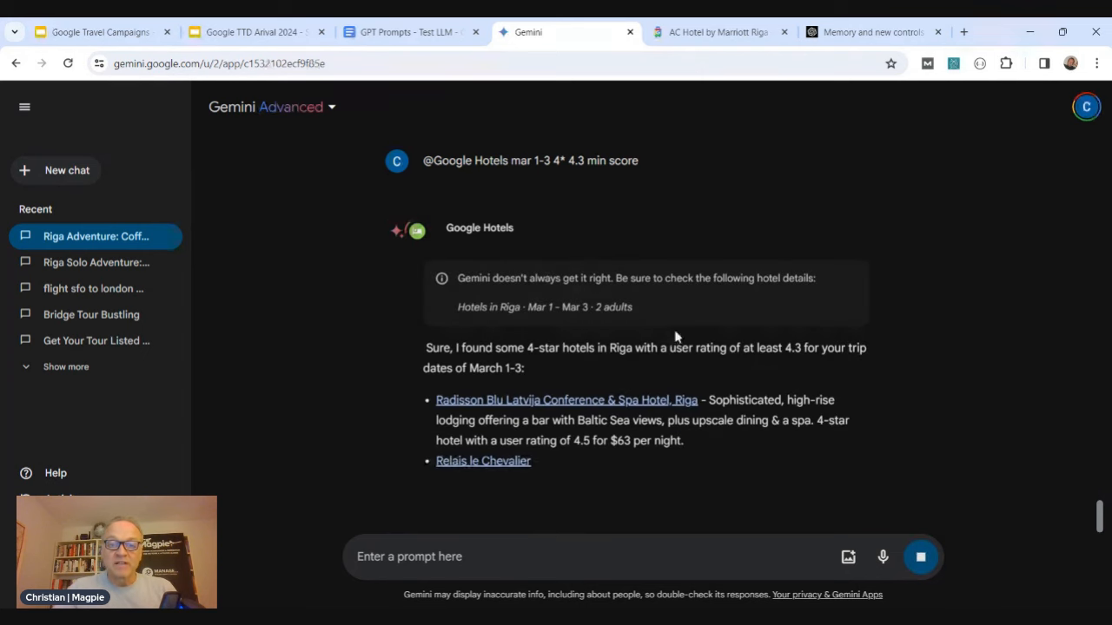
scroll(down, 3)
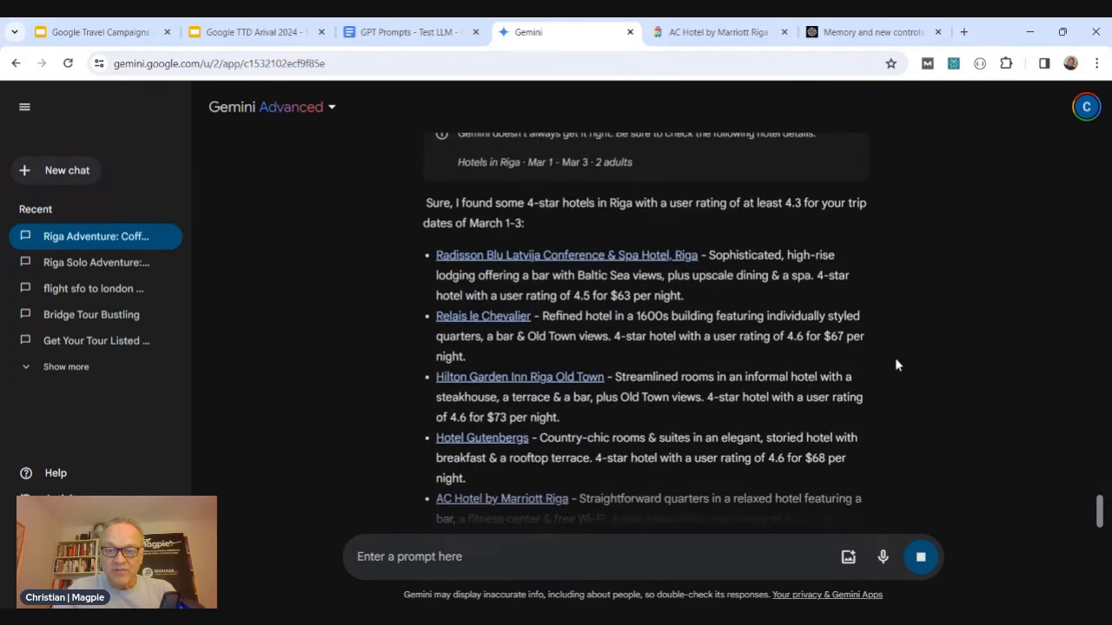
scroll(down, 3)
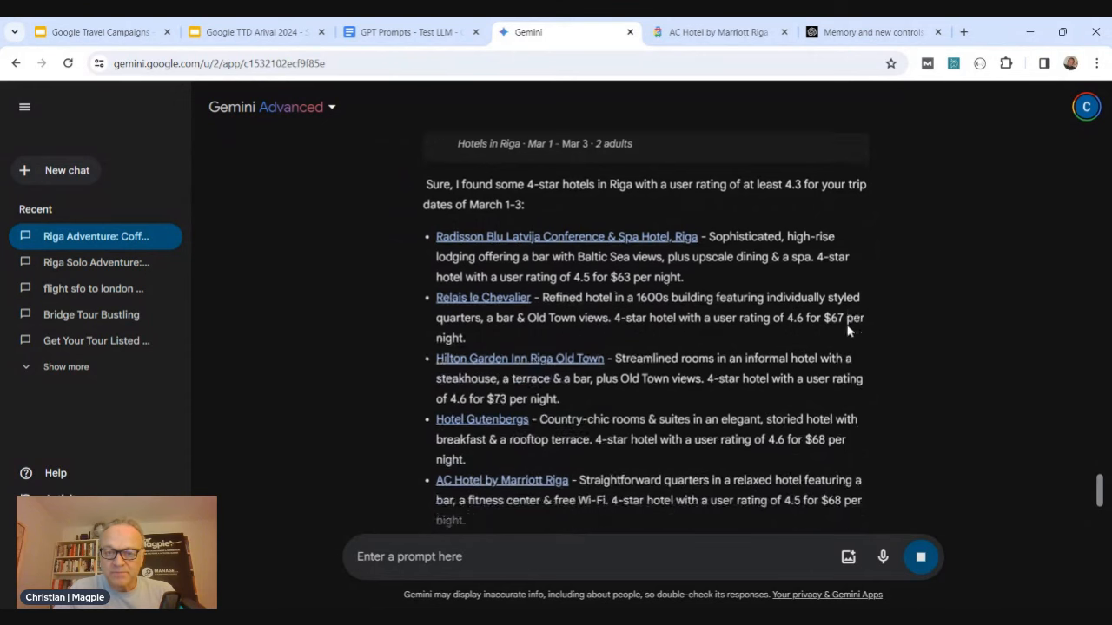
scroll(down, 3)
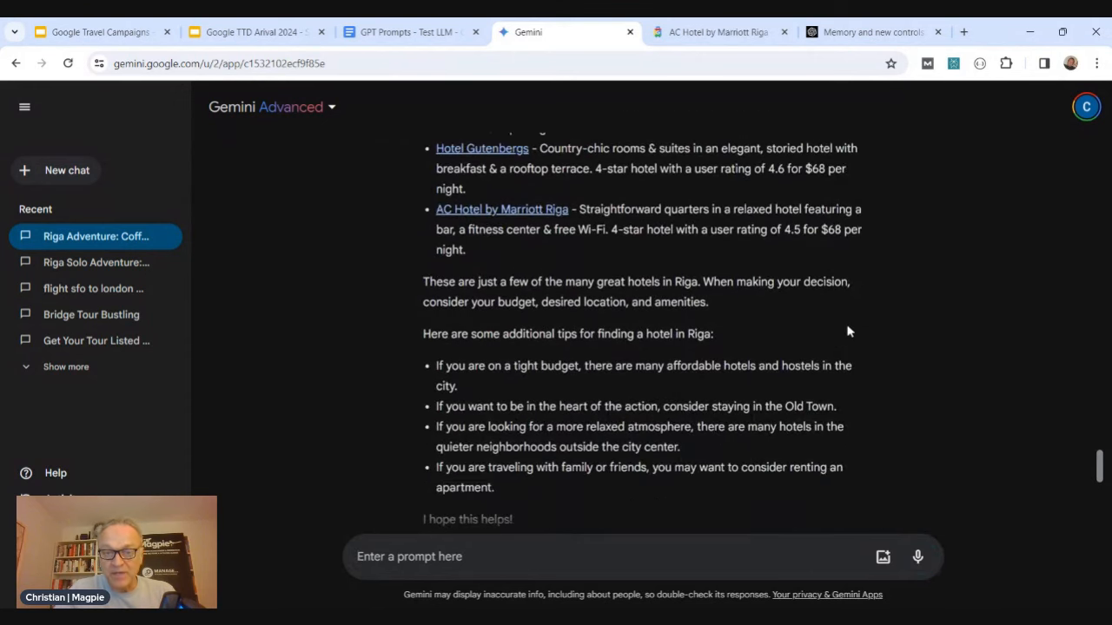
scroll(down, 3)
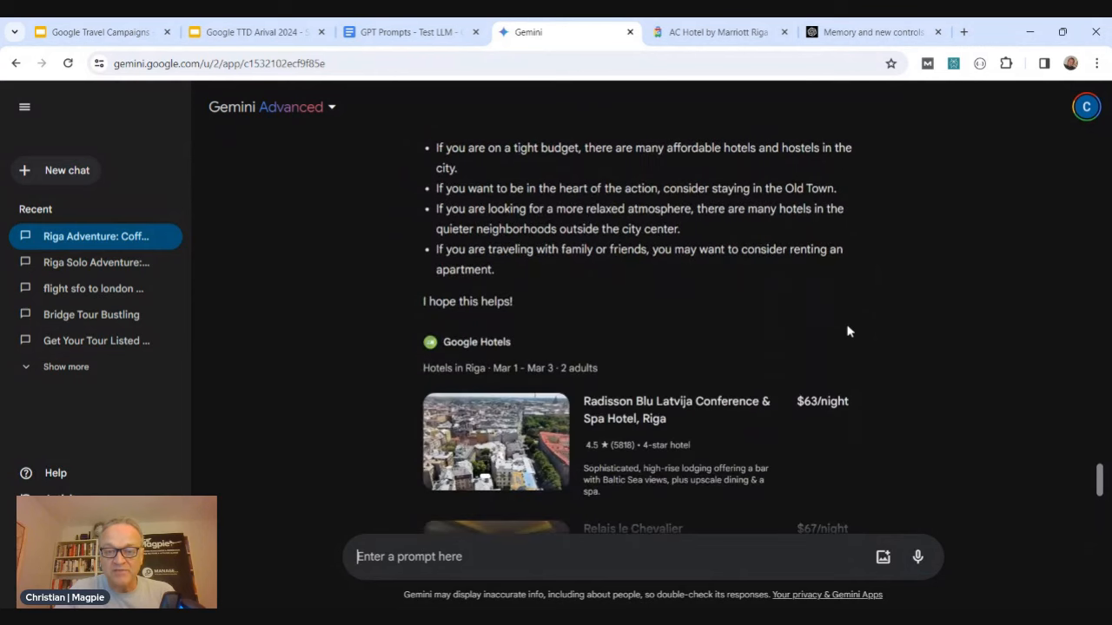
scroll(down, 3)
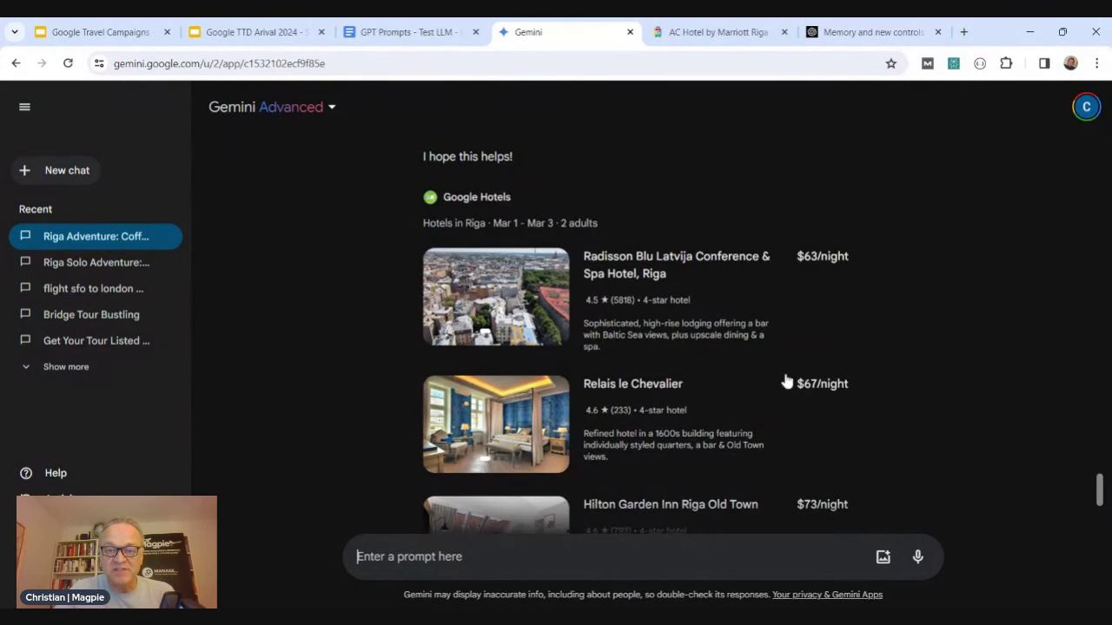
scroll(down, 3)
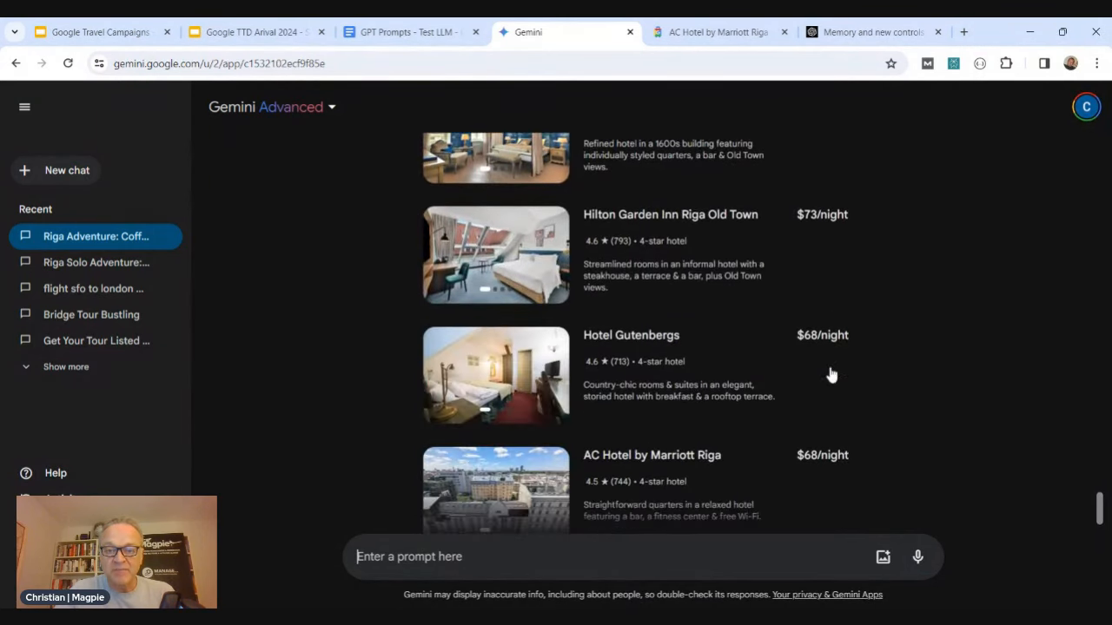
scroll(up, 3)
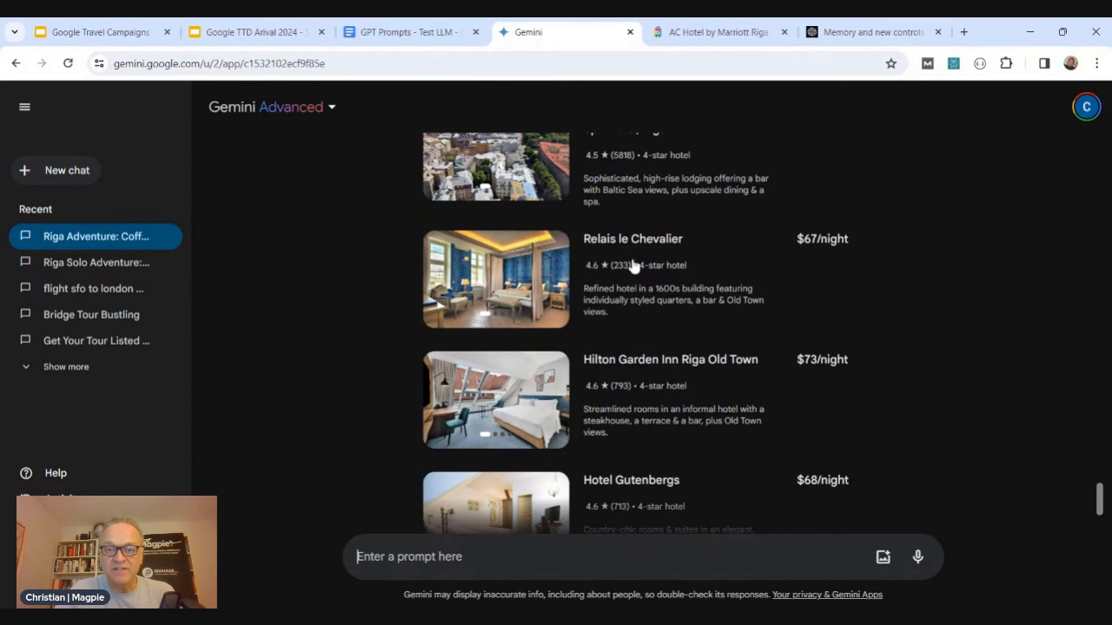
Step: View Relais le Chevalier's March 1–3 offers from $67 to $100, then return to the chat
click(633, 238)
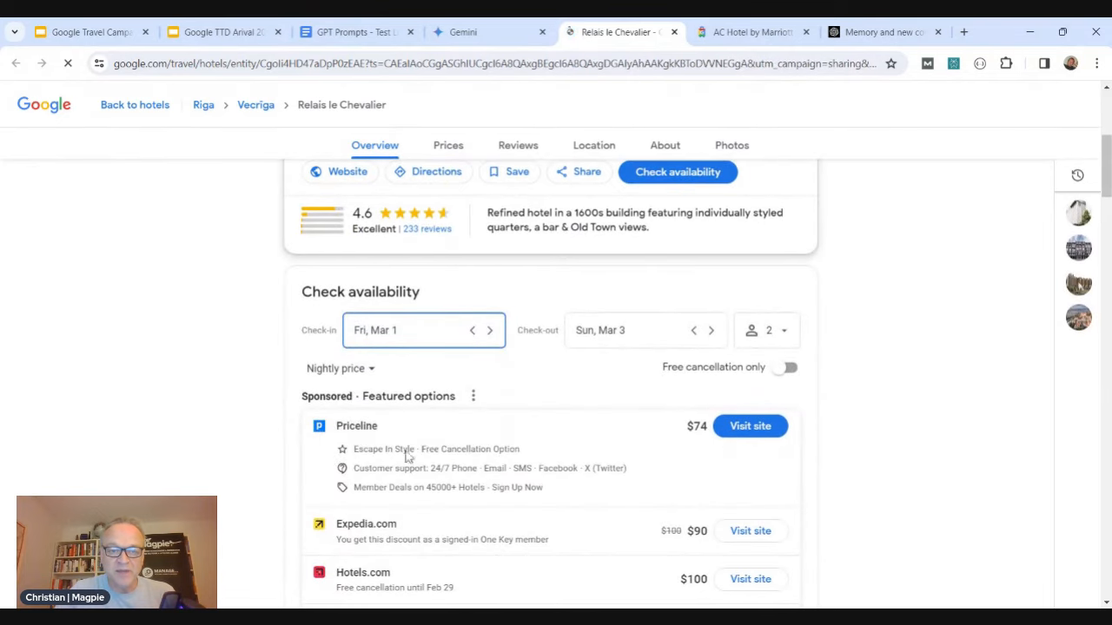
scroll(down, 3)
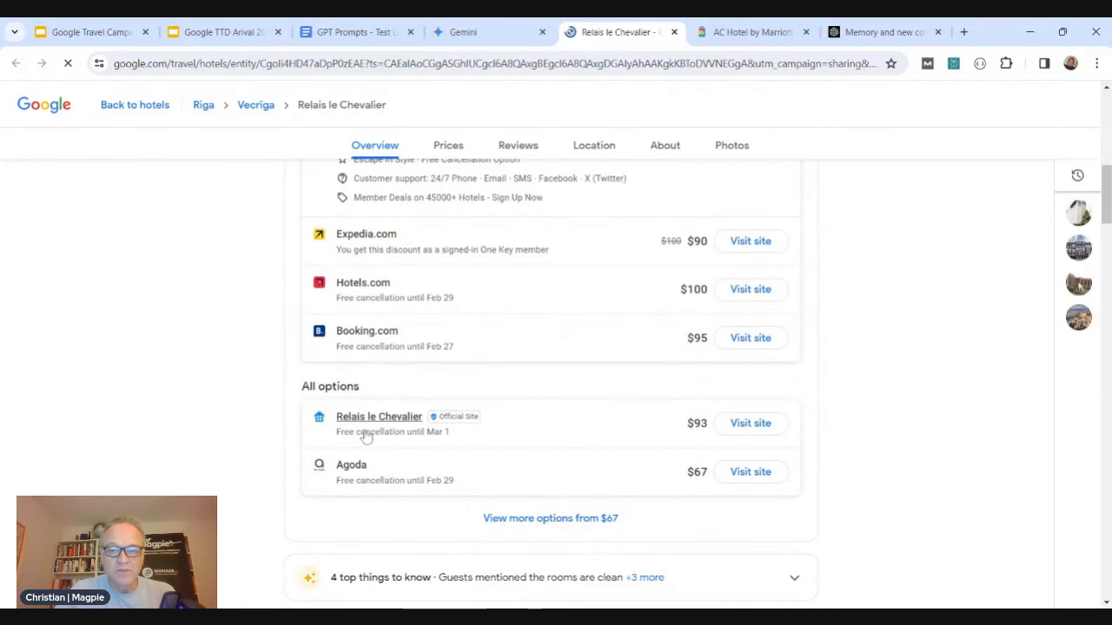
scroll(up, 3)
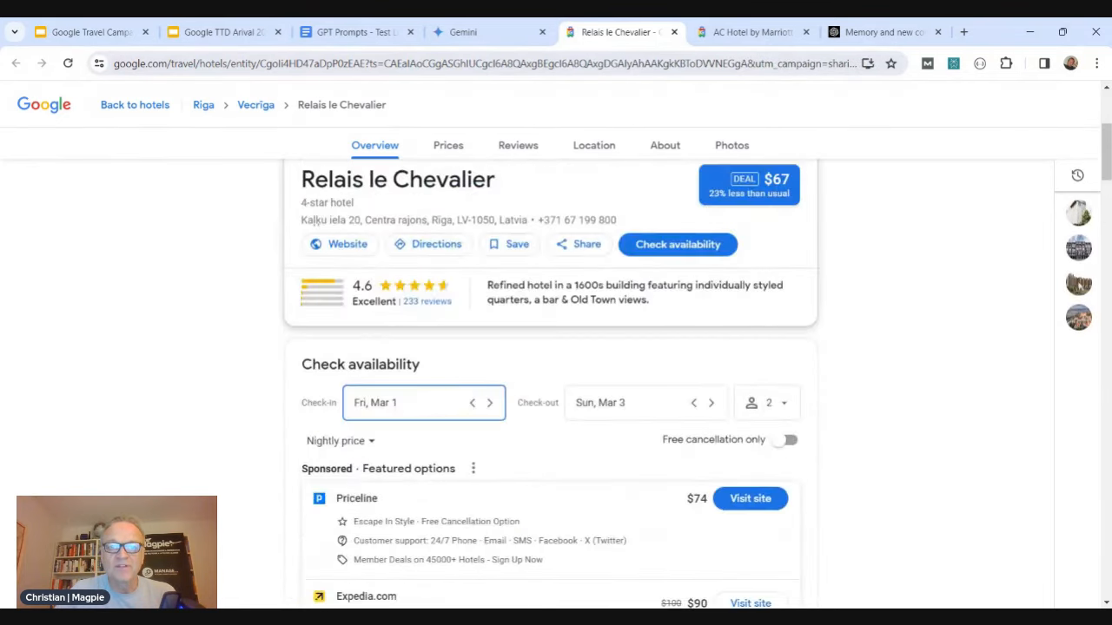
click(490, 31)
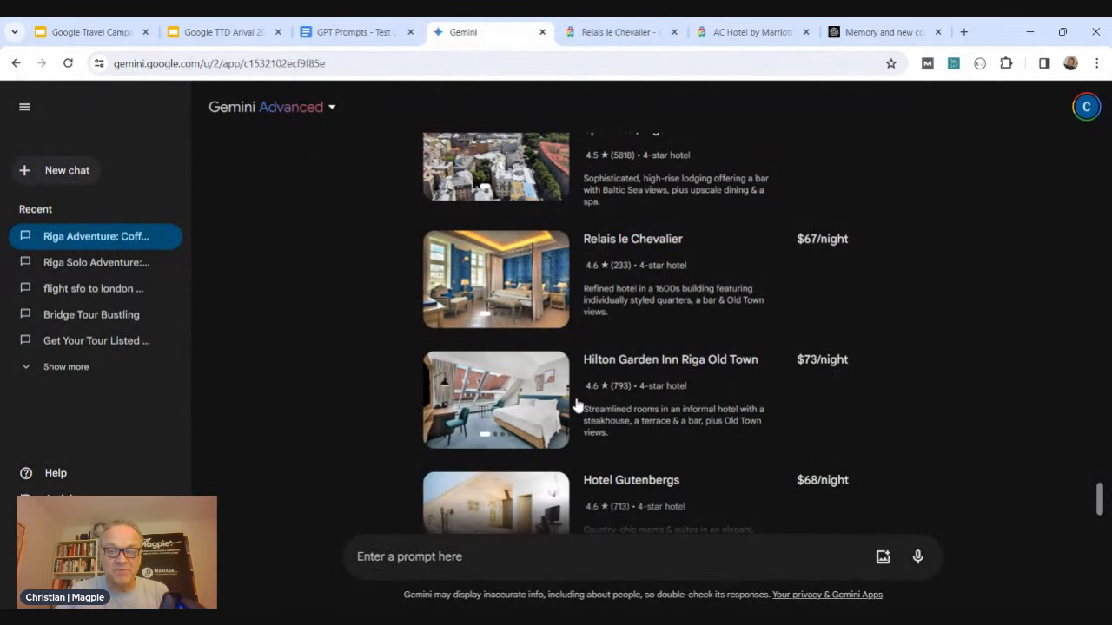
mouse_move(641, 387)
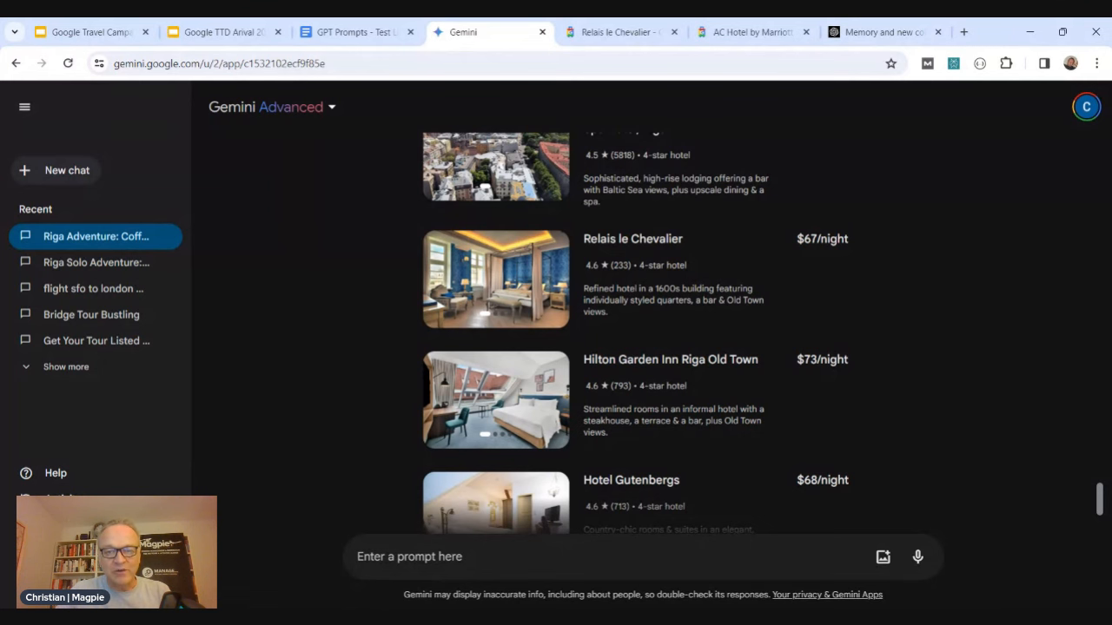
Step: Look over the Hotel Gutenbergs and AC Hotel by Marriott Riga cards at $68/night
scroll(down, 3)
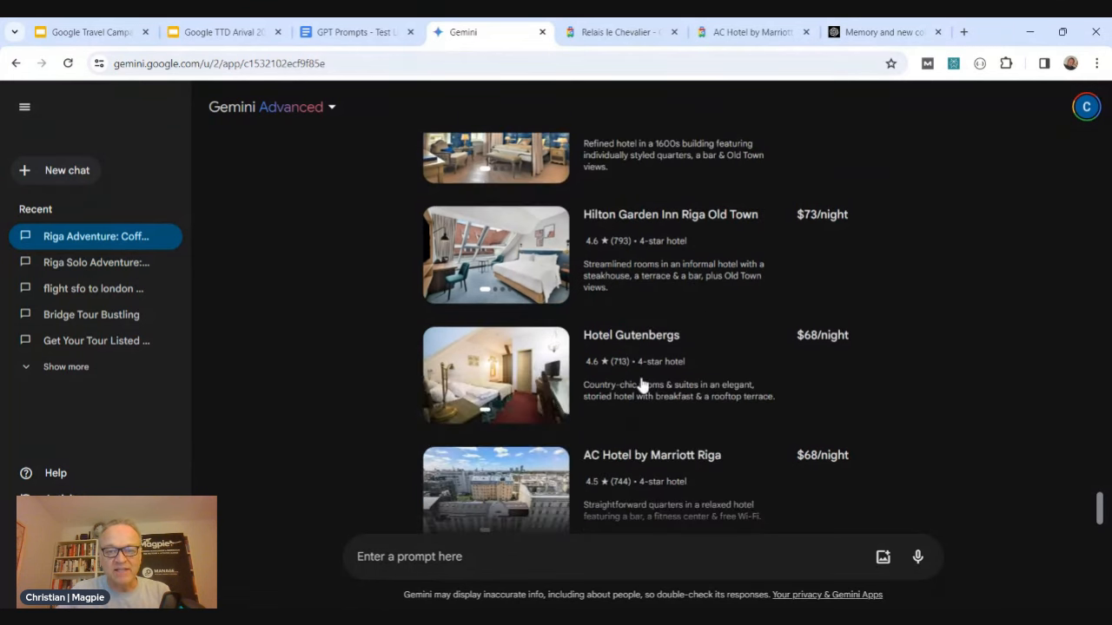
mouse_move(658, 403)
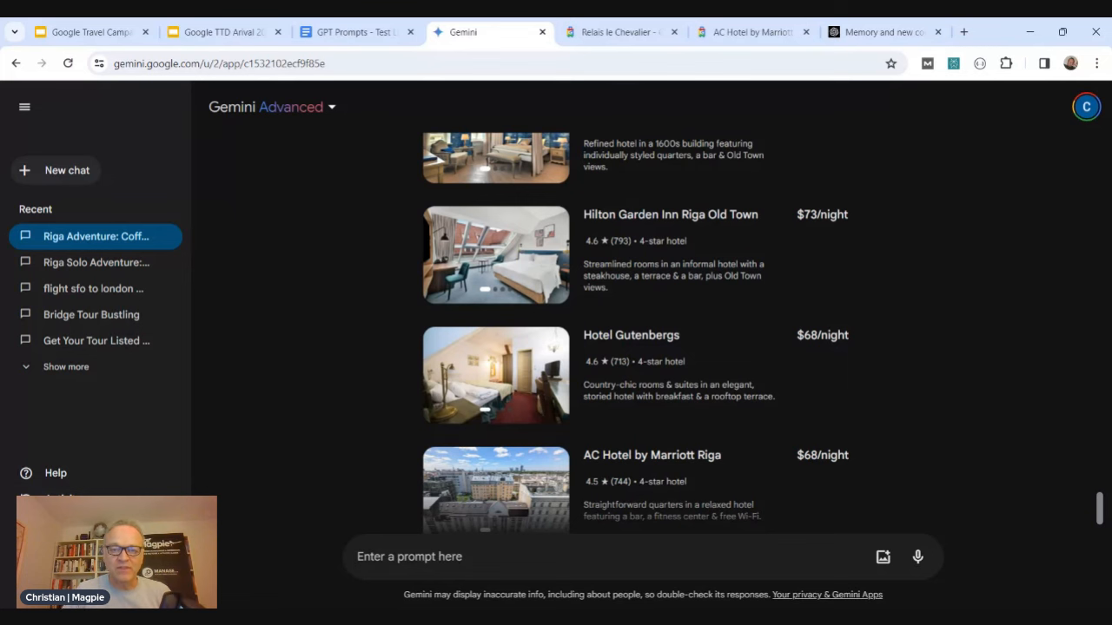
mouse_move(822, 406)
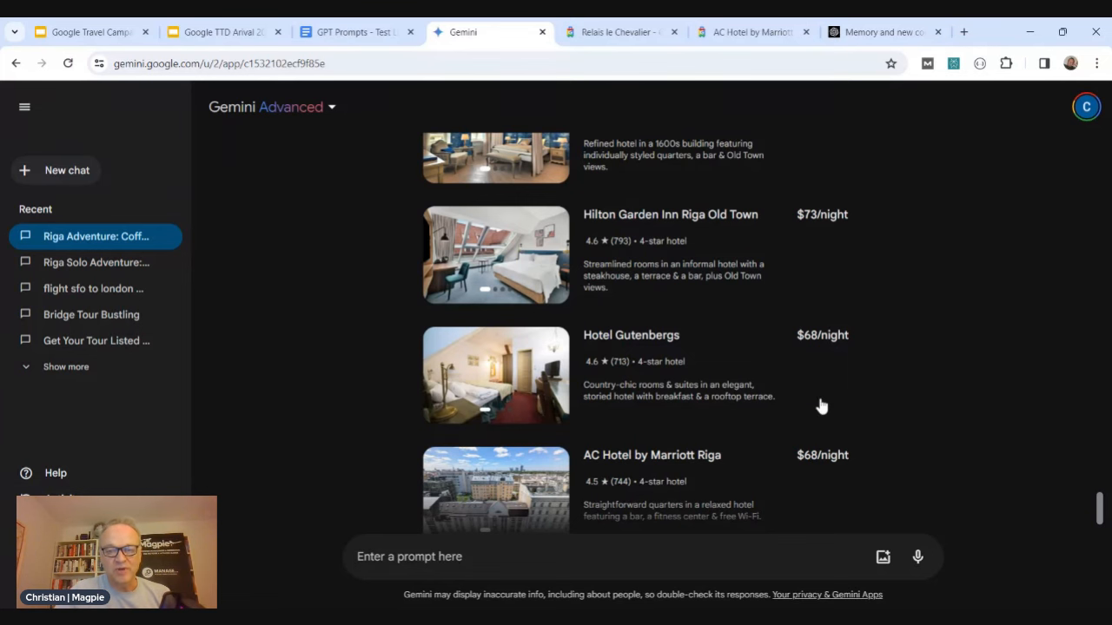
scroll(down, 3)
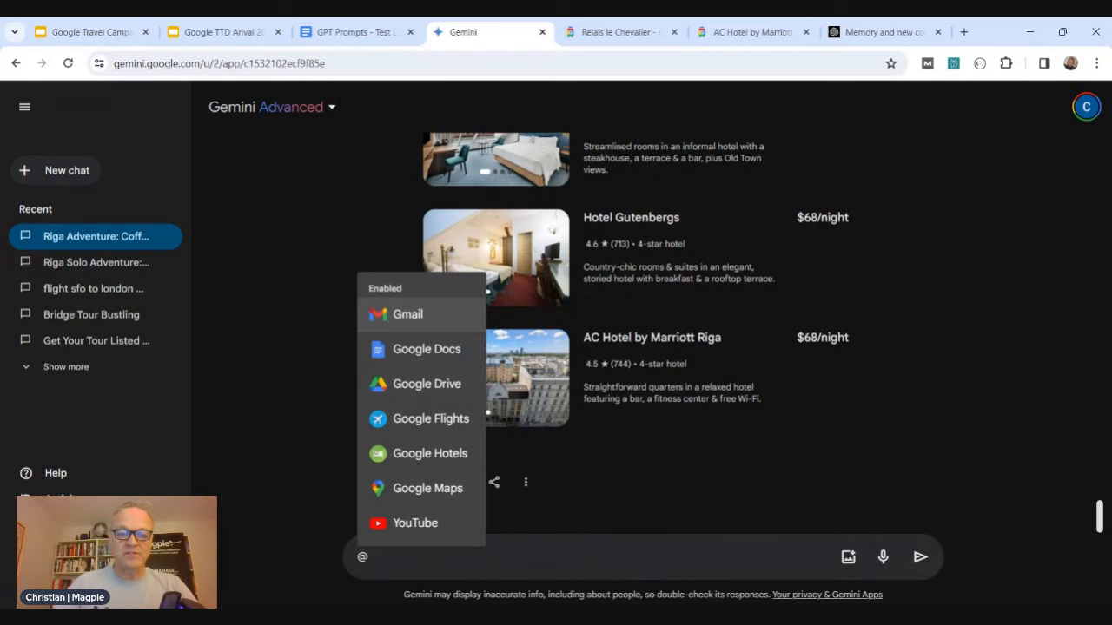
click(430, 417)
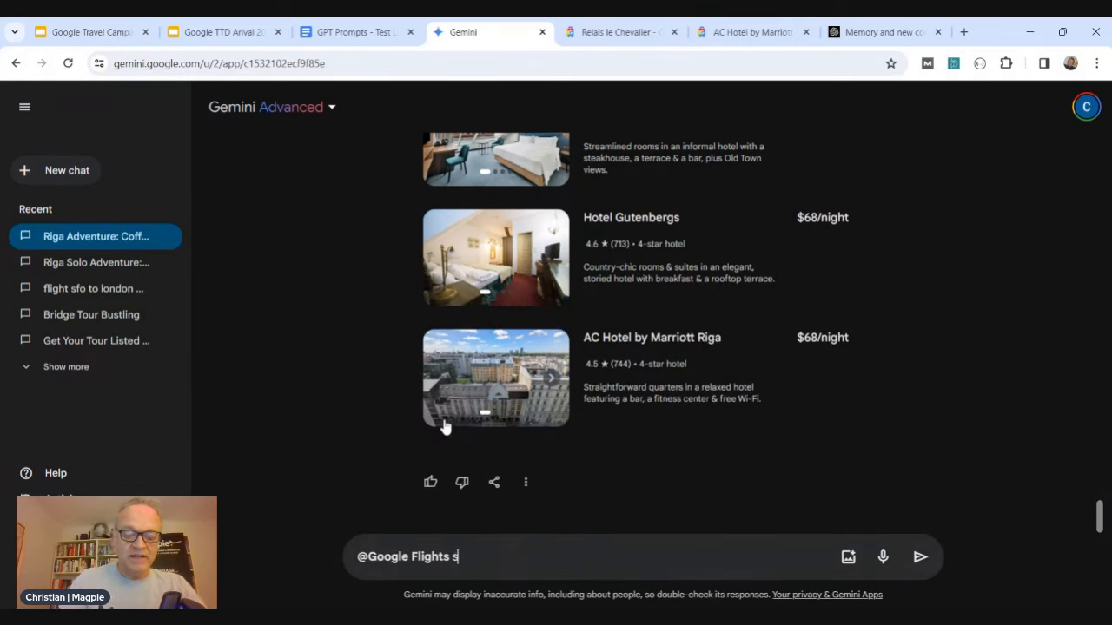
text(fo to r)
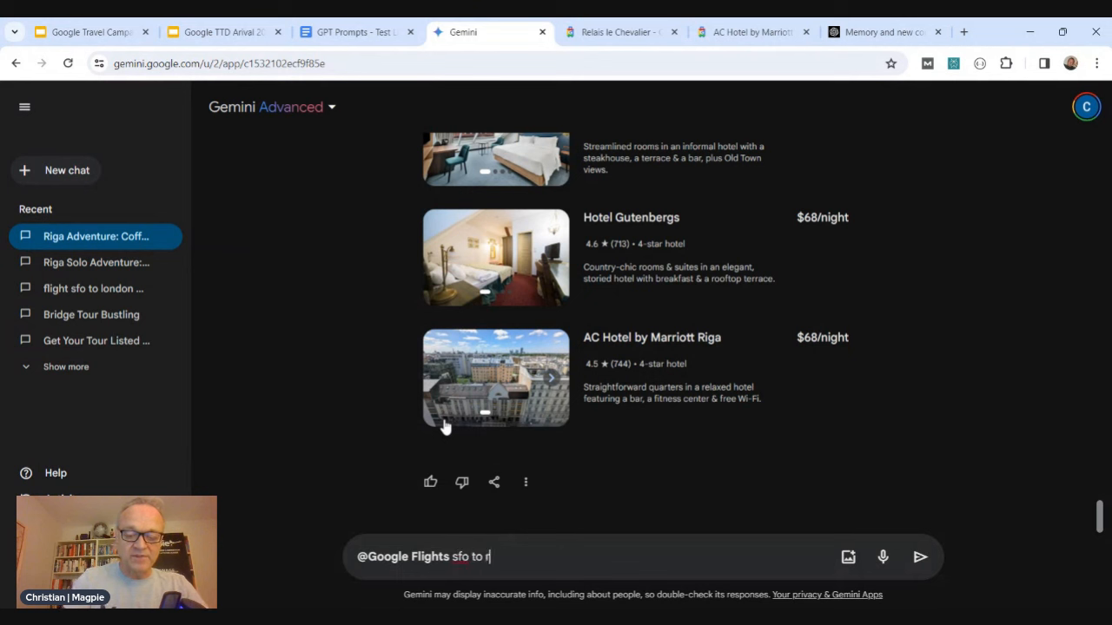
text(iga, v)
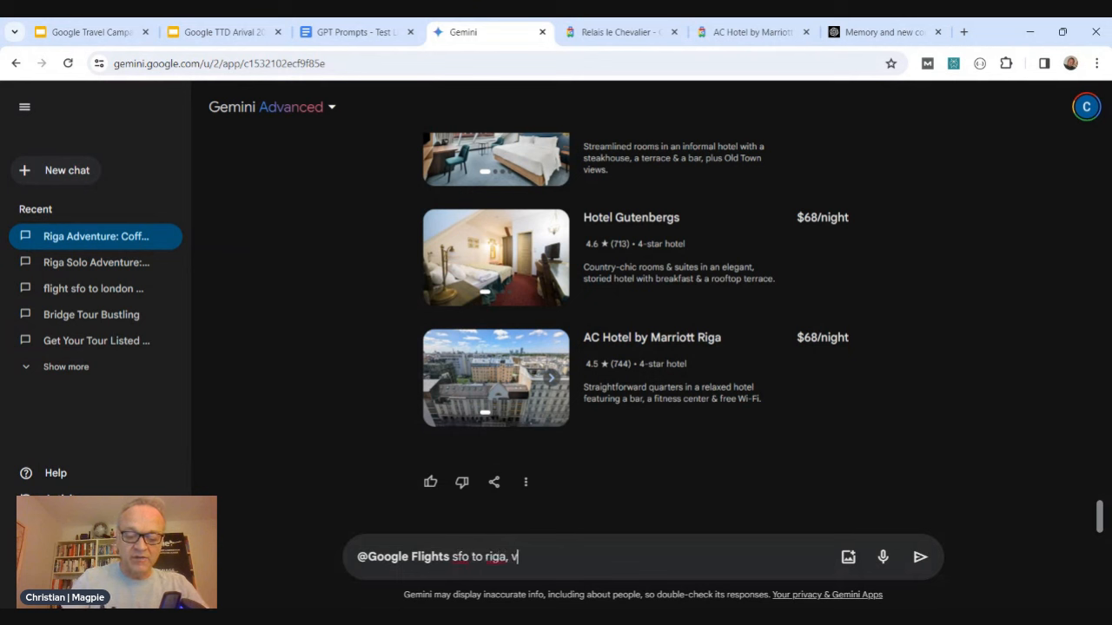
text(ia london)
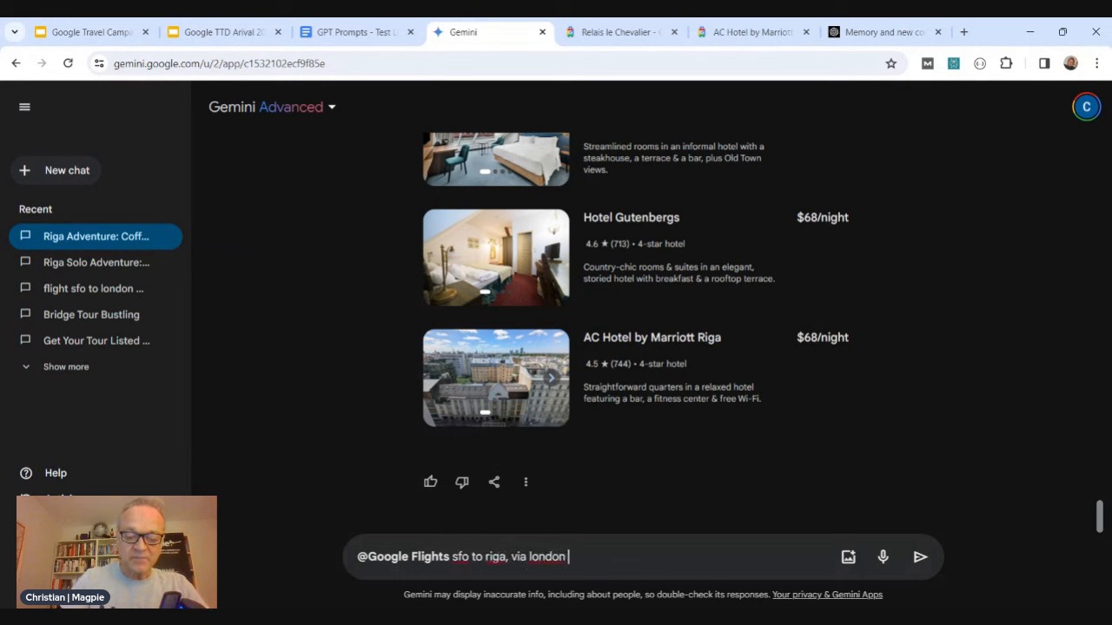
text(mar 2)
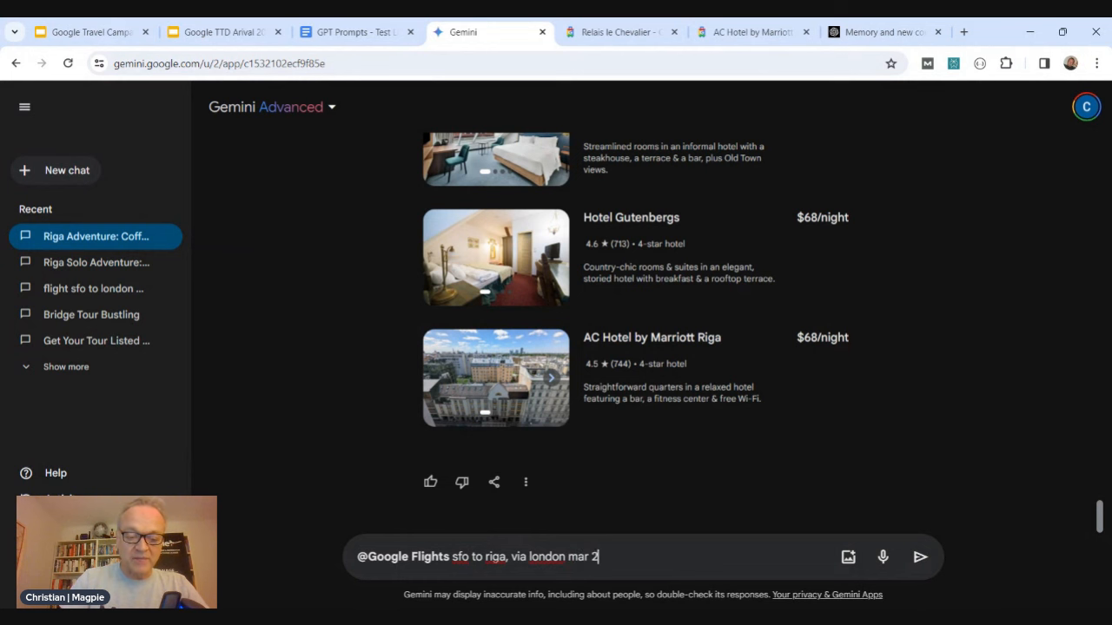
text(-16)
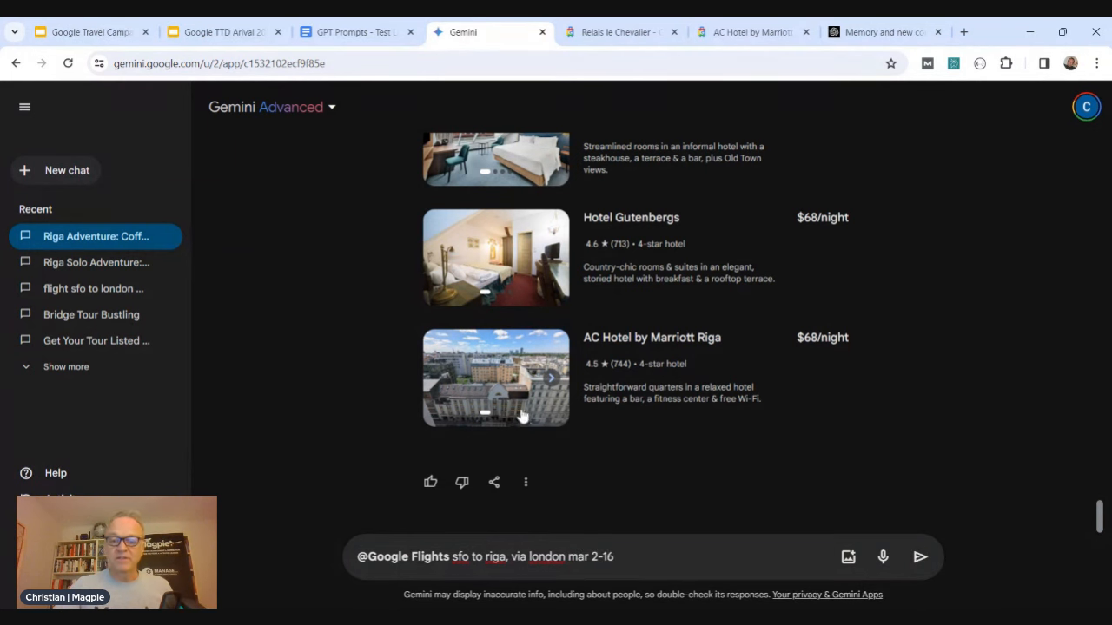
click(919, 556)
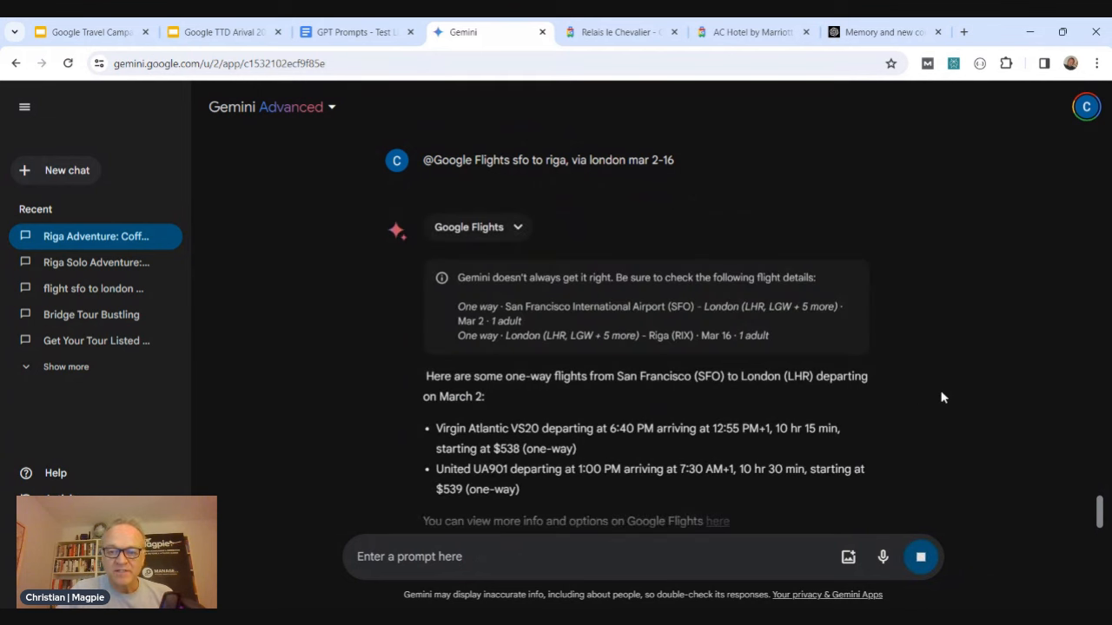
scroll(down, 3)
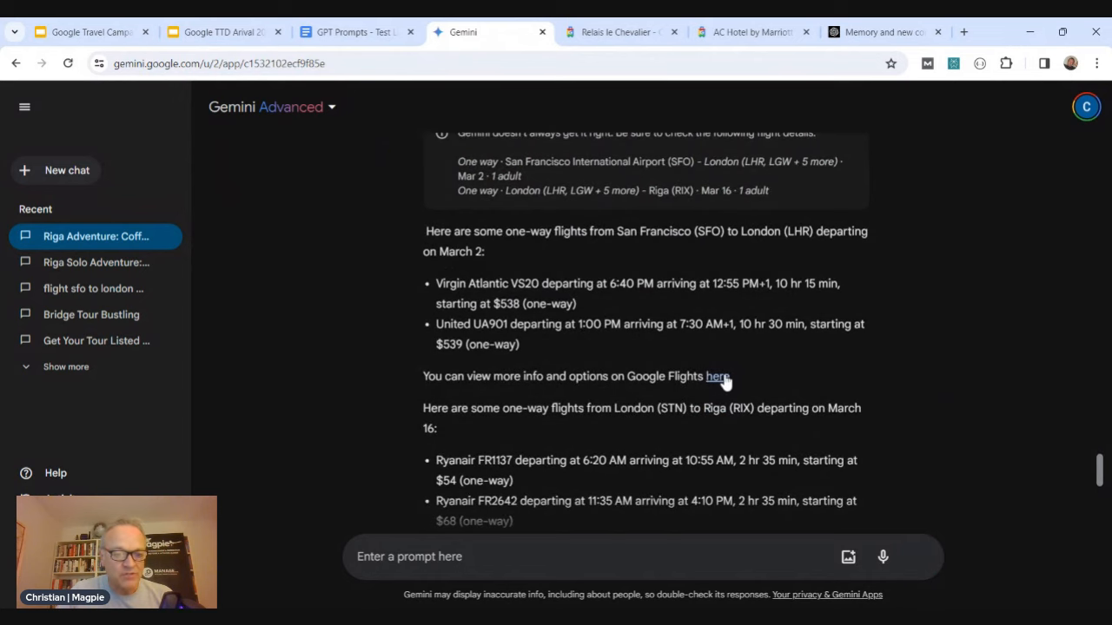
scroll(down, 3)
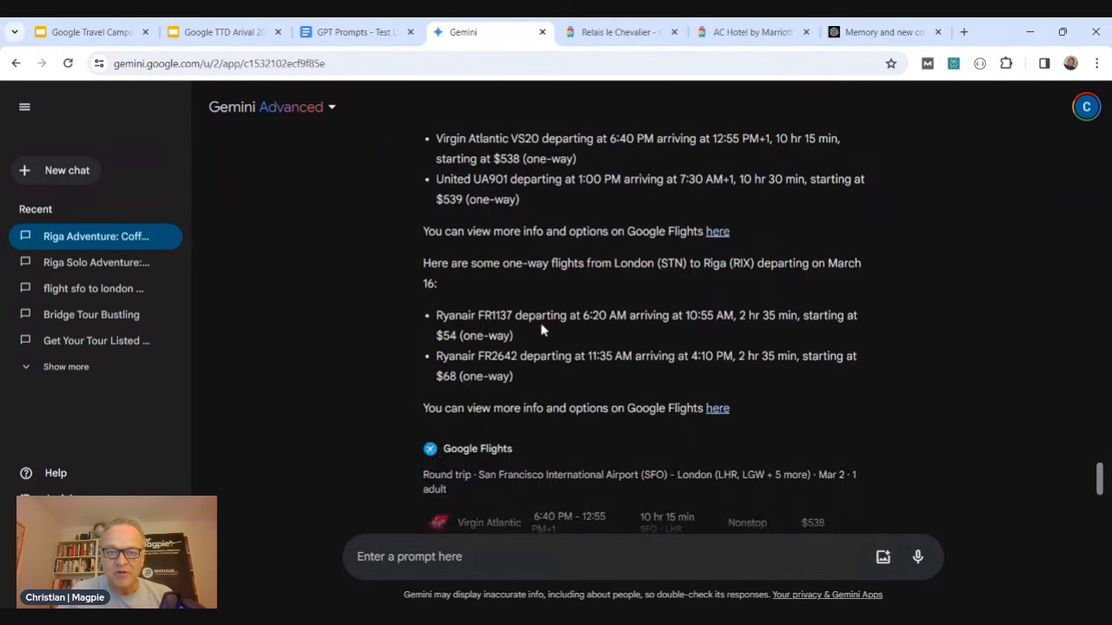
mouse_move(886, 358)
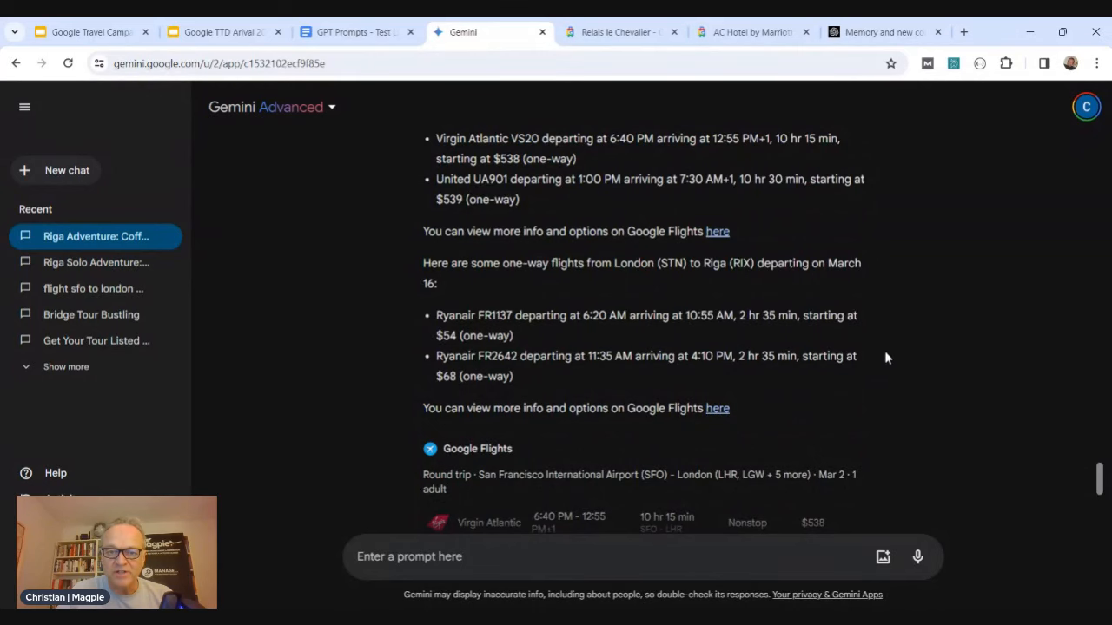
scroll(down, 3)
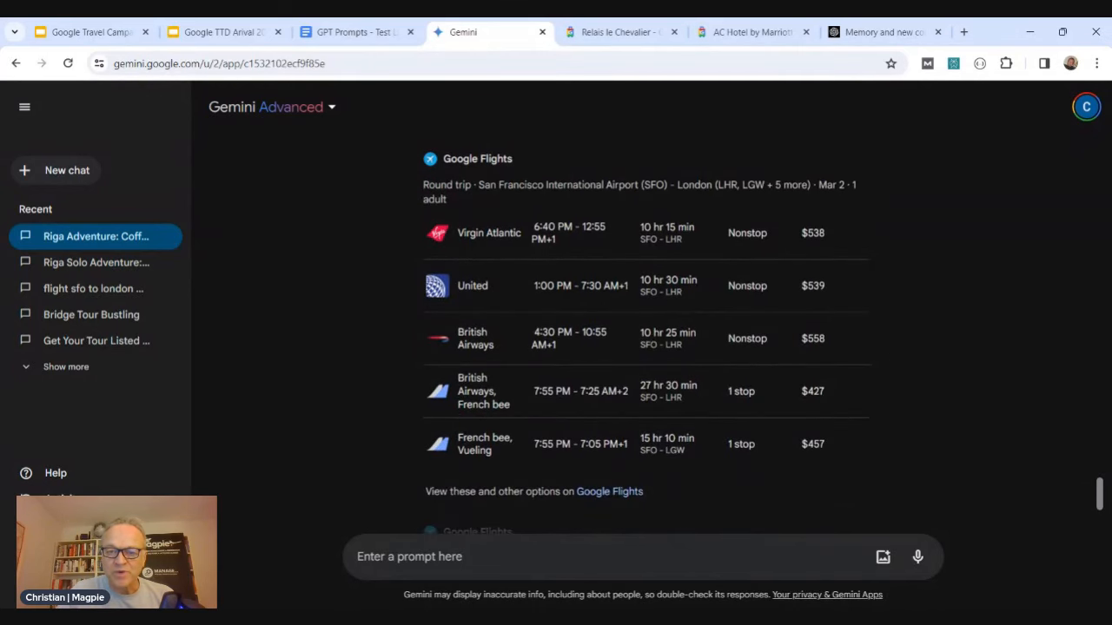
mouse_move(851, 341)
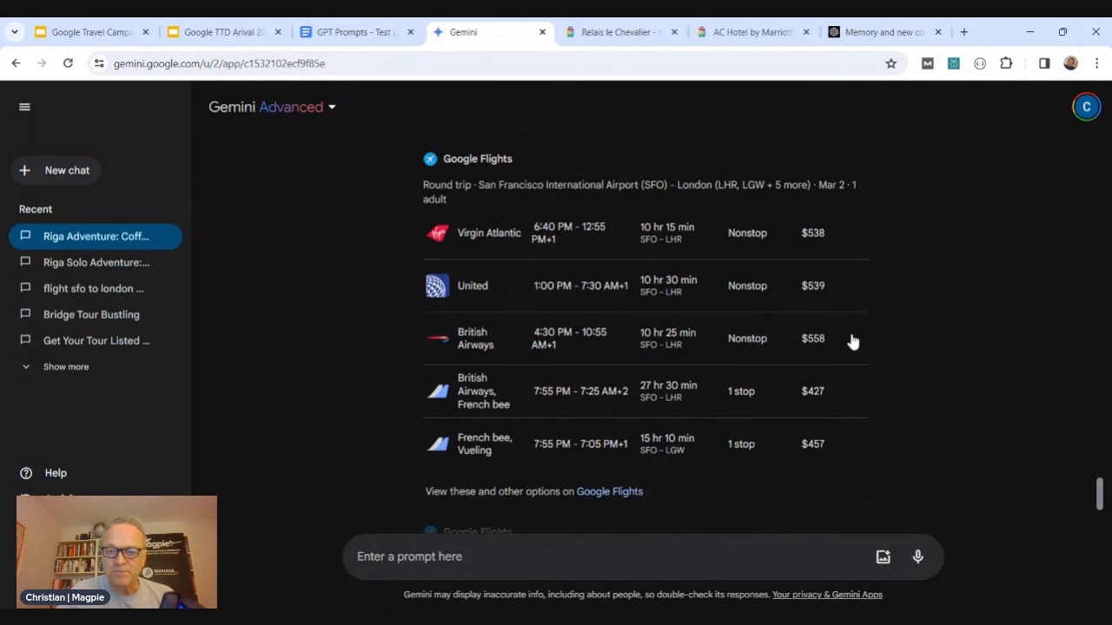
scroll(down, 3)
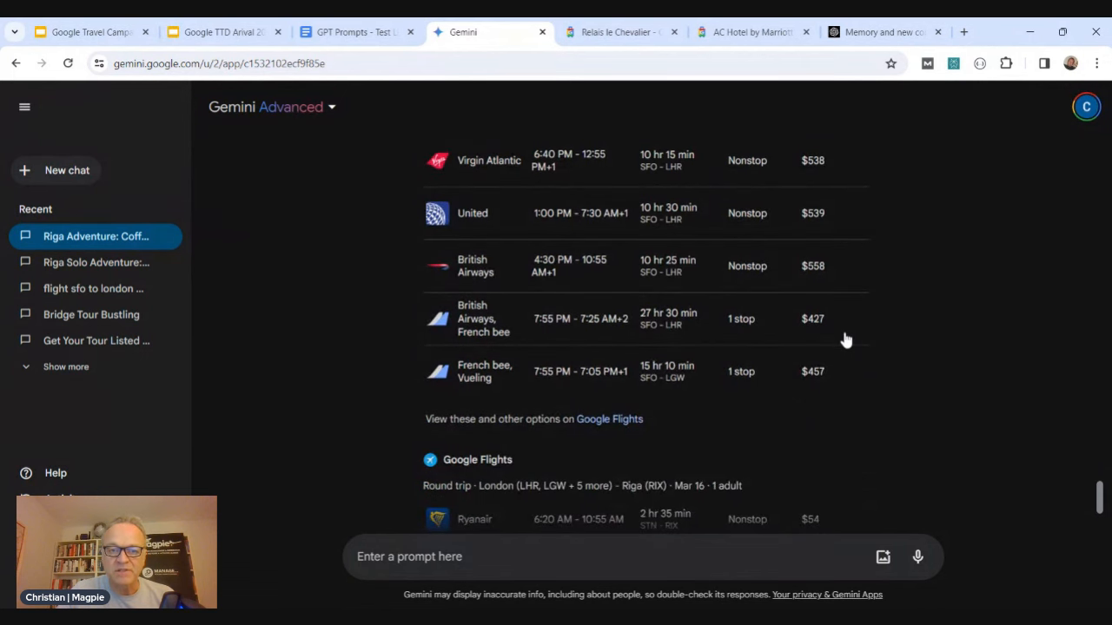
scroll(down, 3)
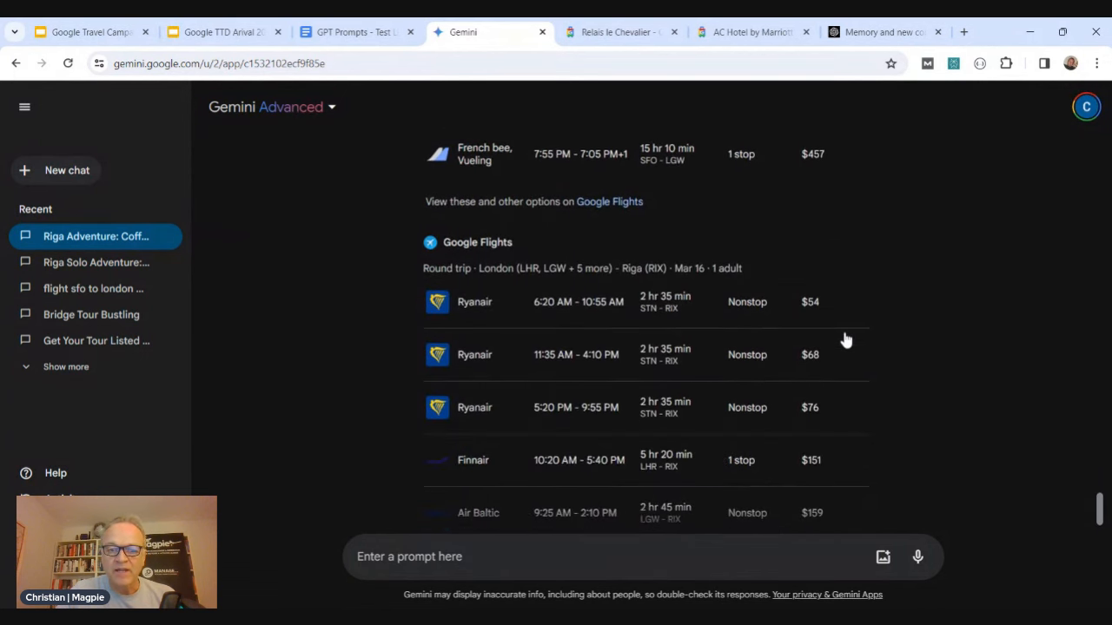
mouse_move(455, 368)
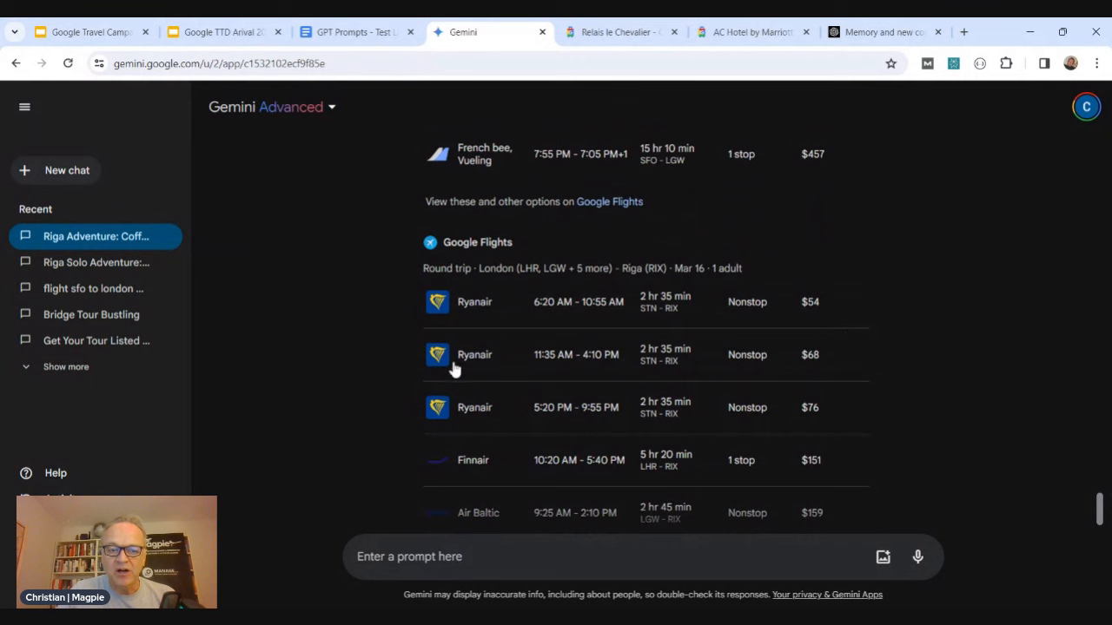
mouse_move(451, 360)
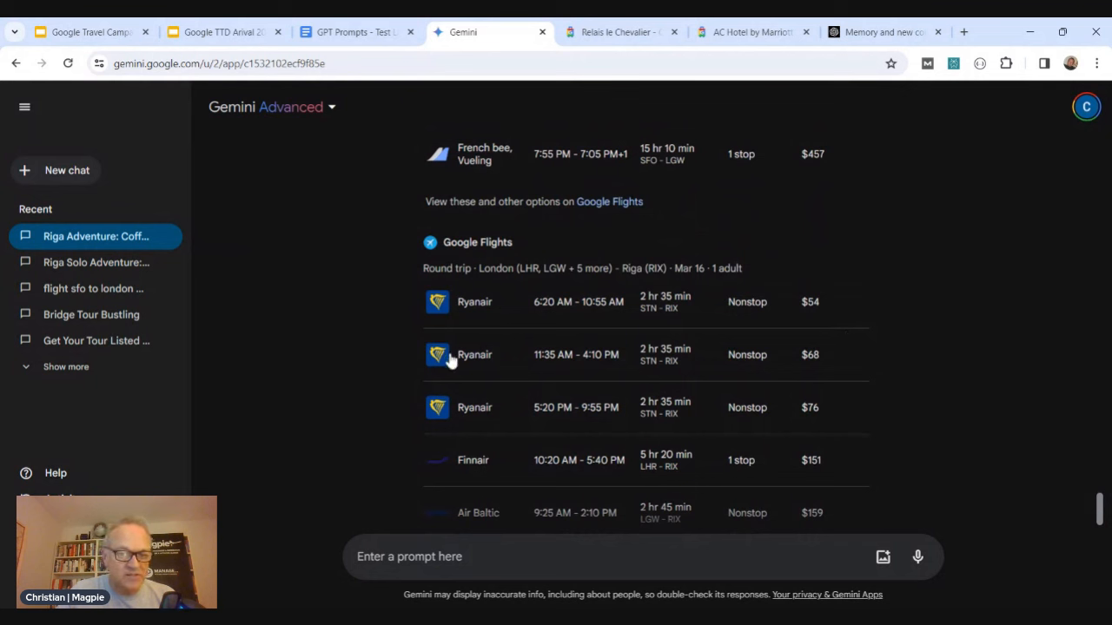
mouse_move(950, 375)
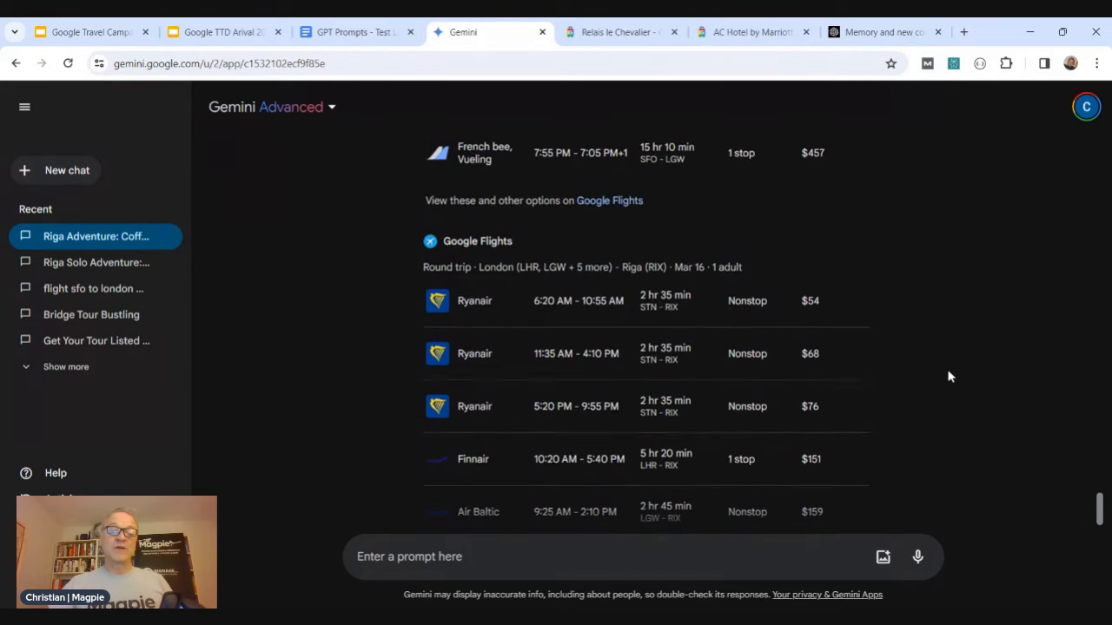
scroll(down, 3)
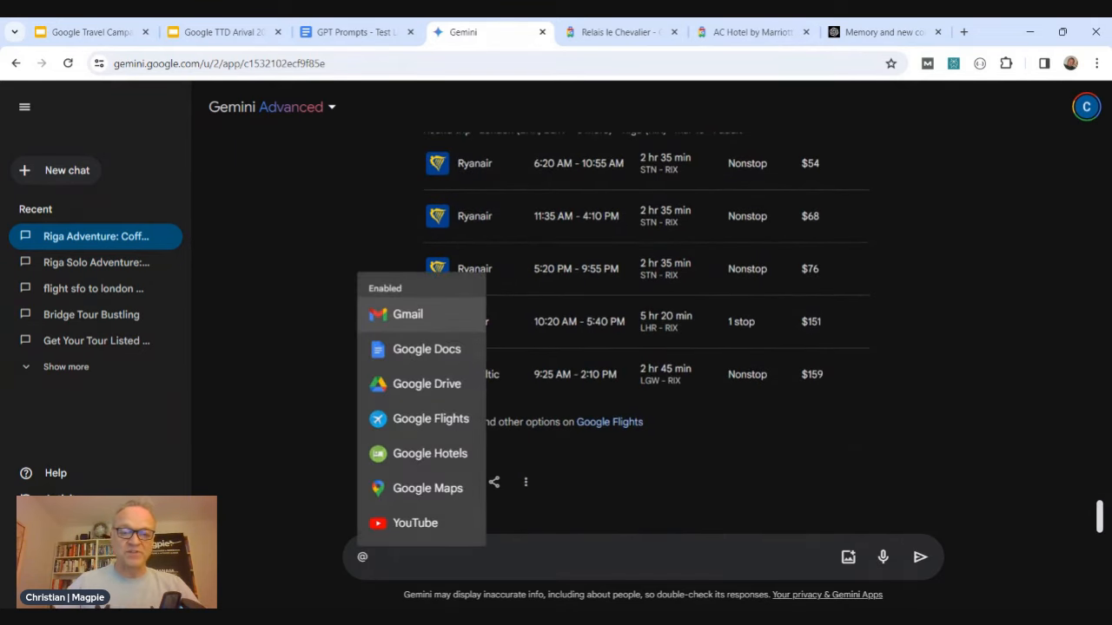
mouse_move(424, 325)
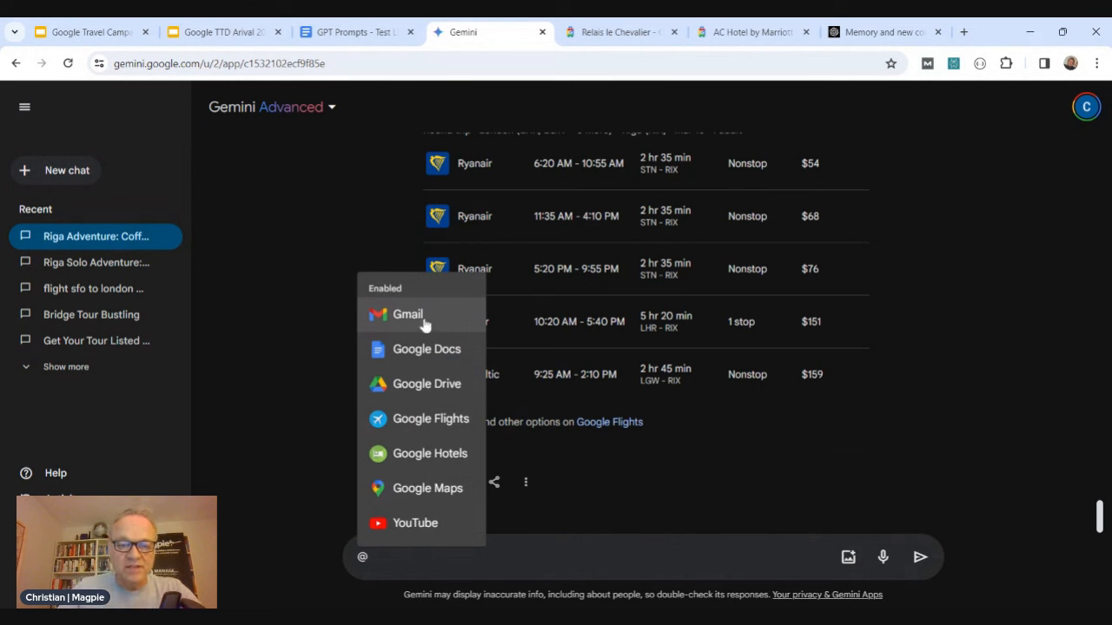
click(427, 348)
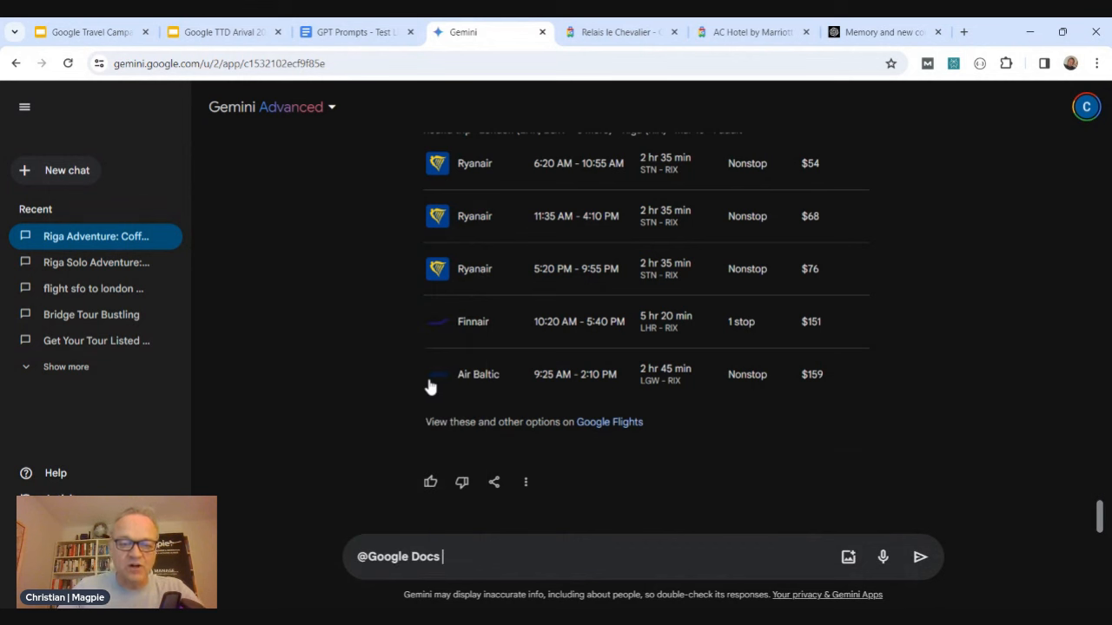
text(save)
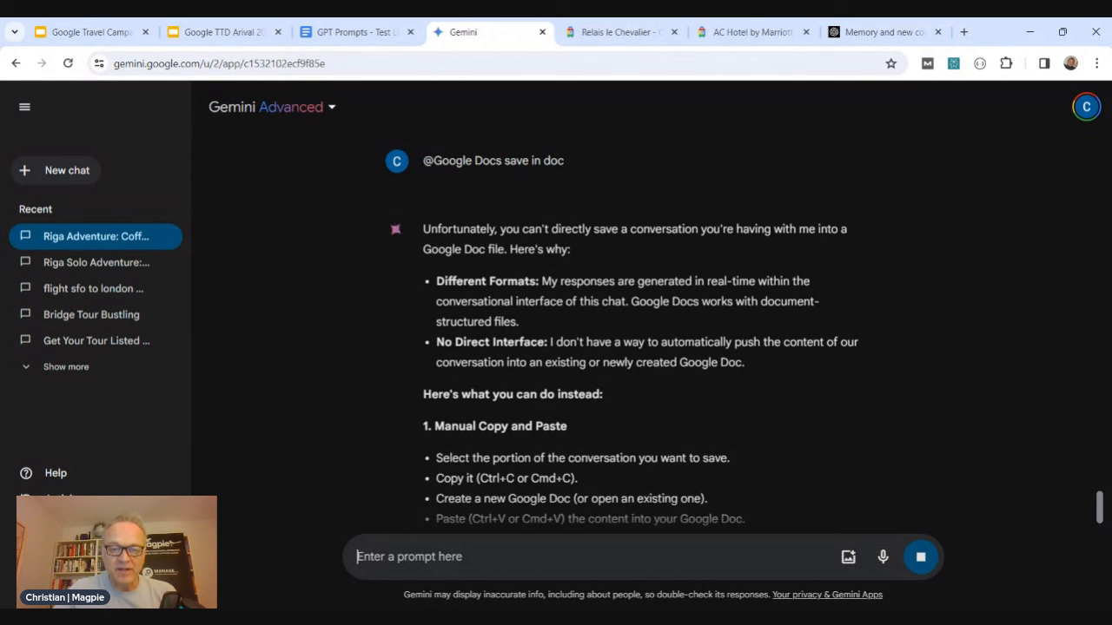
Step: Read Gemini's reply about copy-paste, screenshots and export instead of saving to a Doc
scroll(down, 3)
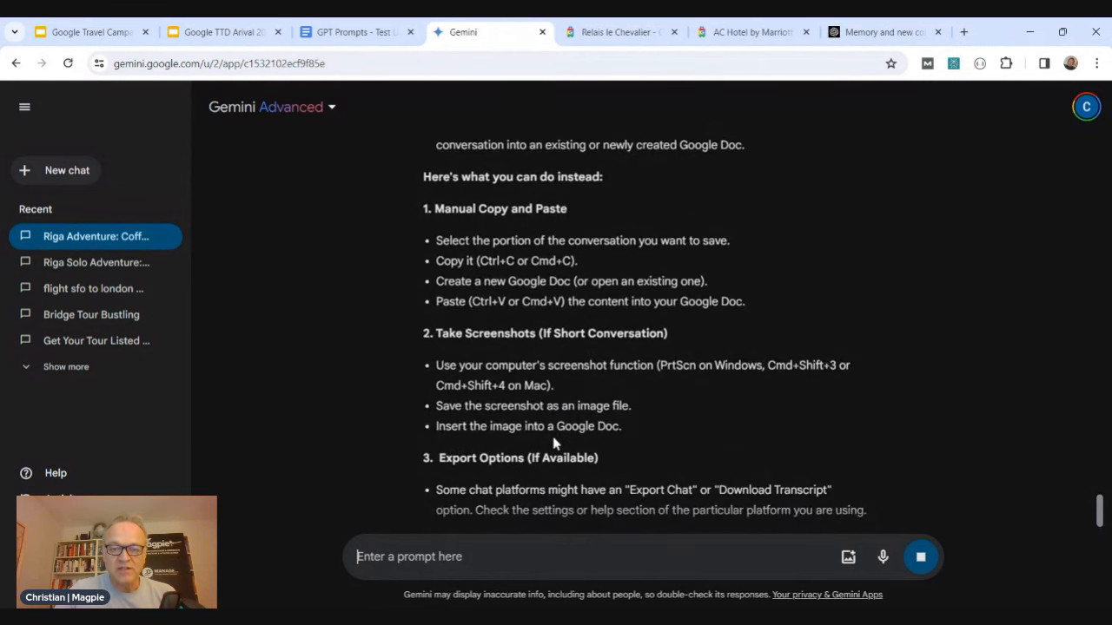
scroll(up, 3)
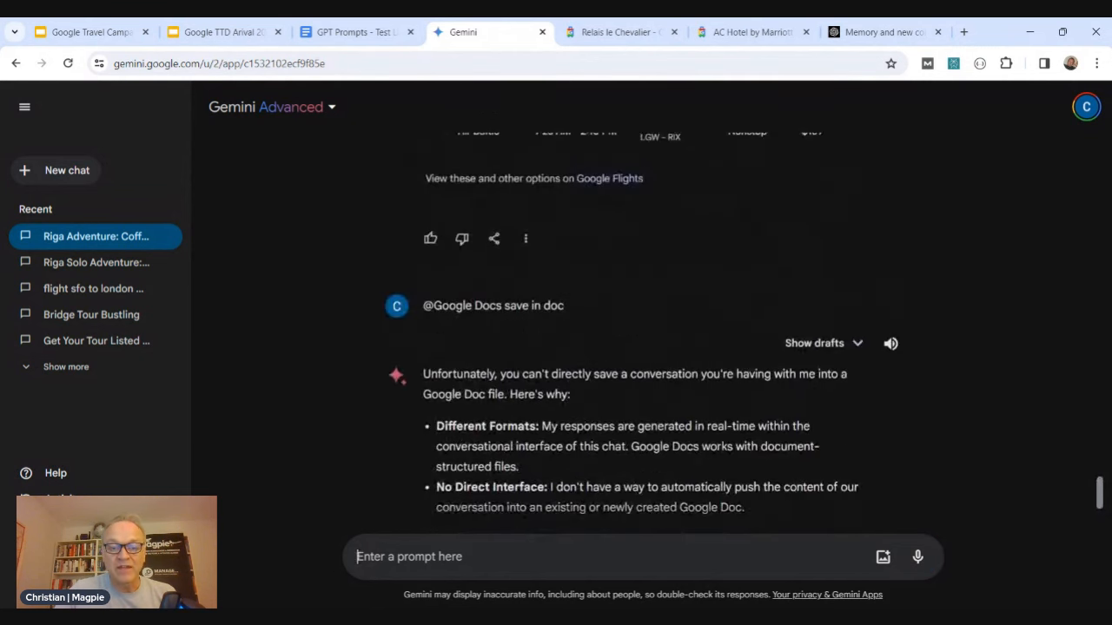
scroll(down, 3)
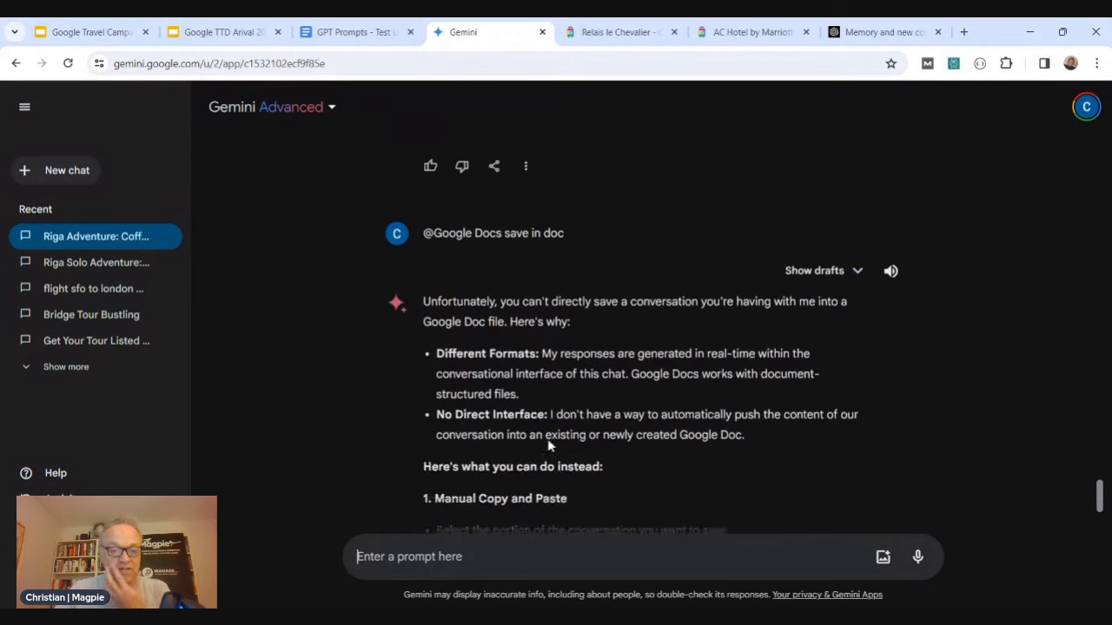
scroll(down, 3)
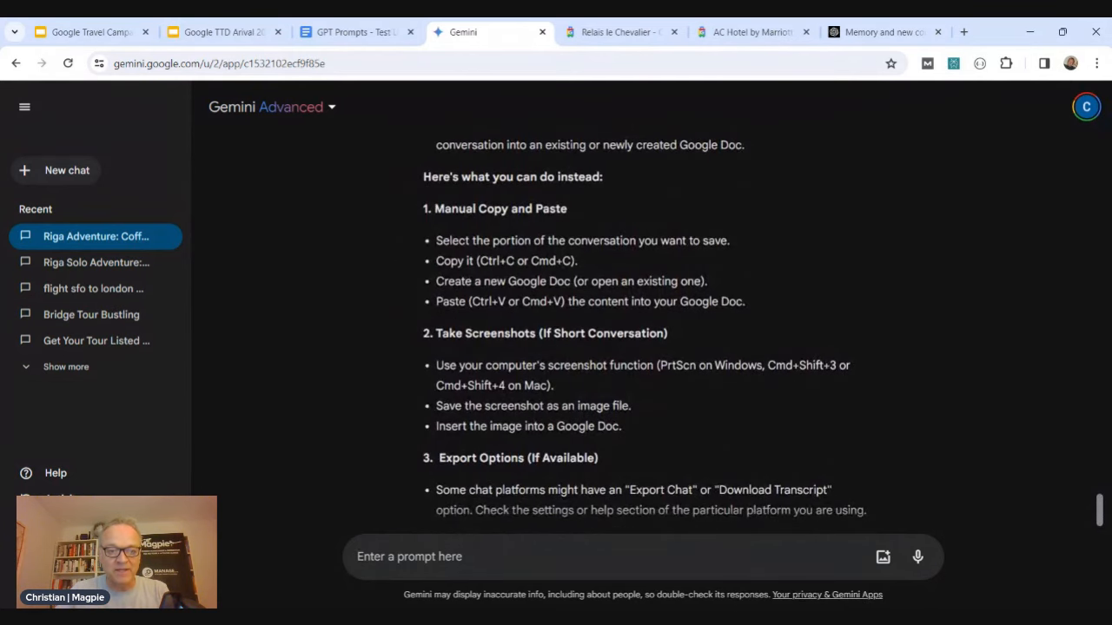
scroll(down, 3)
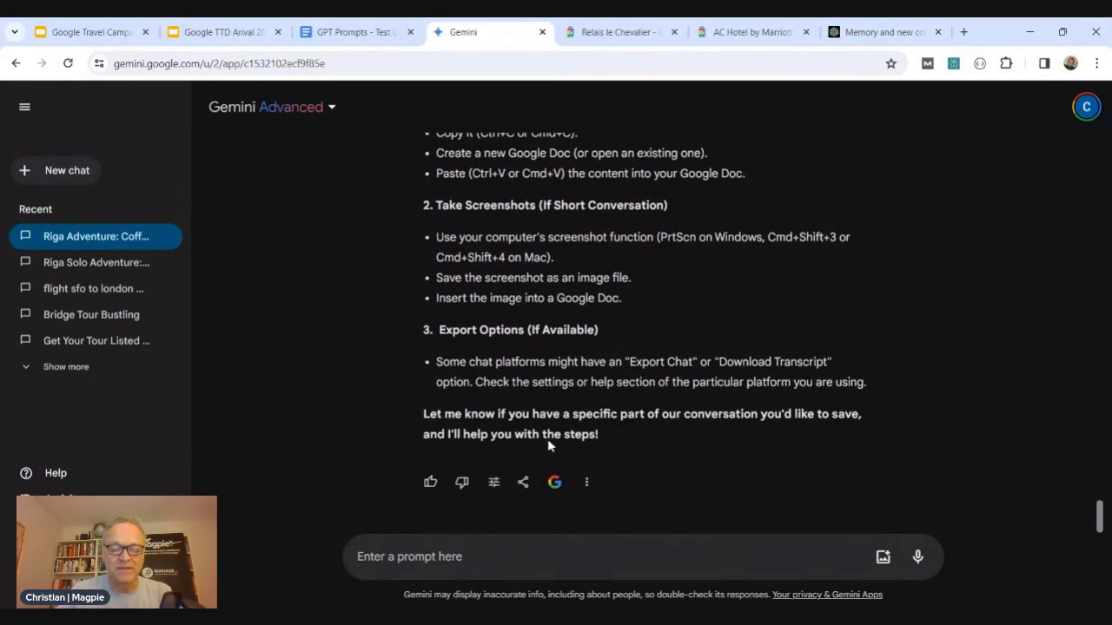
mouse_move(472, 553)
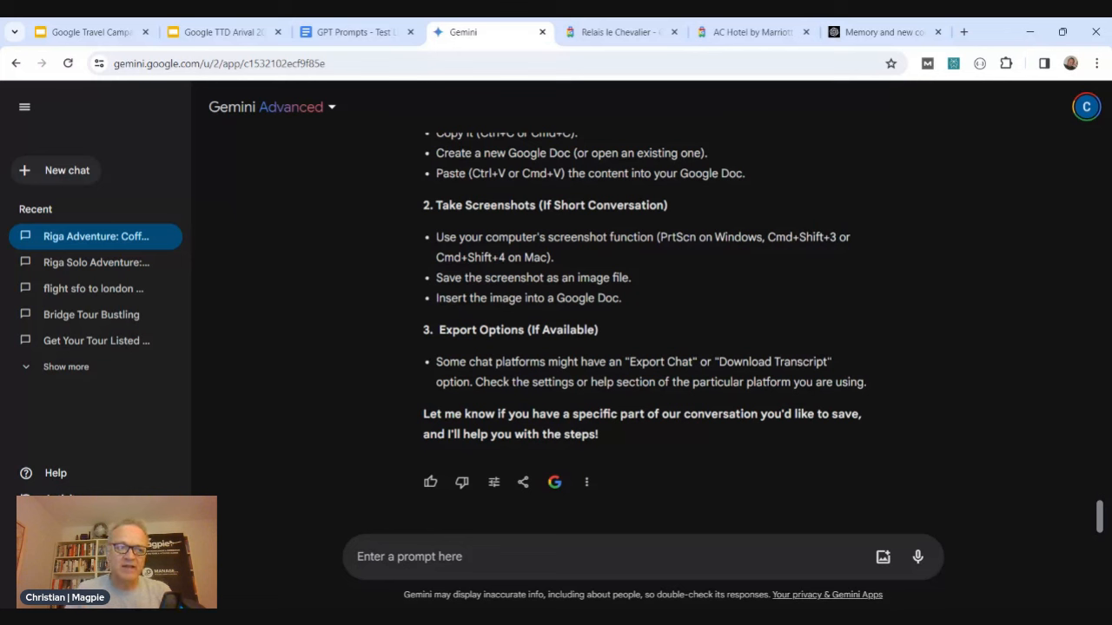
Step: Begin a new prompt with 'create an imag'
text(cr)
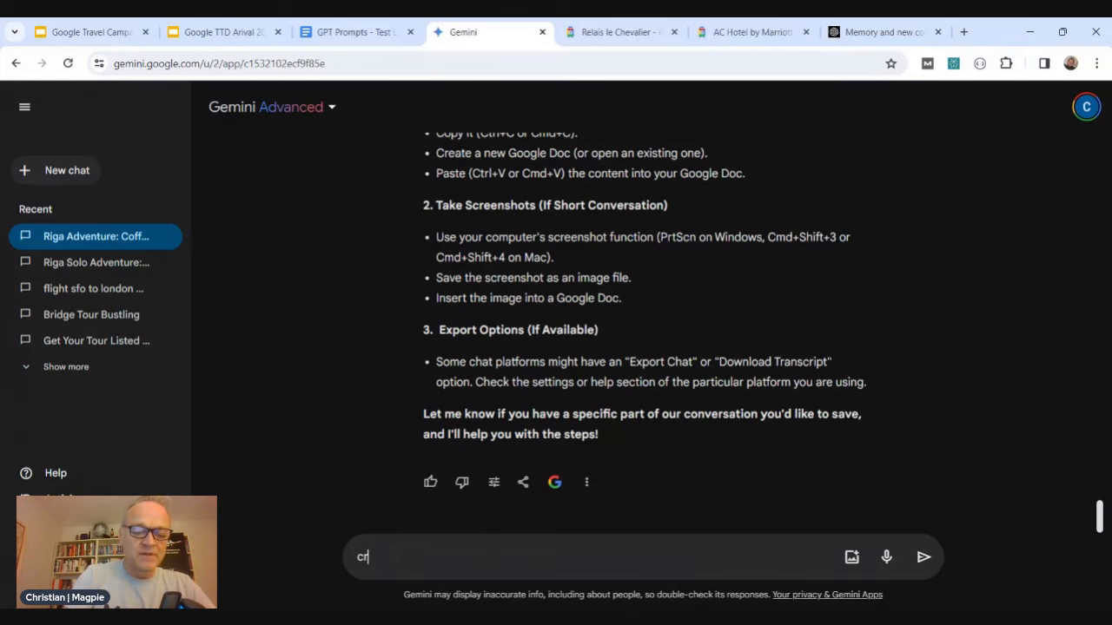
text(create an imag)
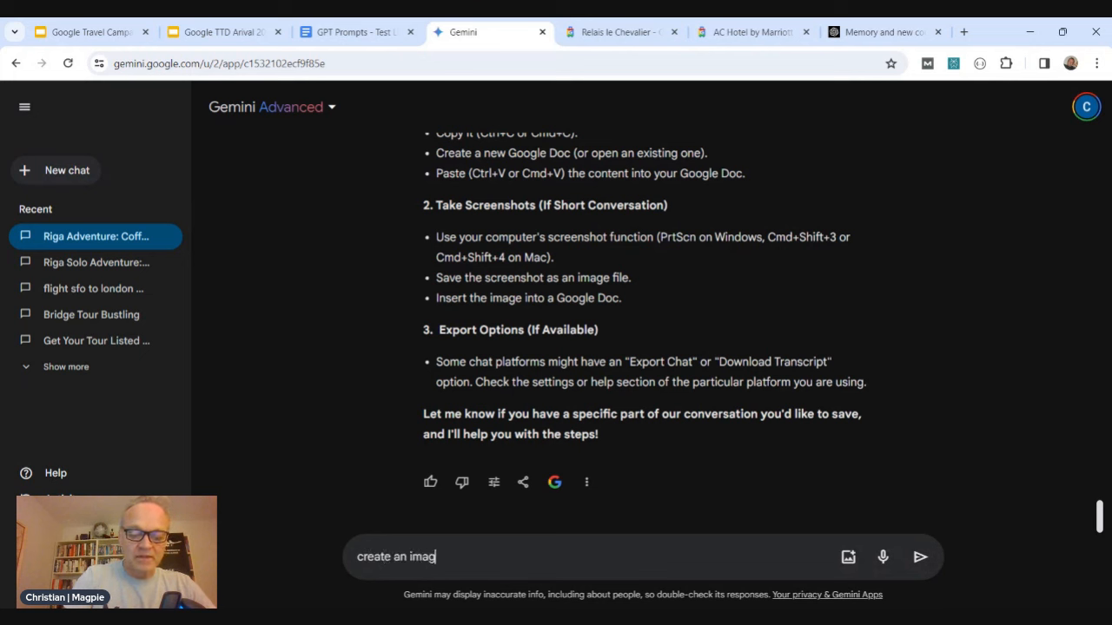
Step: Request 'create an image for my riga trip' and look over the four generated Riga images
text(e for my)
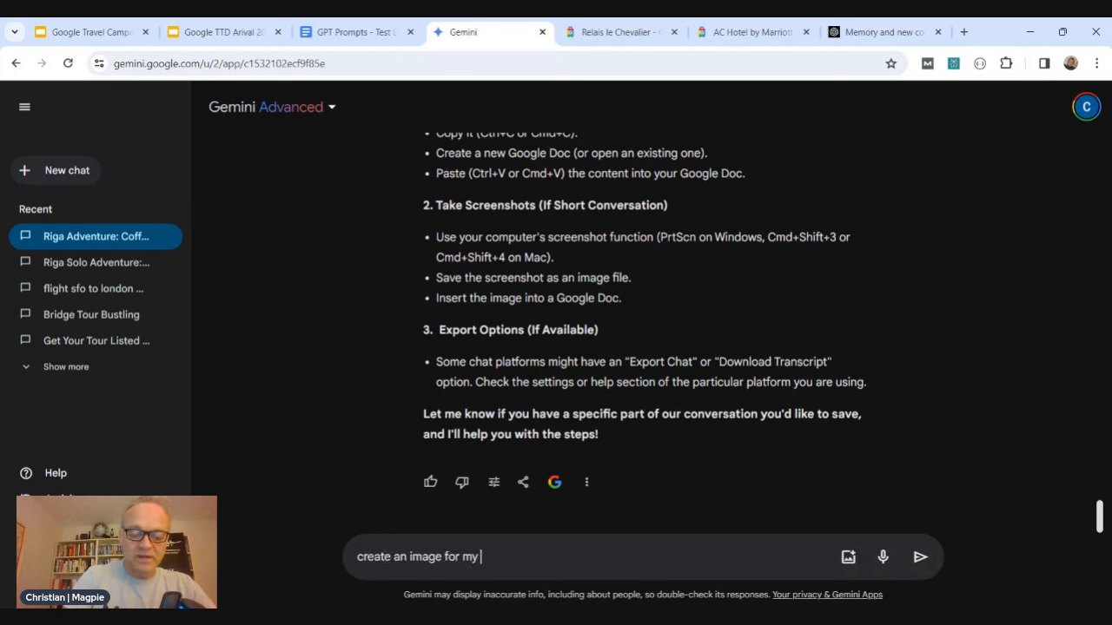
text(riga tri)
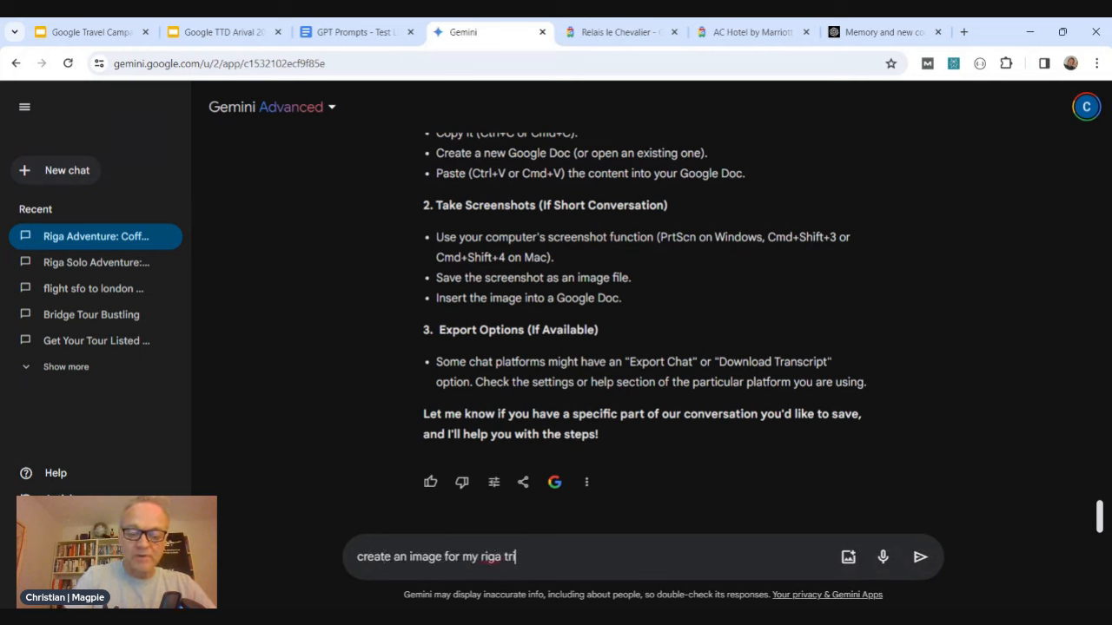
click(921, 556)
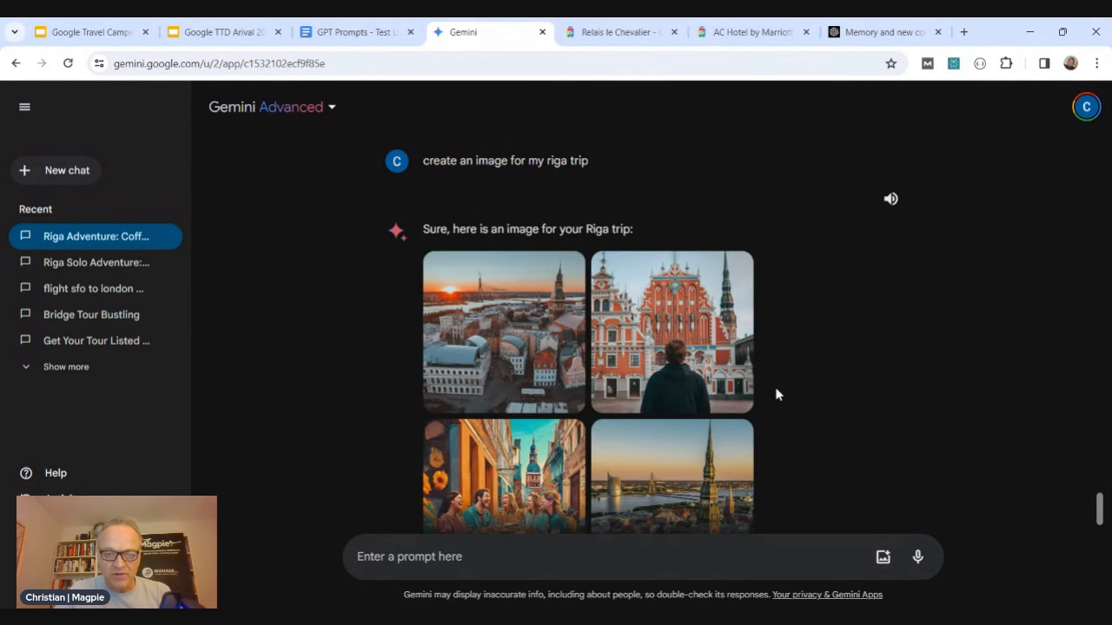
scroll(down, 3)
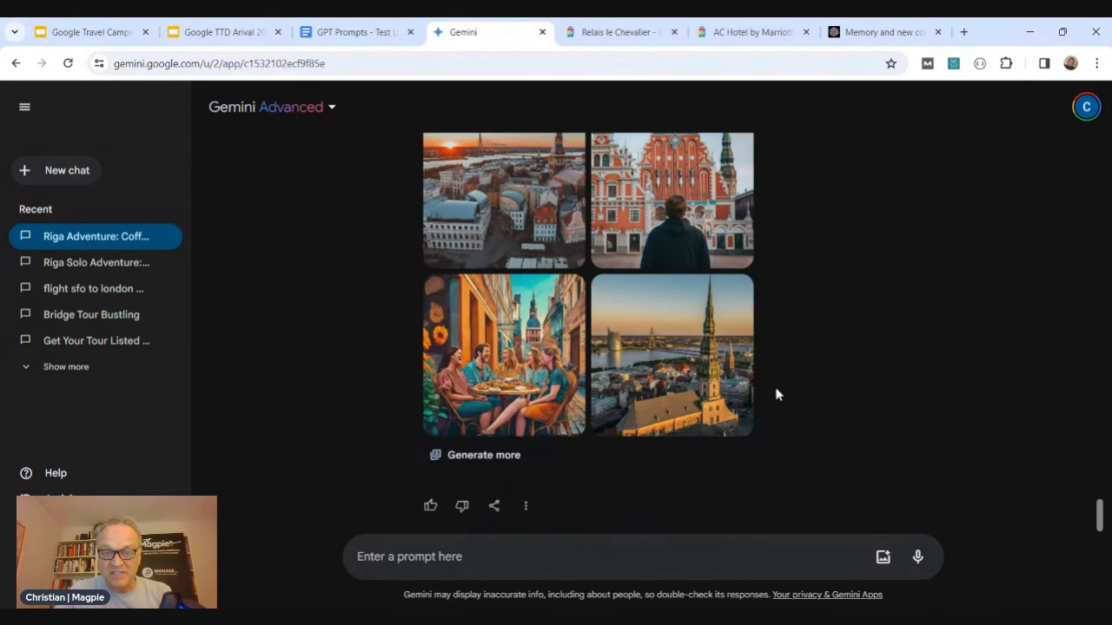
scroll(up, 3)
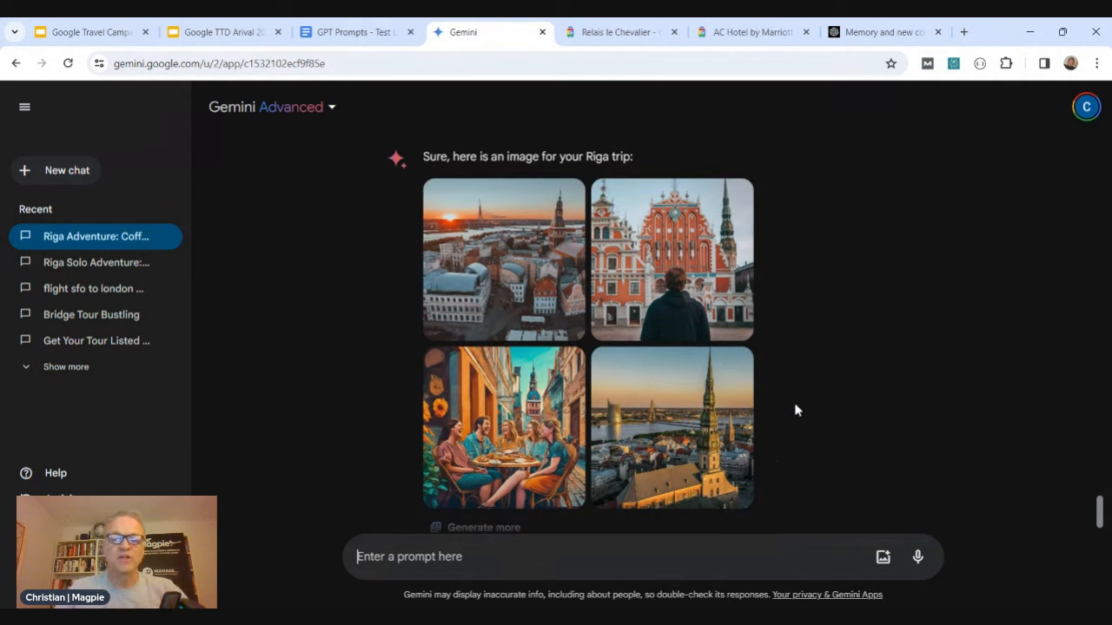
scroll(down, 3)
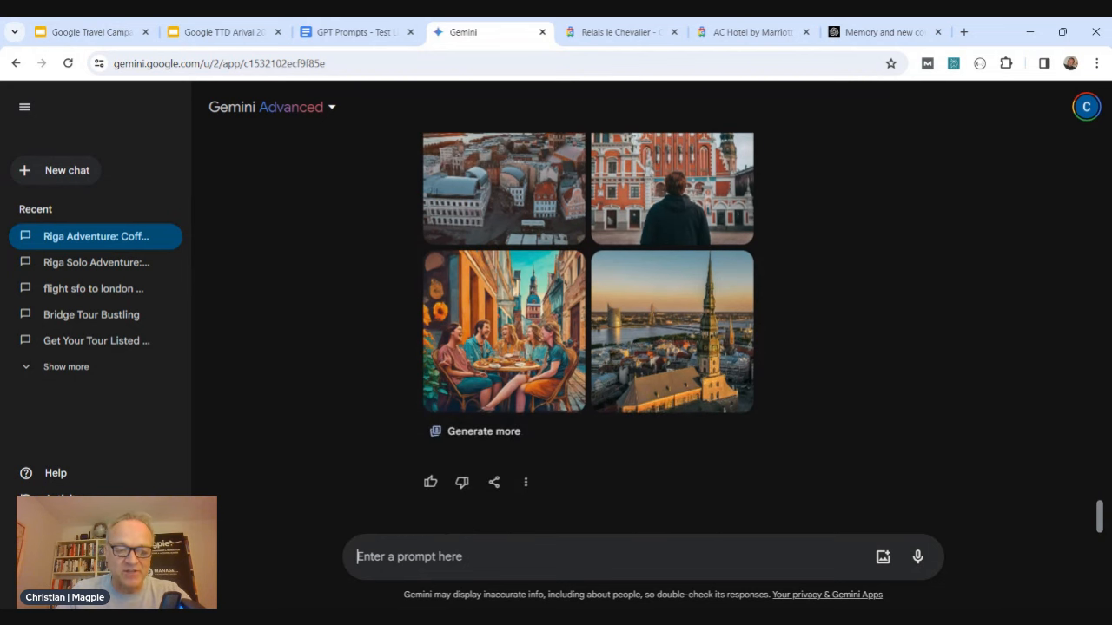
text(@)
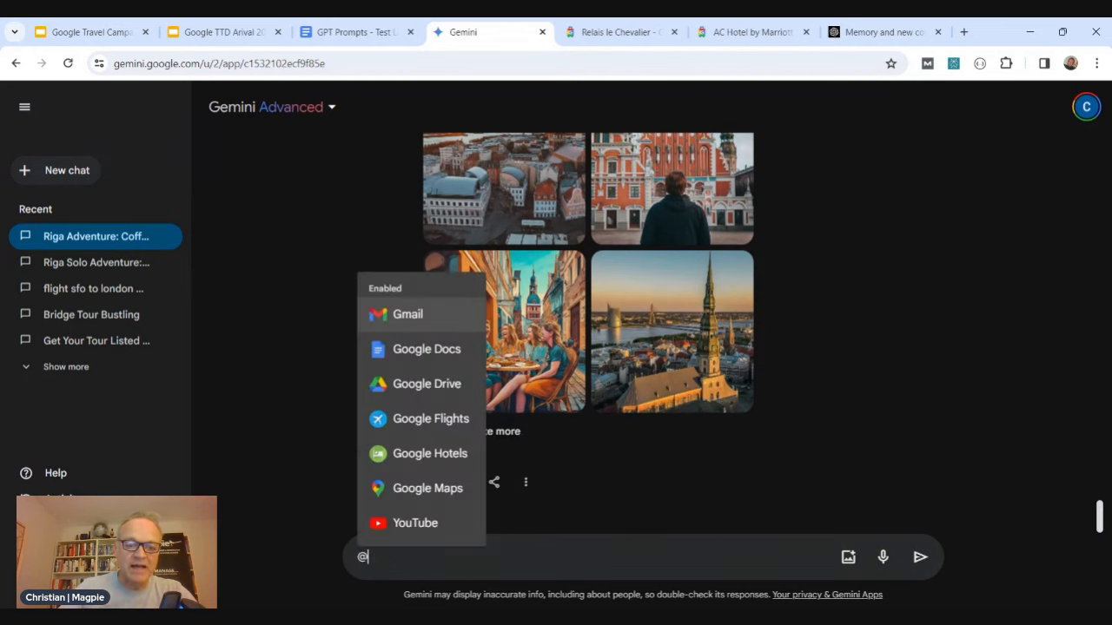
mouse_move(443, 495)
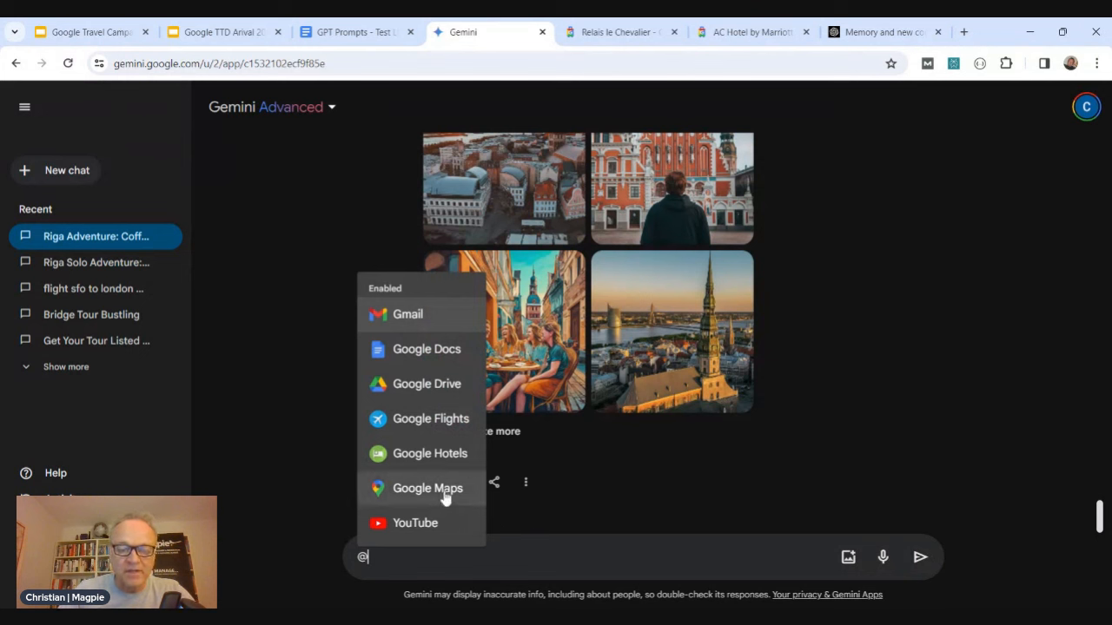
click(427, 487)
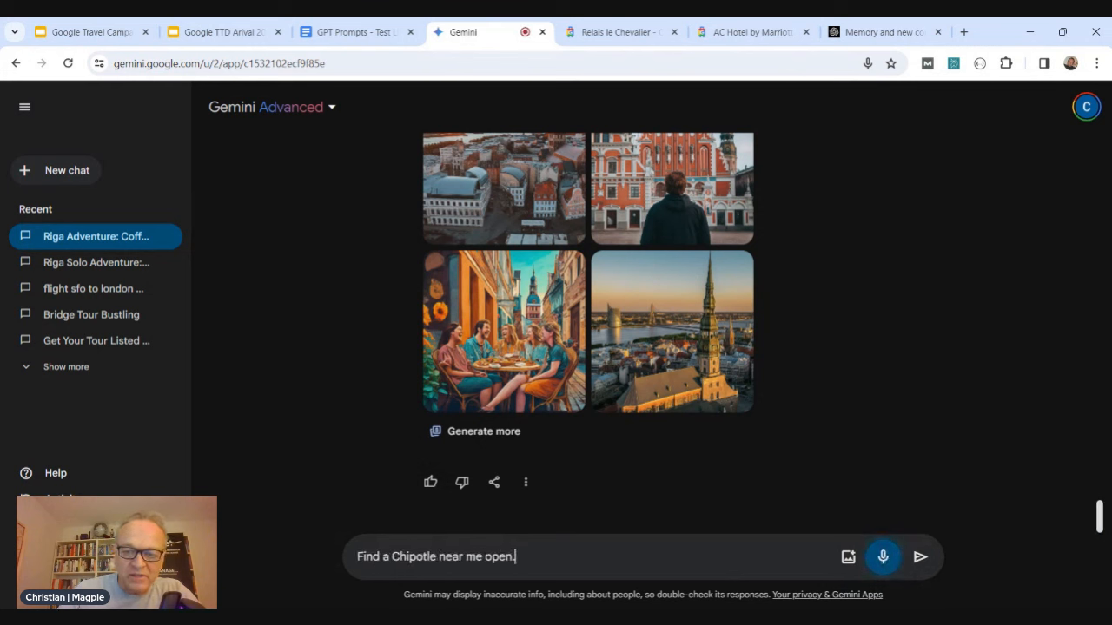
text(until 9:00 p.m.)
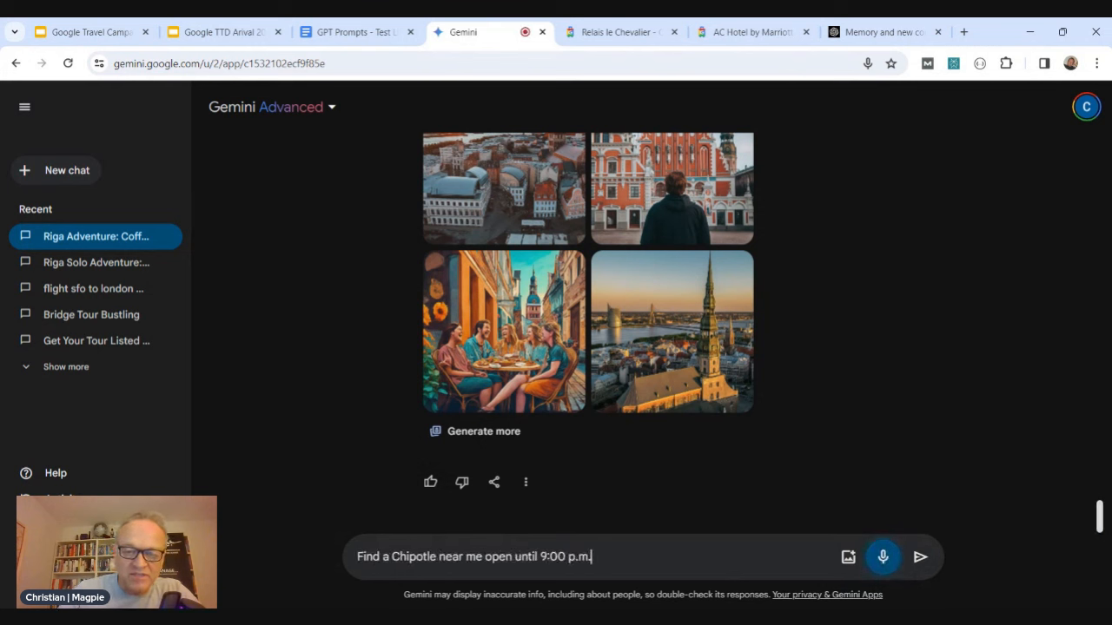
text(With a Barnes & Noble after.)
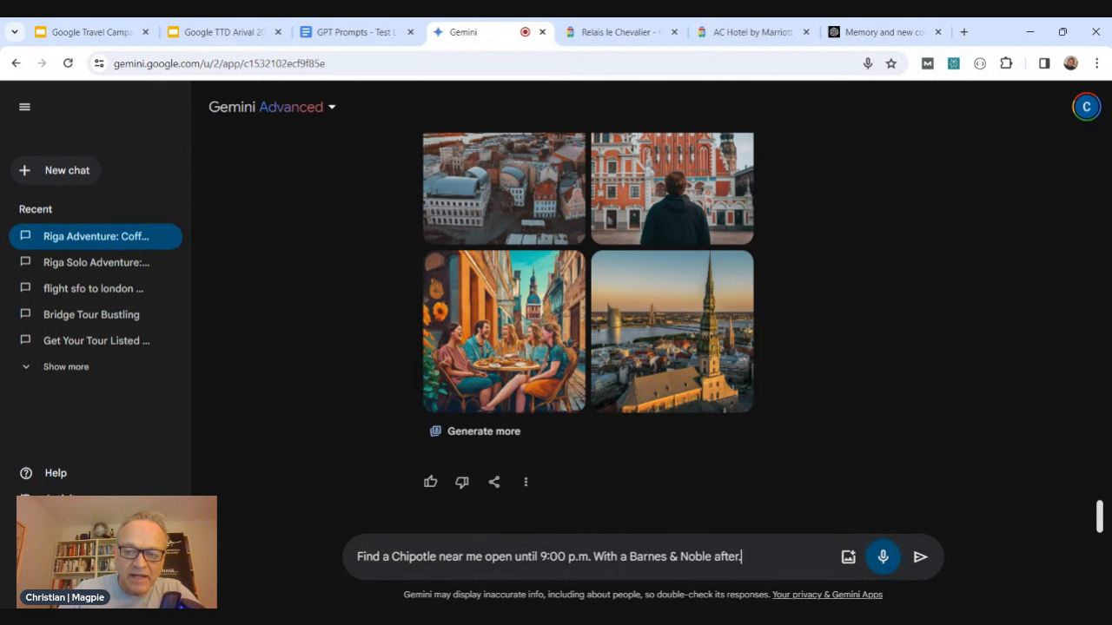
click(883, 556)
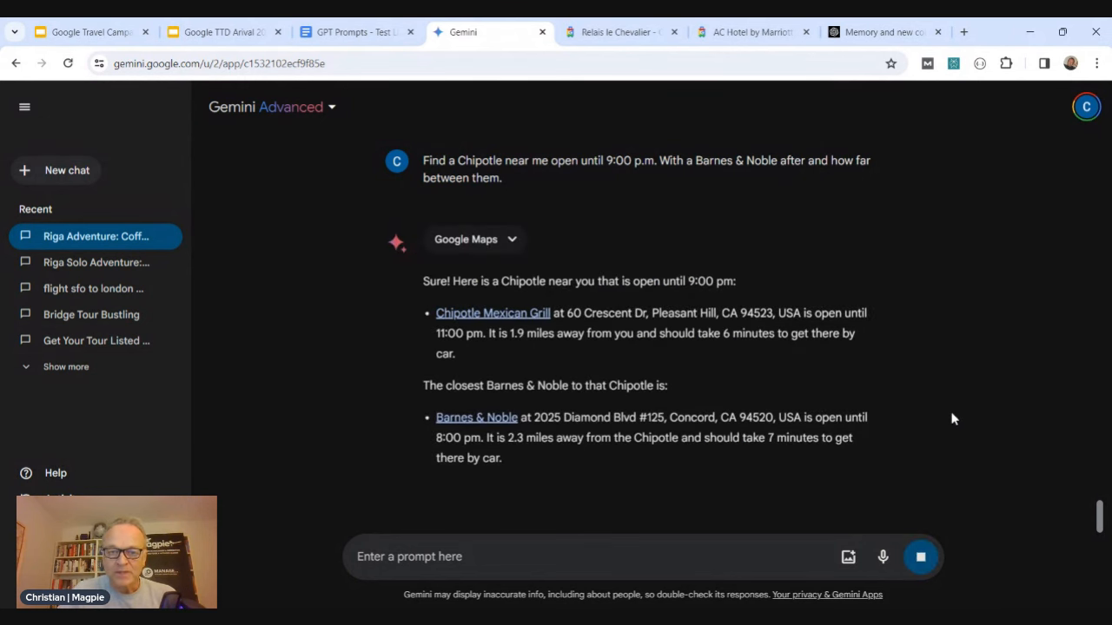
scroll(down, 3)
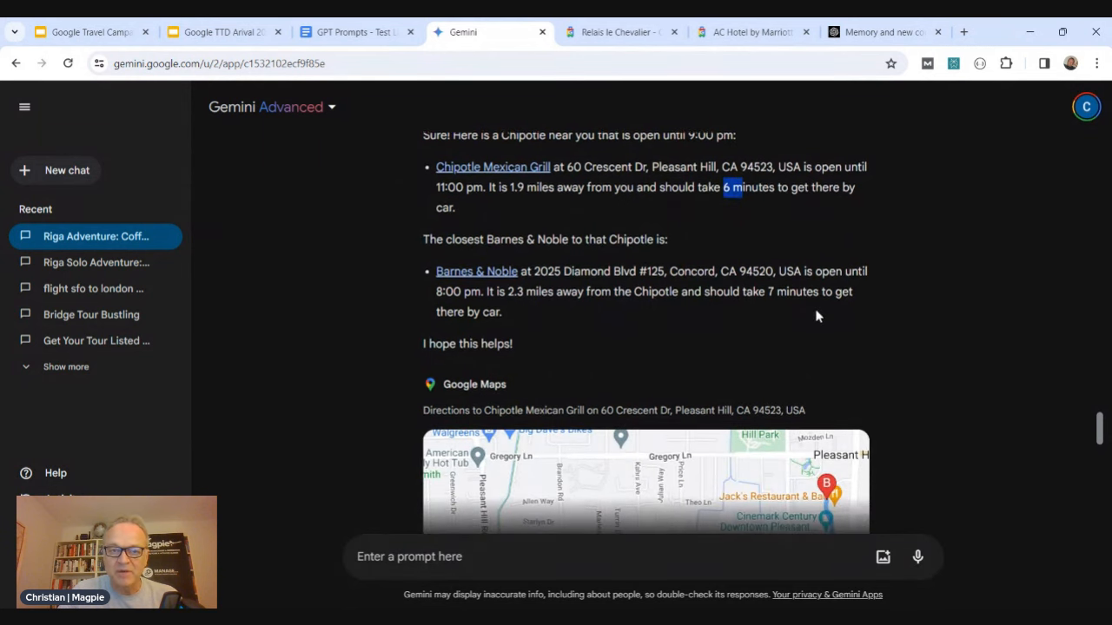
scroll(down, 3)
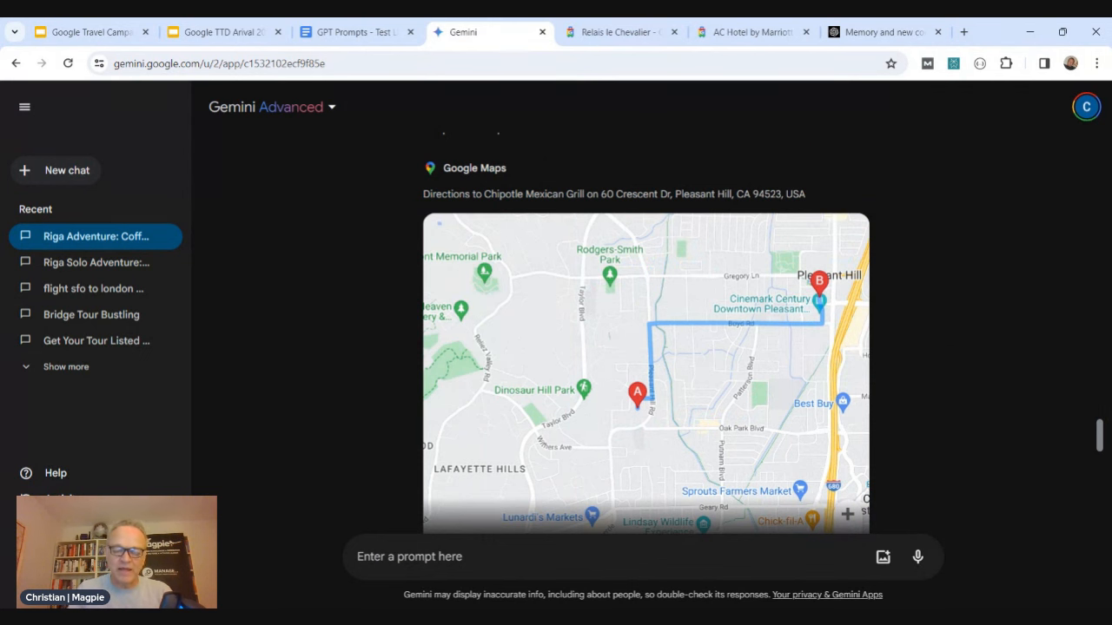
scroll(down, 3)
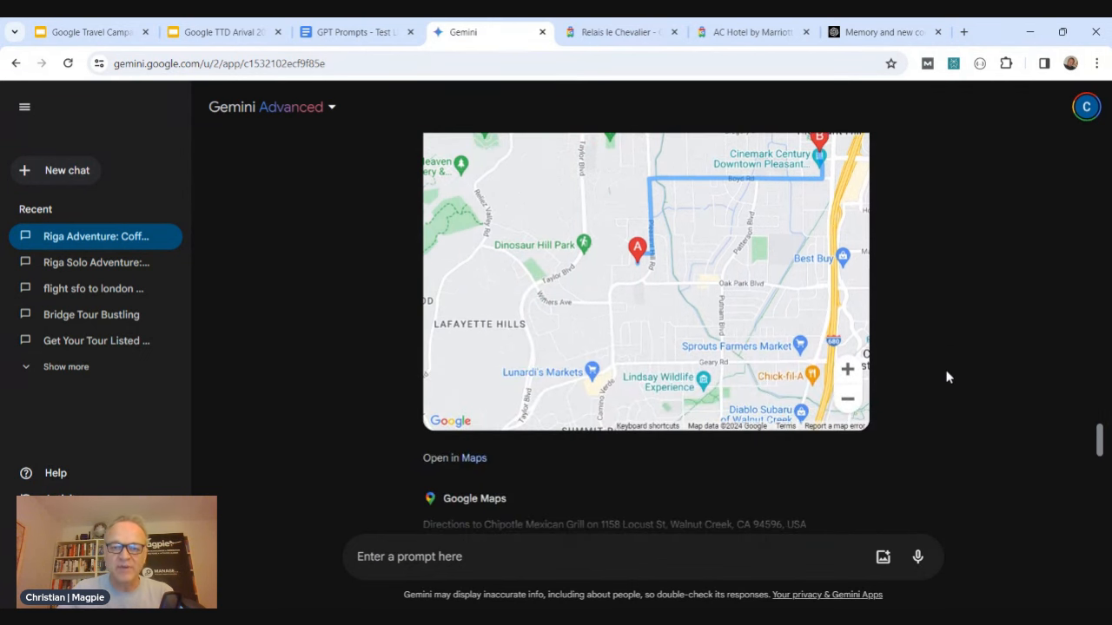
scroll(down, 3)
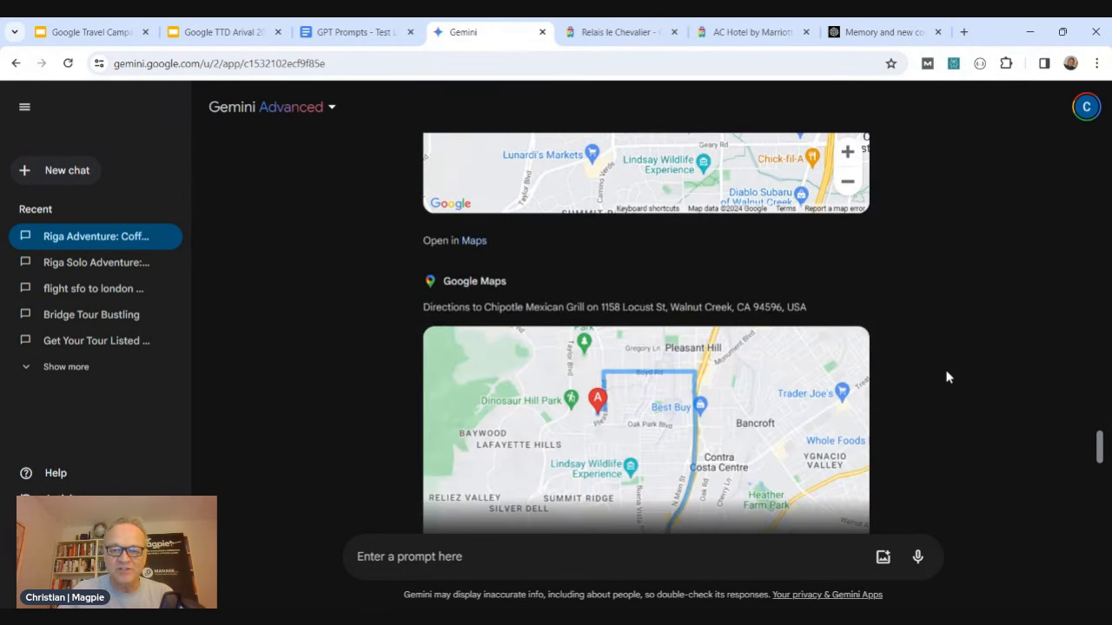
scroll(down, 3)
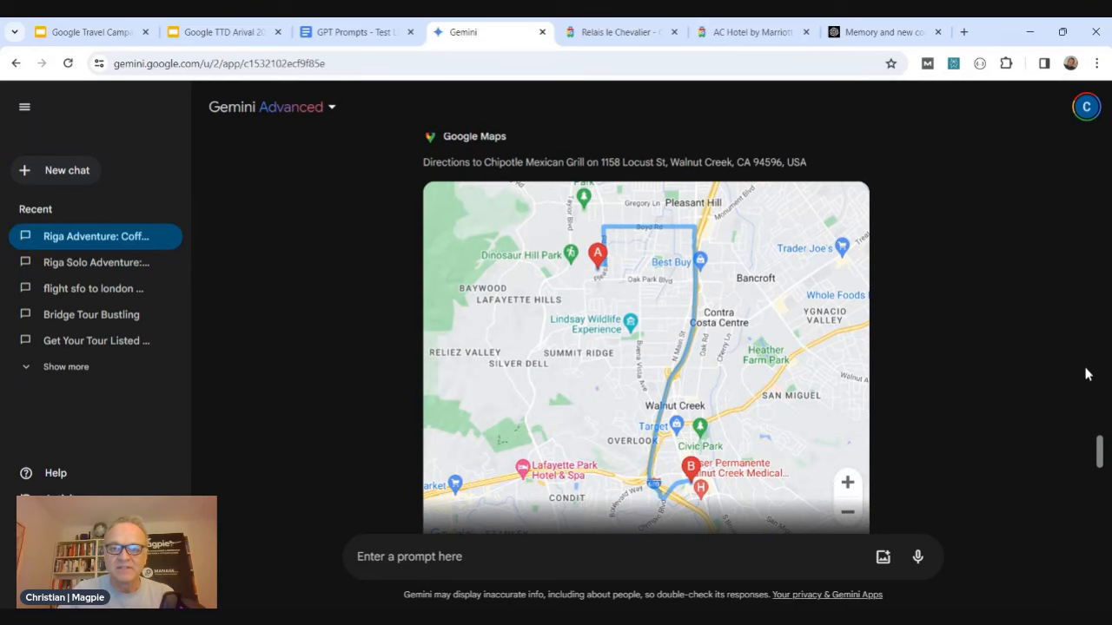
scroll(down, 3)
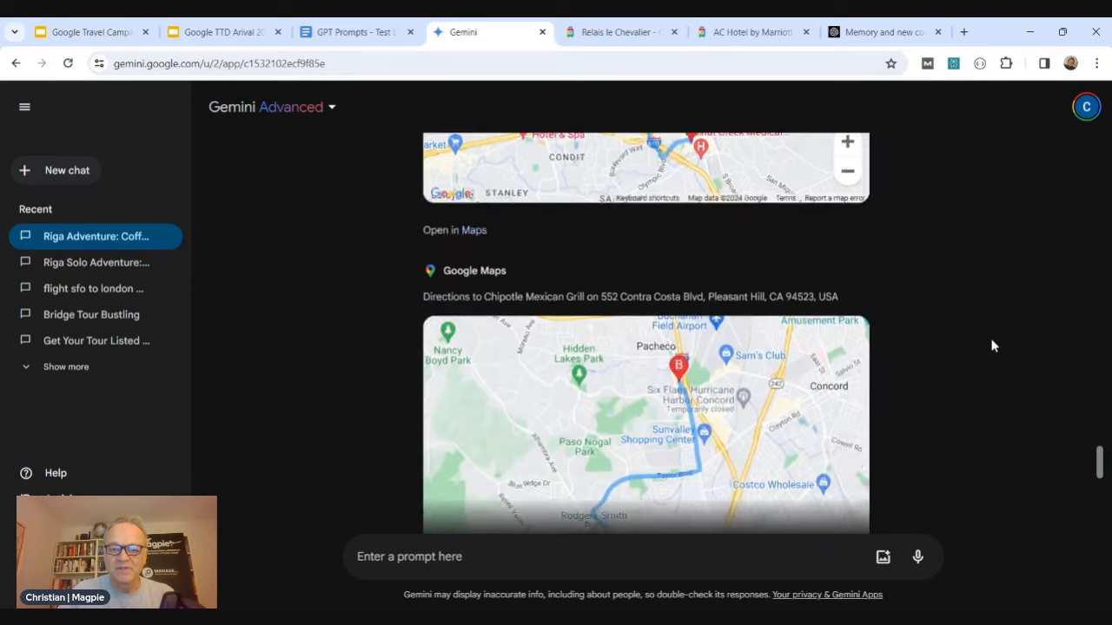
scroll(down, 3)
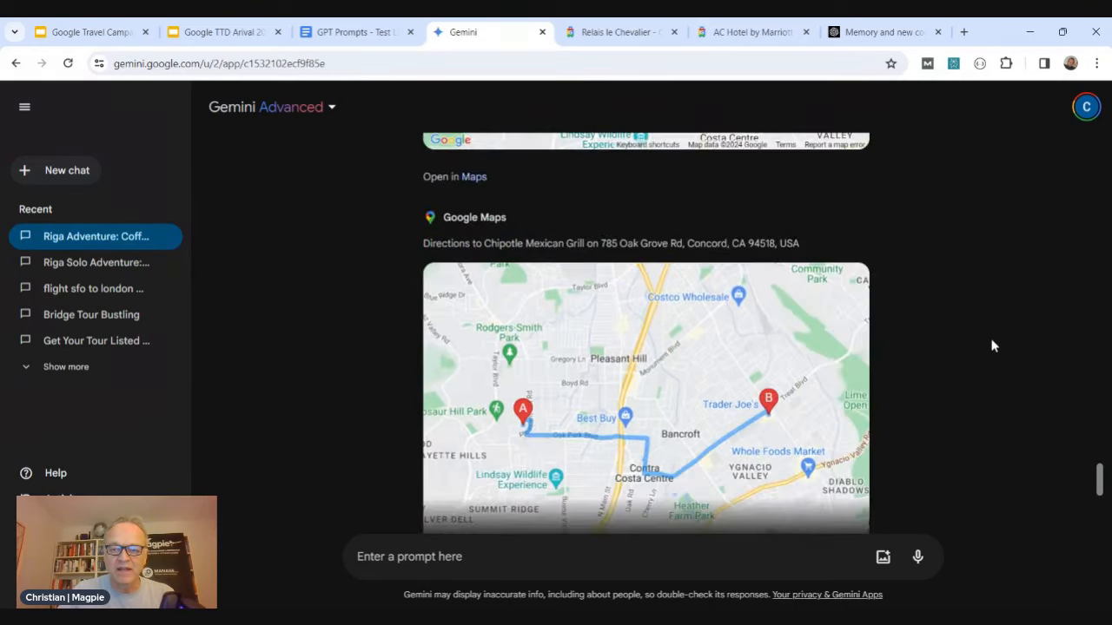
scroll(down, 3)
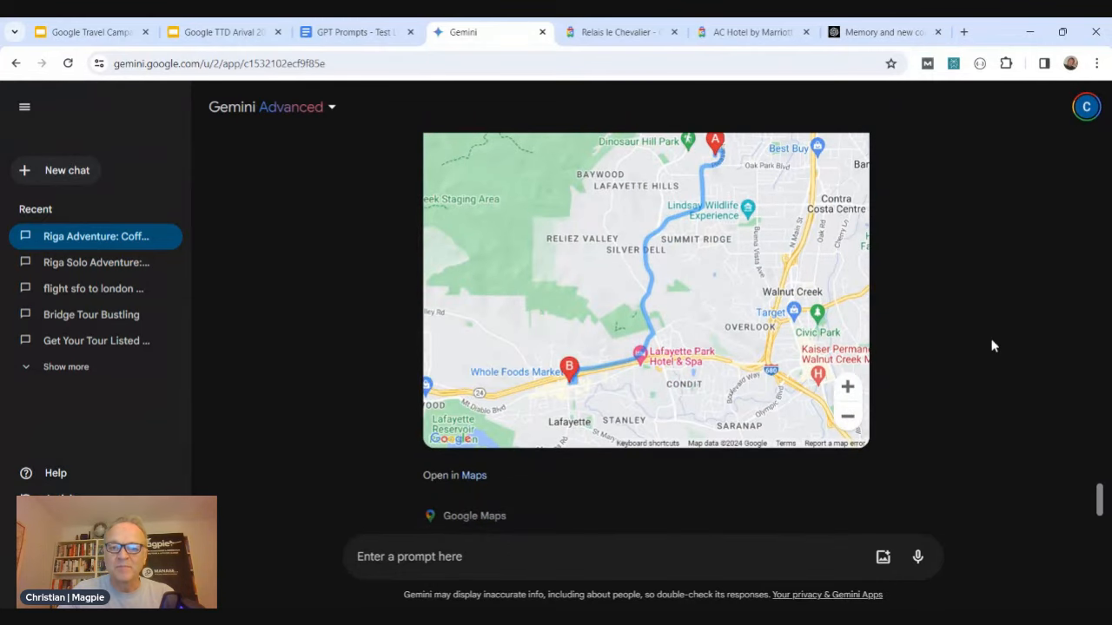
mouse_move(643, 424)
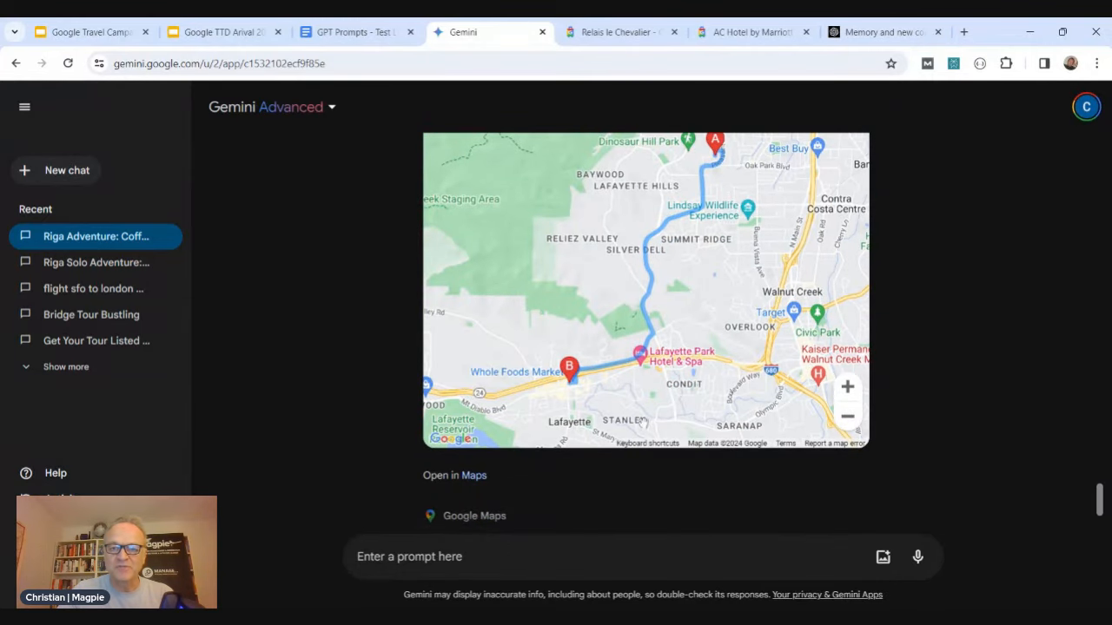
mouse_move(931, 407)
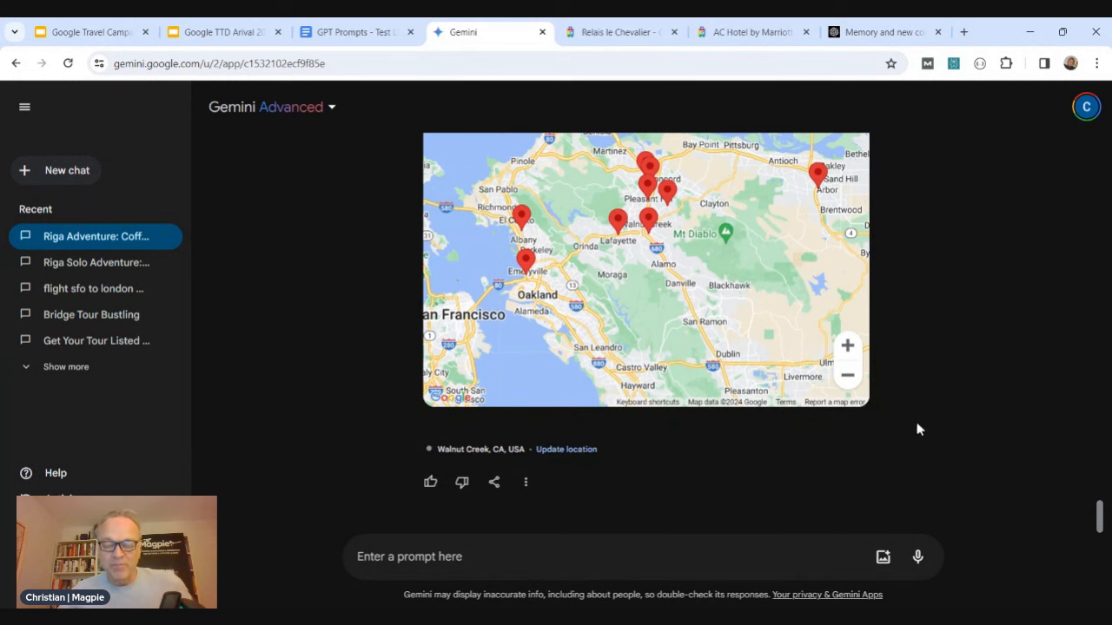
mouse_move(934, 403)
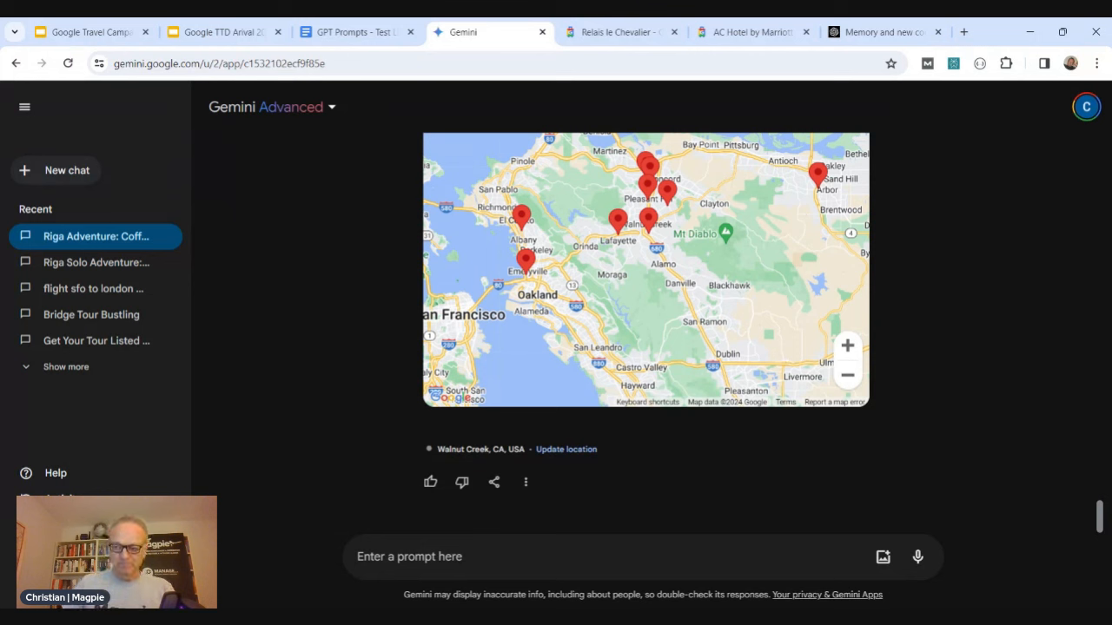
mouse_move(535, 396)
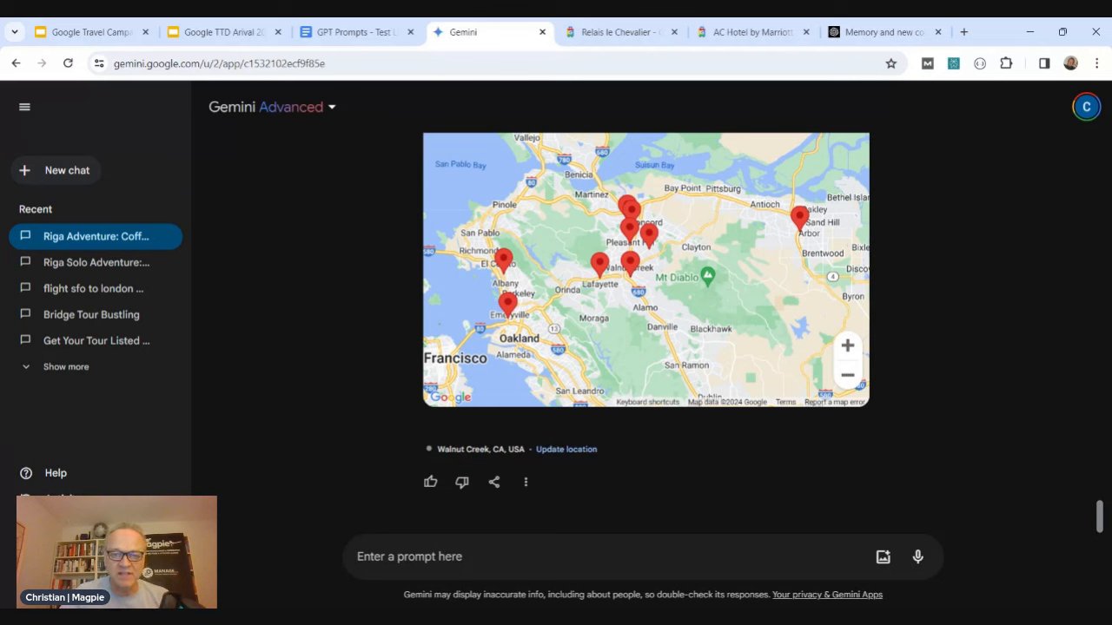
mouse_move(912, 374)
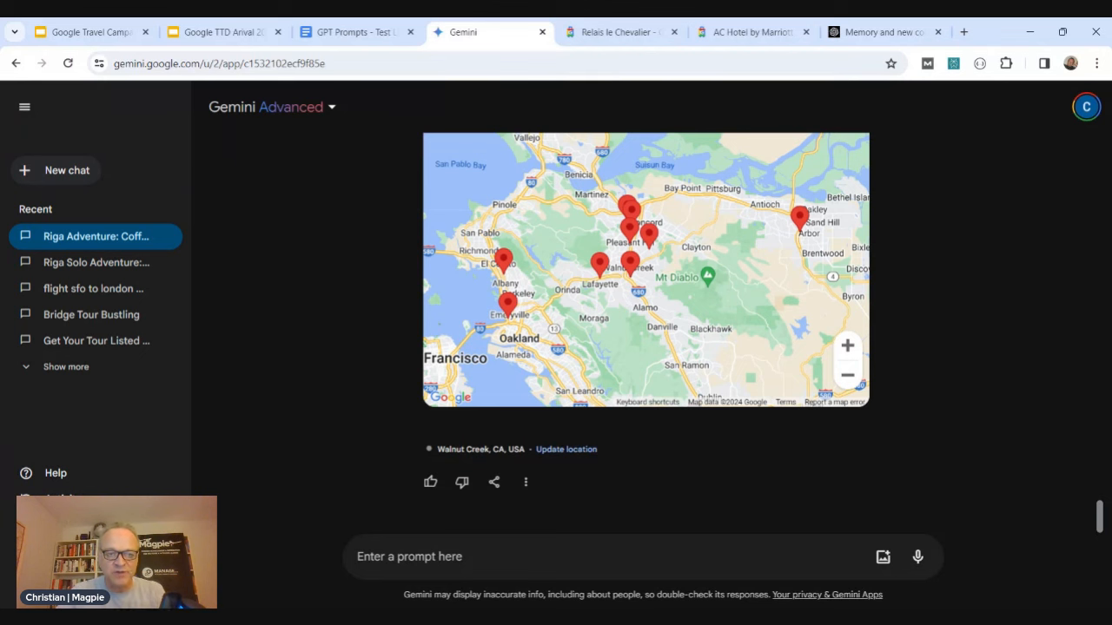
mouse_move(865, 445)
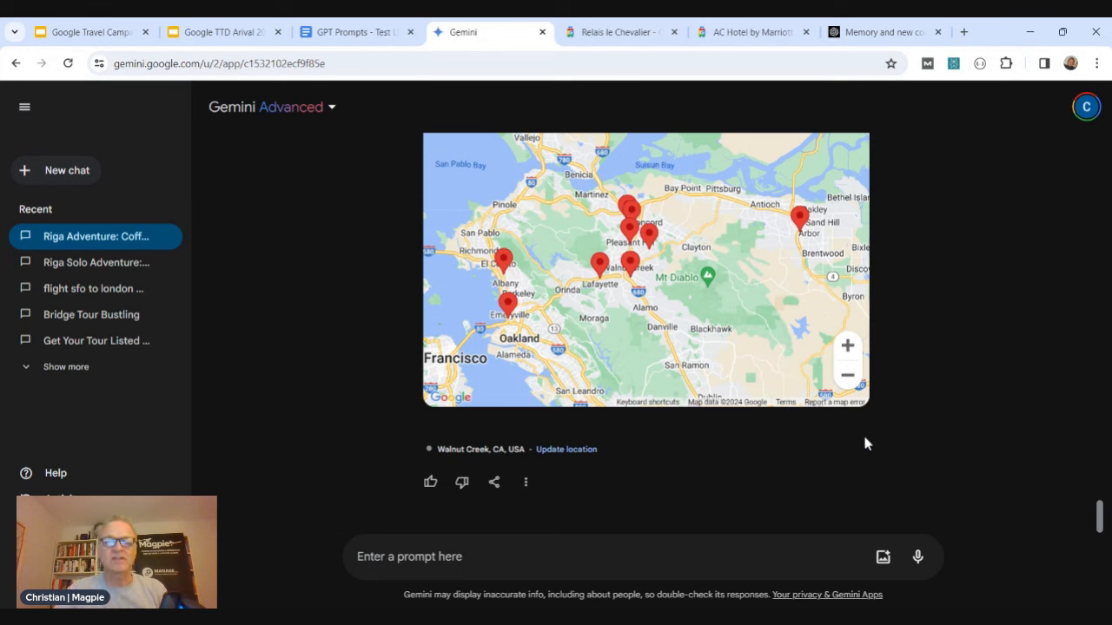
mouse_move(585, 417)
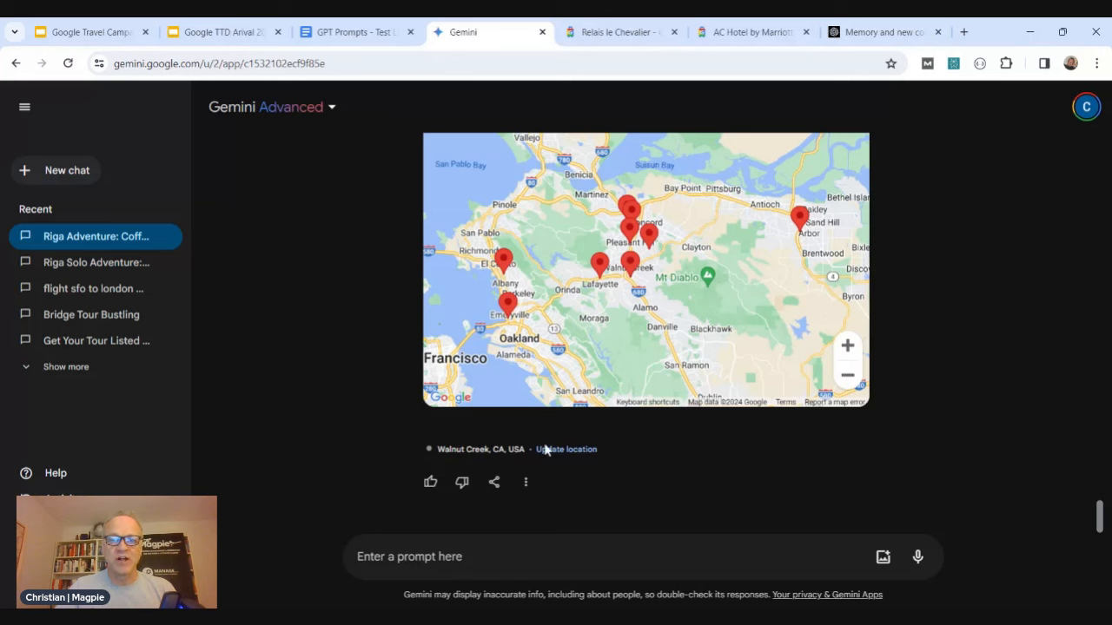
mouse_move(740, 330)
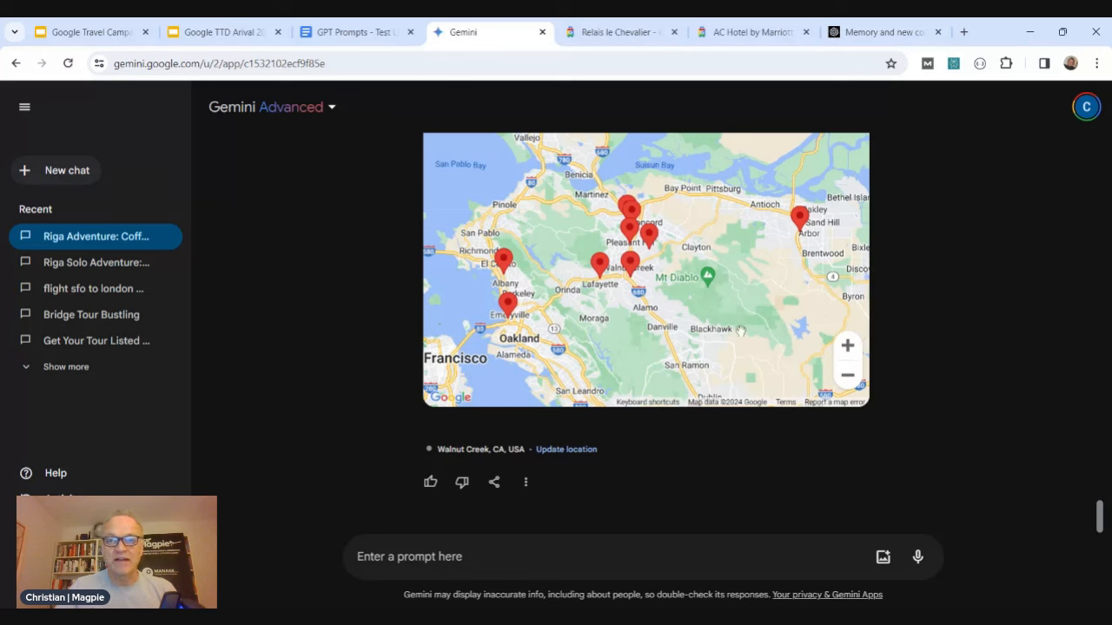
mouse_move(754, 351)
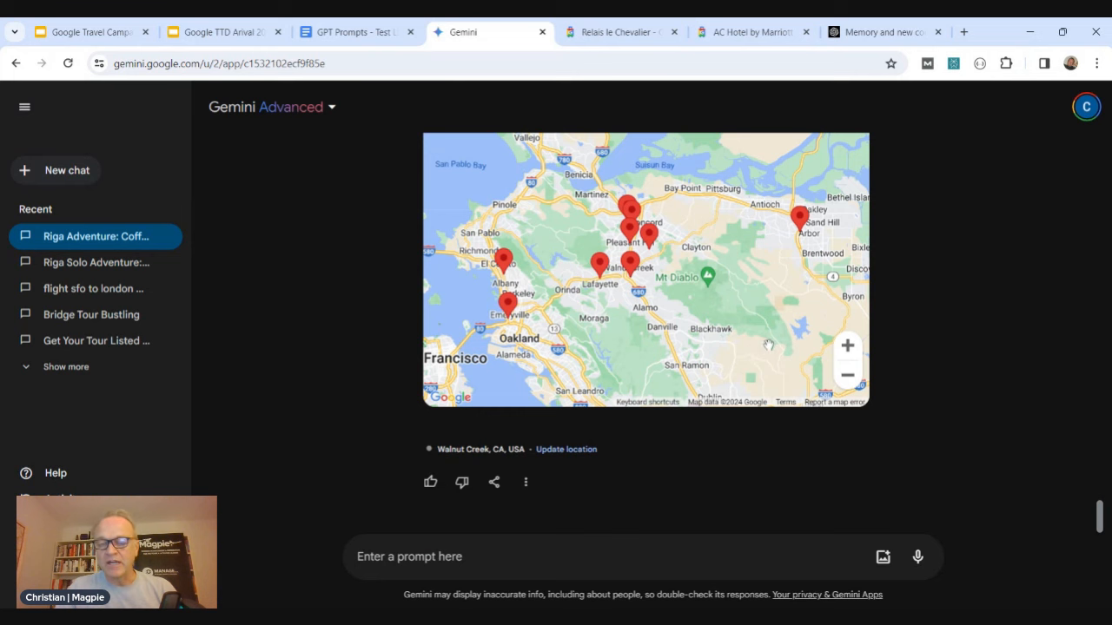
mouse_move(890, 94)
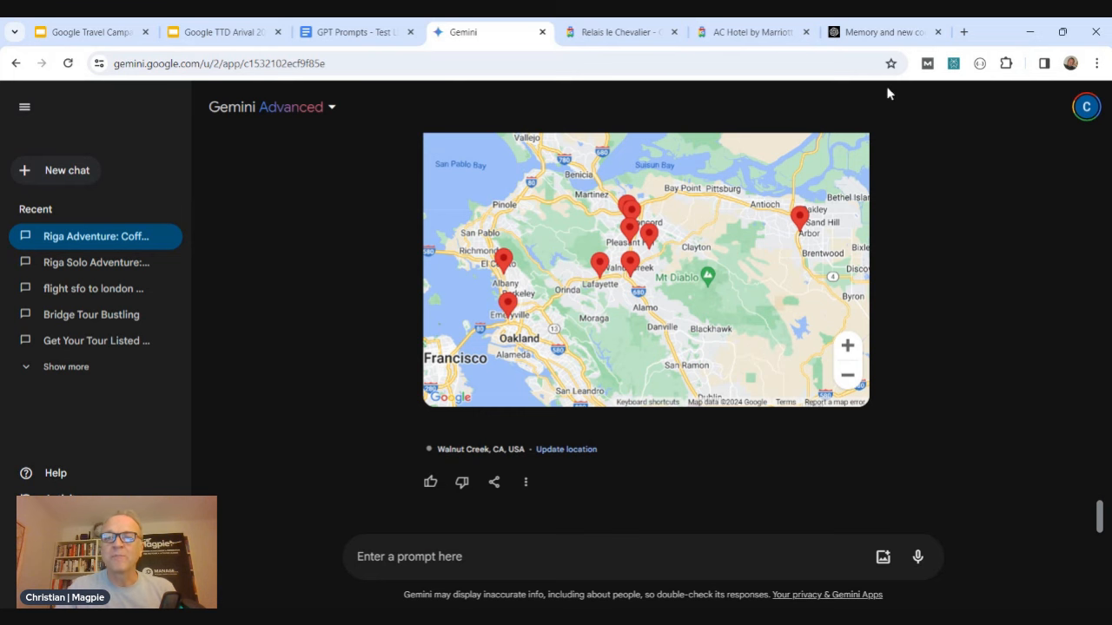
Step: View the ChatGPT memory blog post's example list of saved preferences, including a love of travel
click(882, 32)
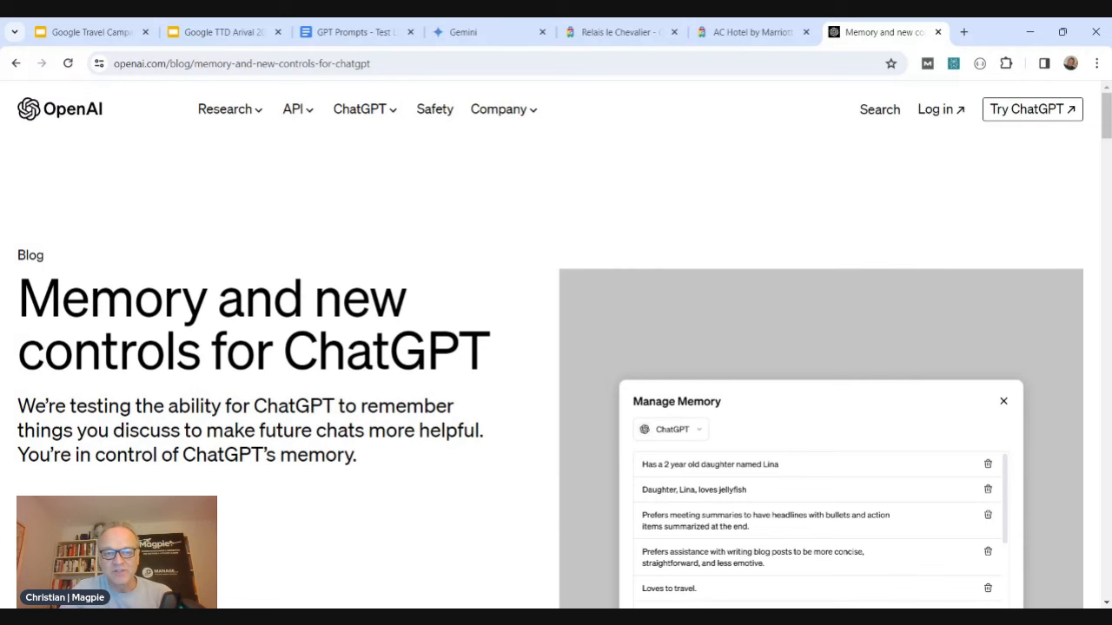
scroll(down, 3)
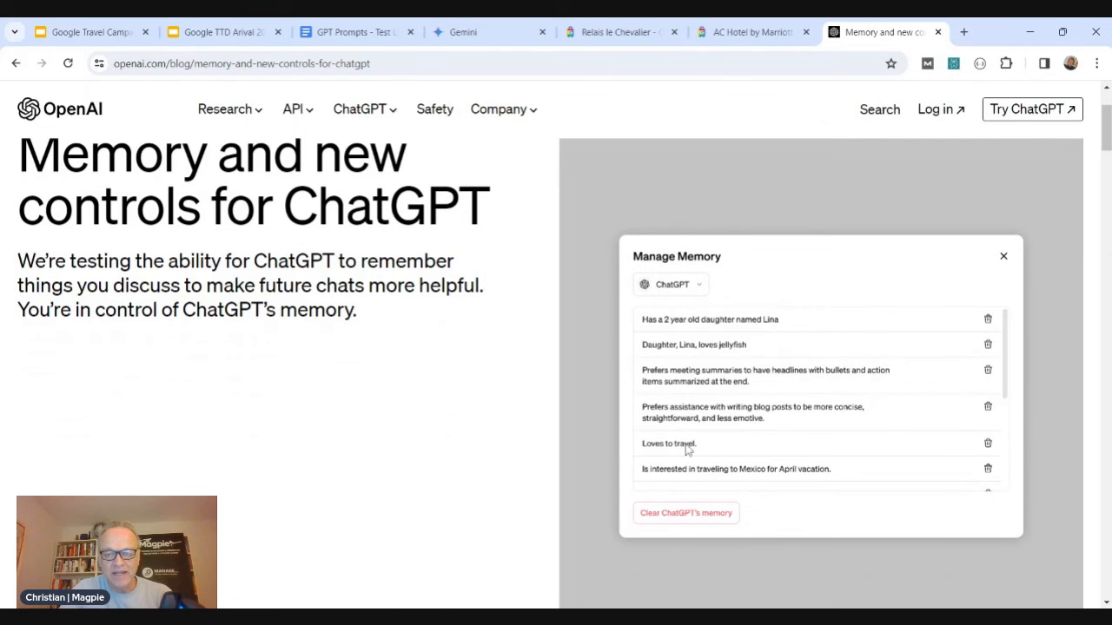
mouse_move(675, 302)
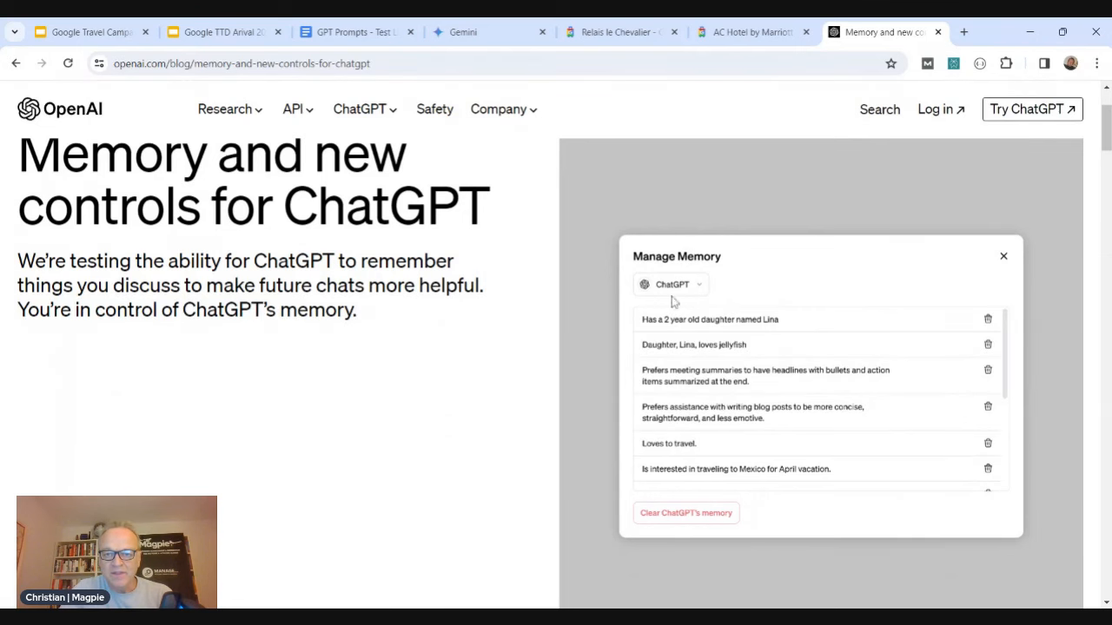
mouse_move(469, 417)
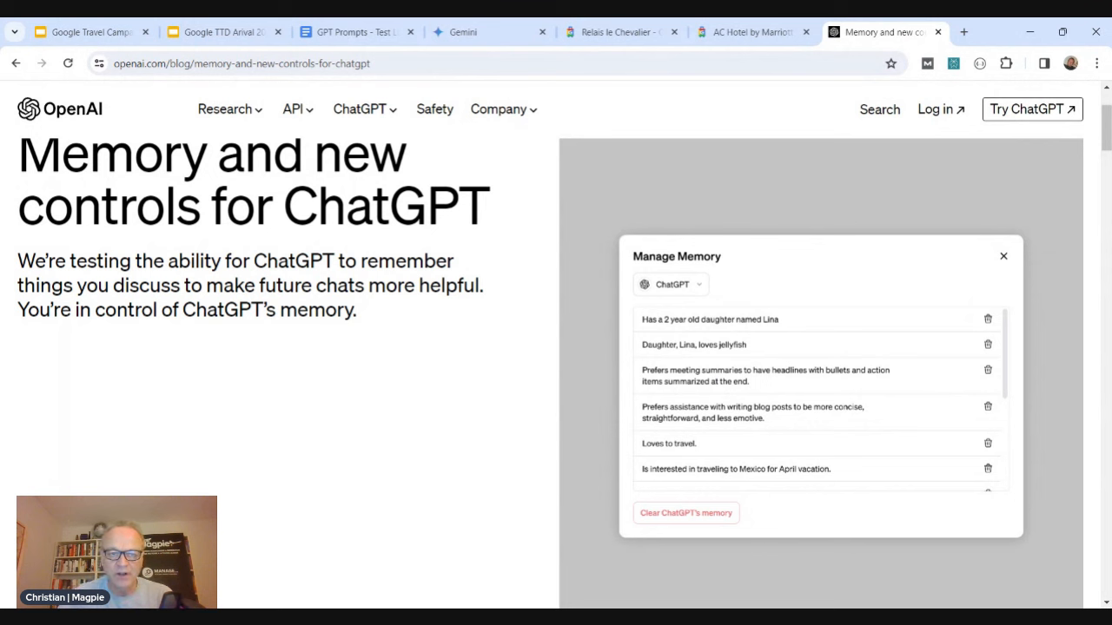
scroll(down, 3)
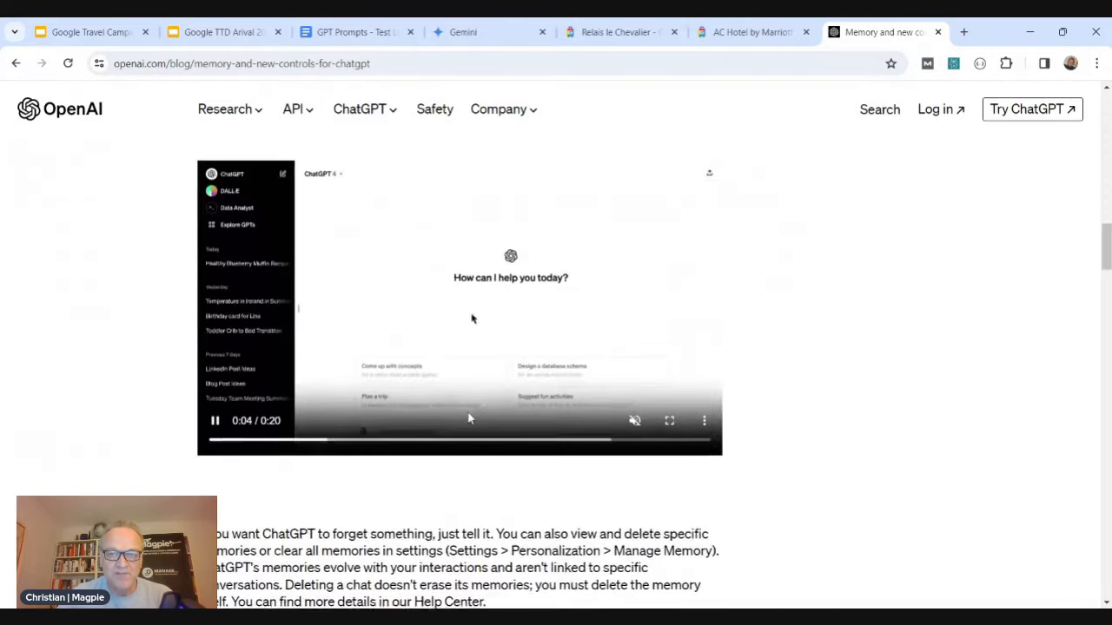
scroll(up, 3)
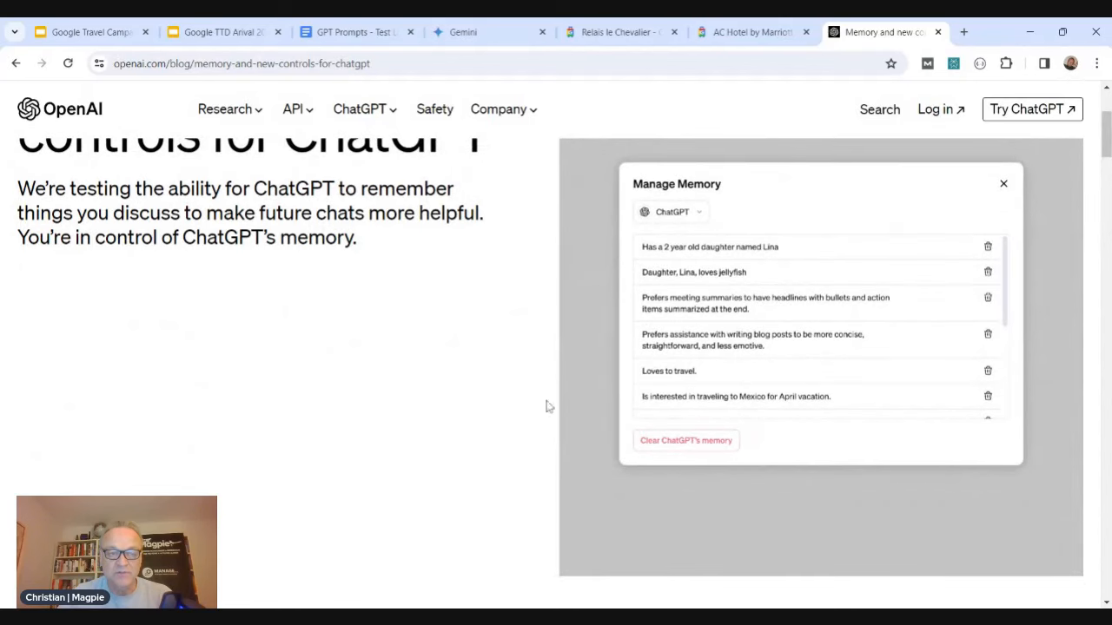
scroll(up, 3)
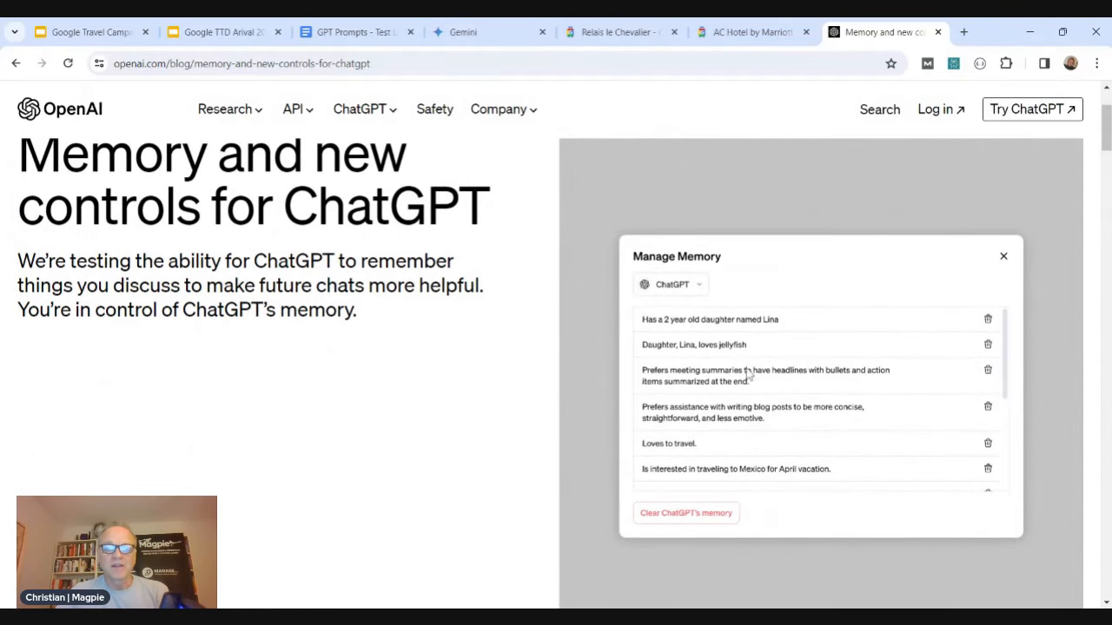
mouse_move(498, 448)
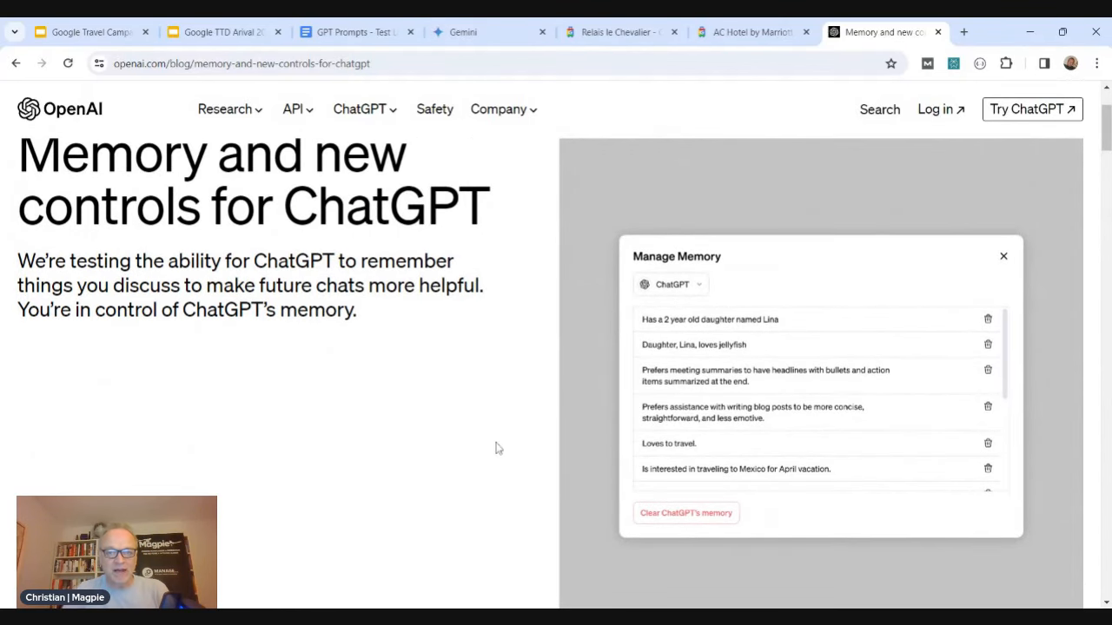